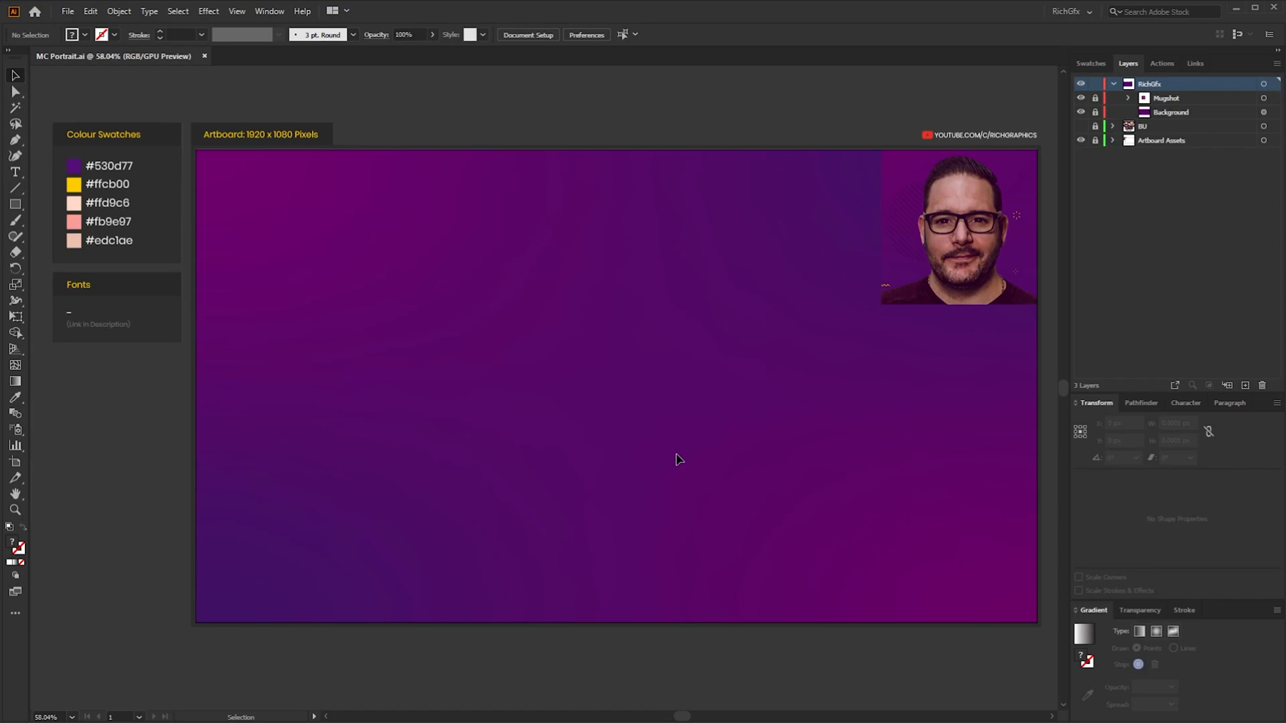
mouse_move(286, 151)
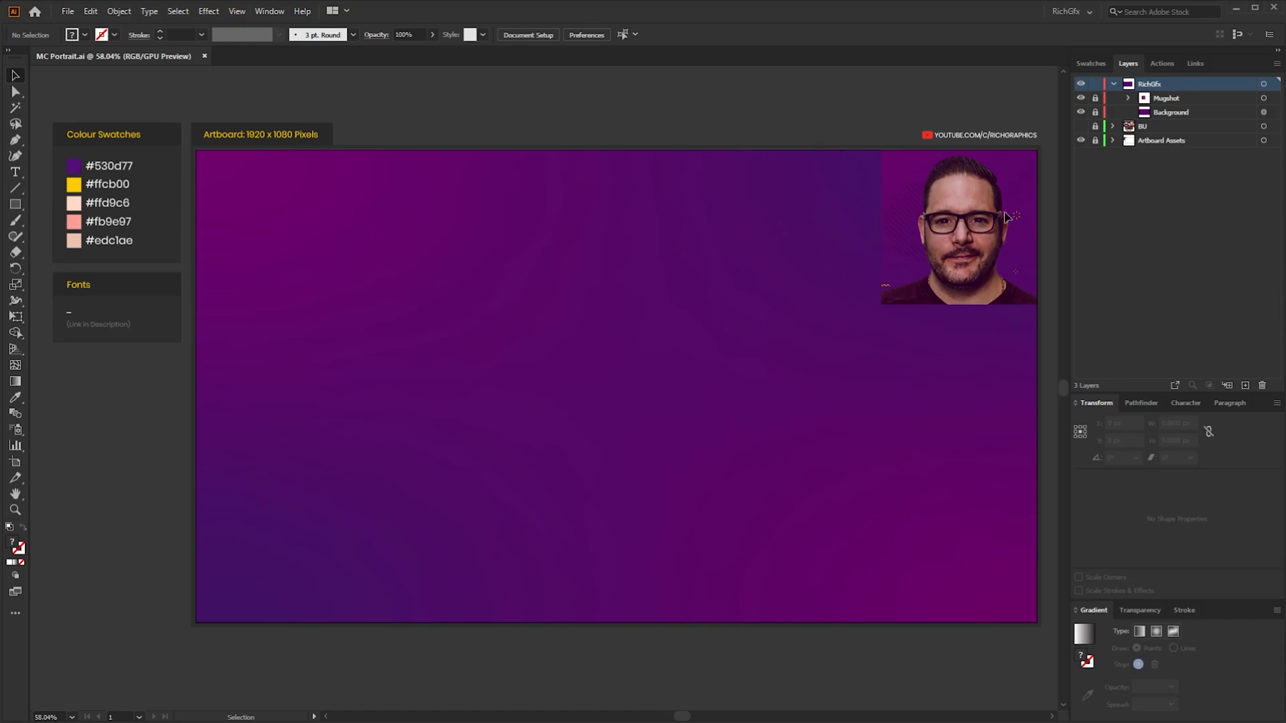
mouse_move(970, 221)
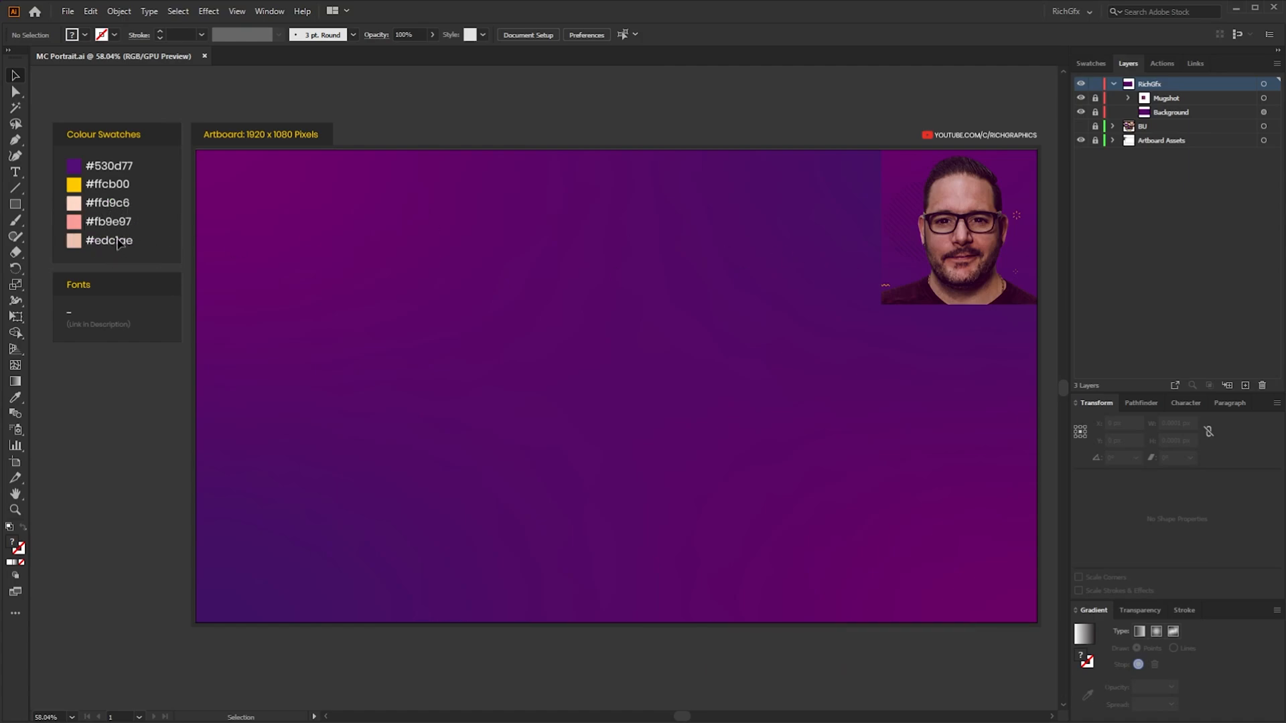
mouse_move(156, 197)
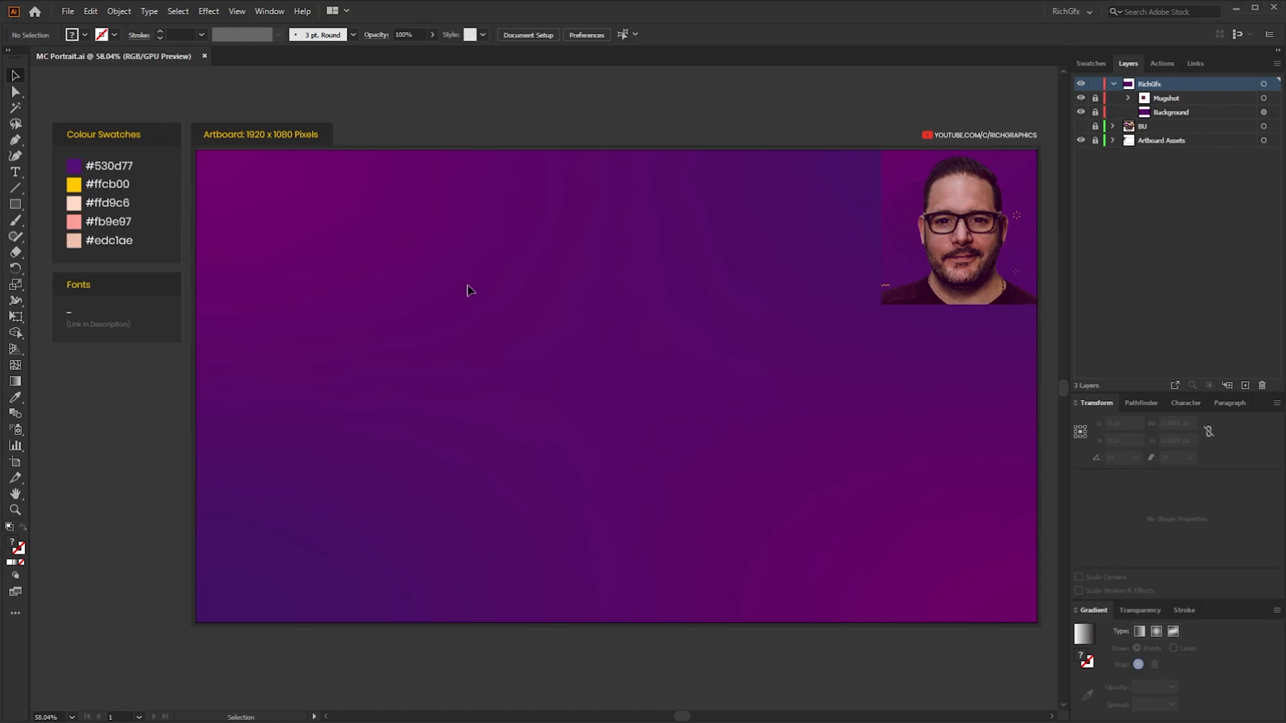
mouse_move(506, 284)
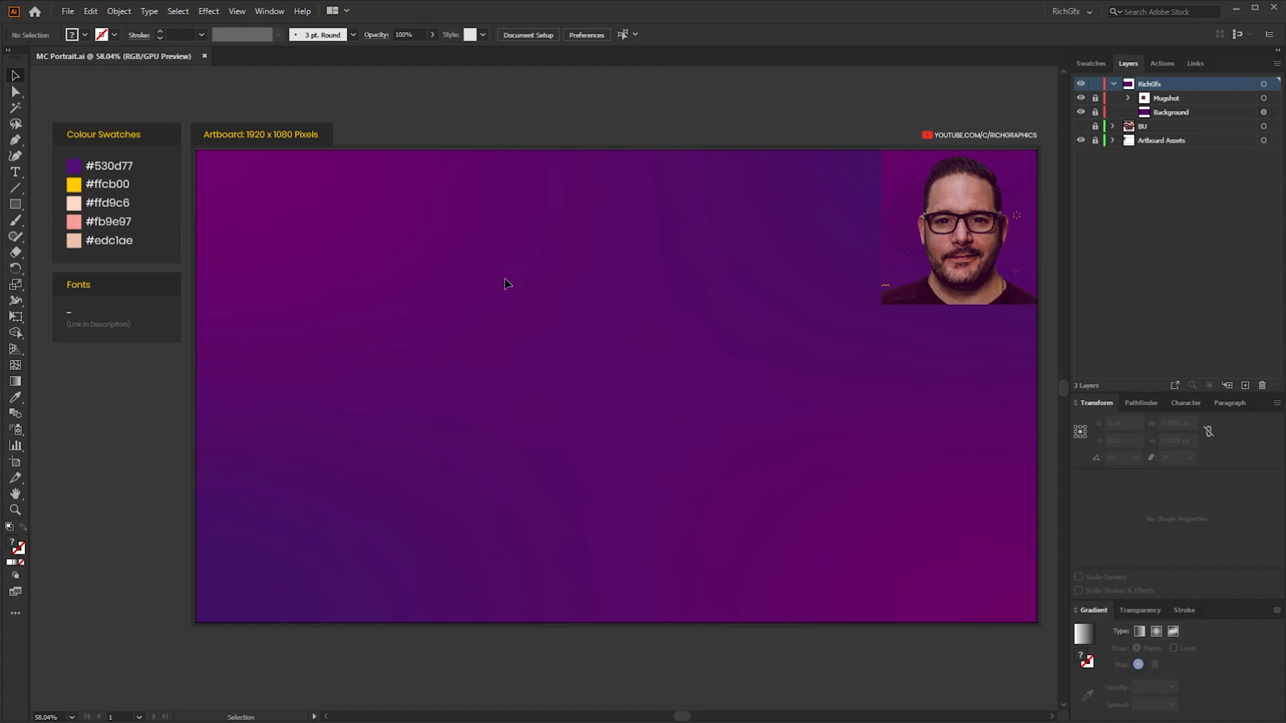
mouse_move(938, 240)
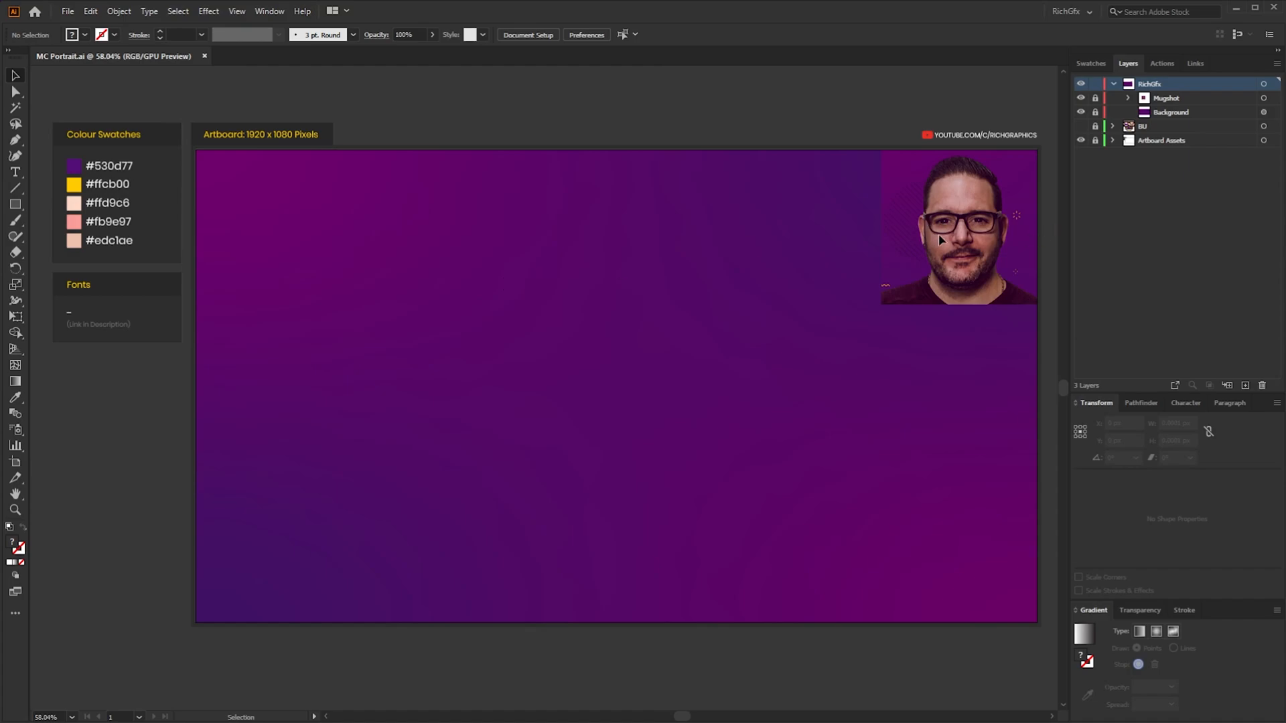
mouse_move(649, 209)
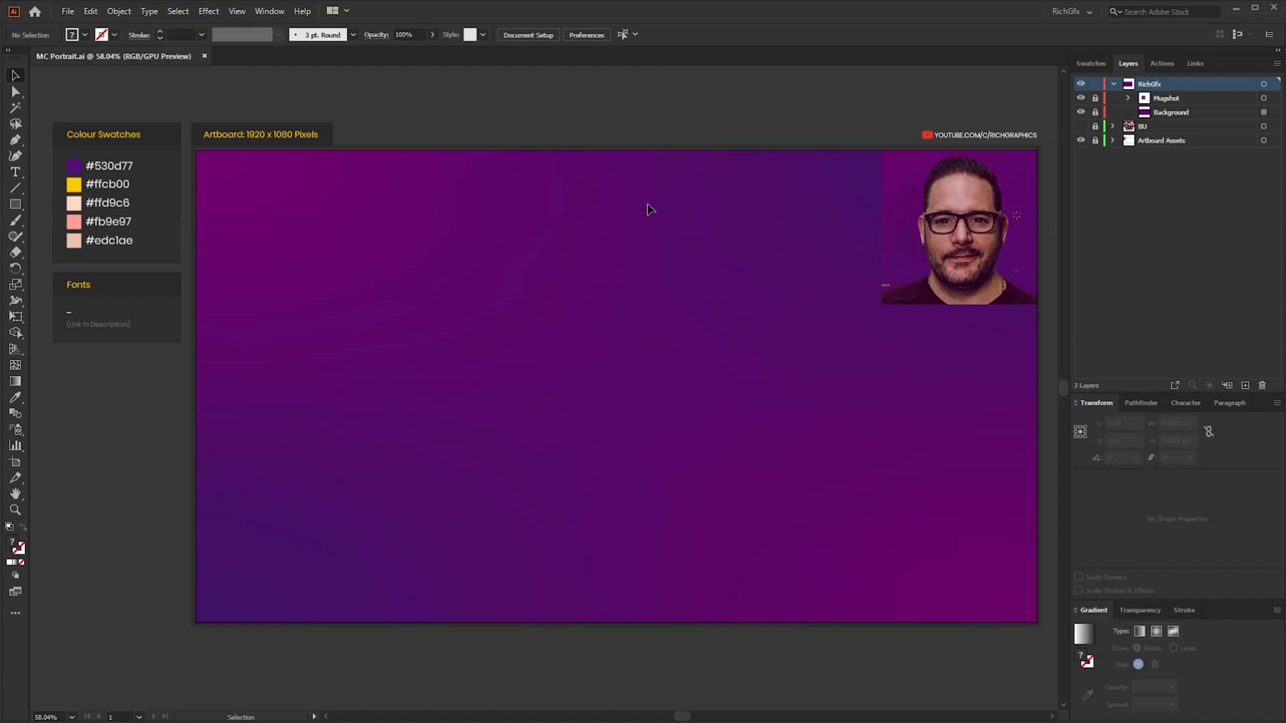
mouse_move(733, 256)
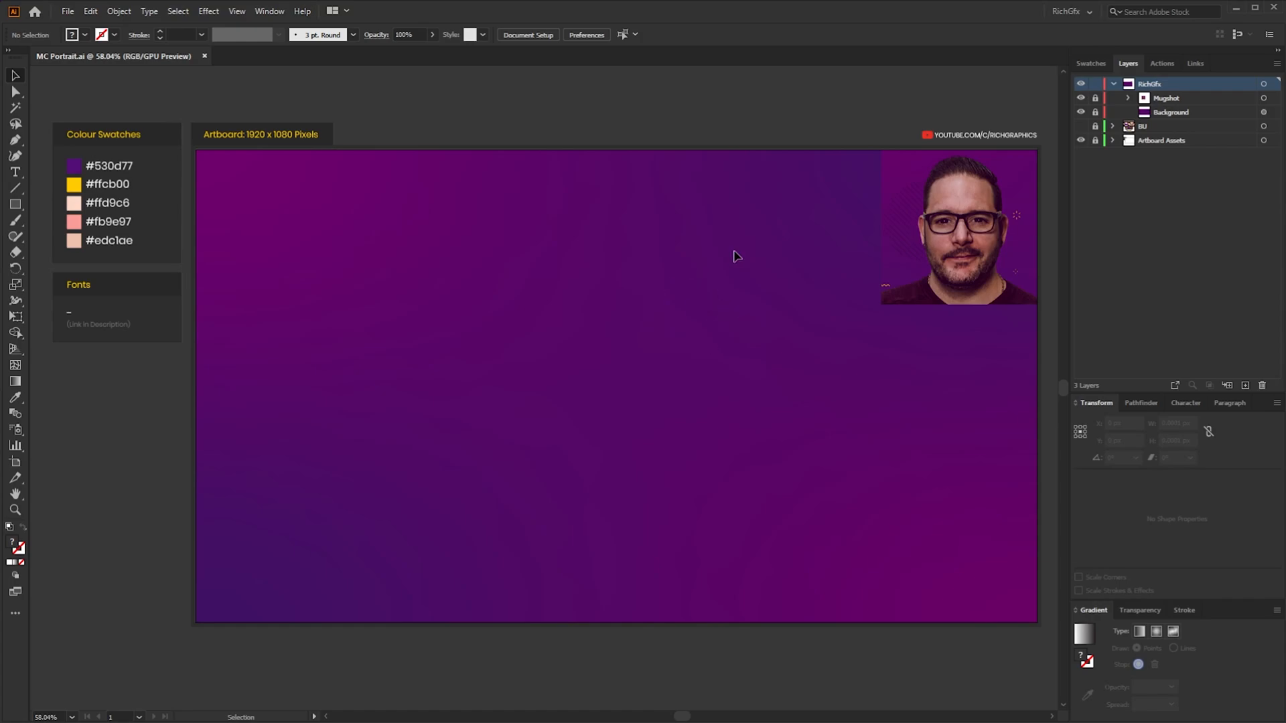
mouse_move(510, 352)
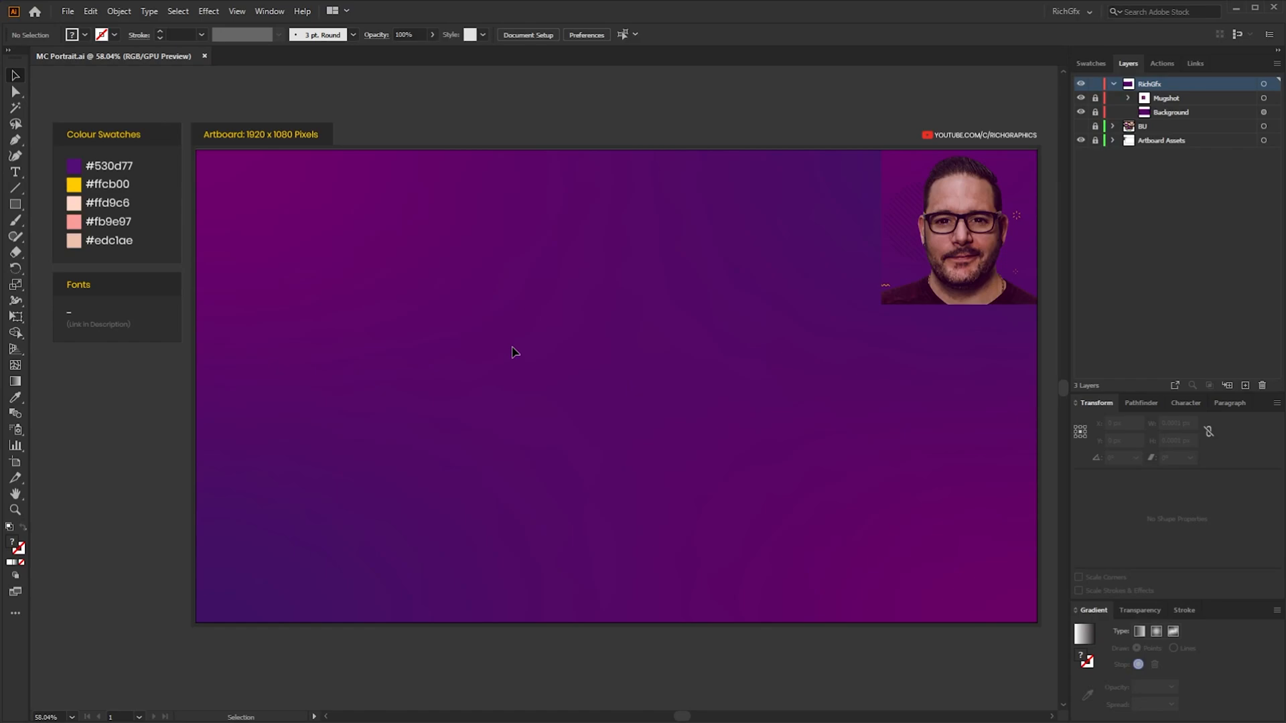
mouse_move(543, 329)
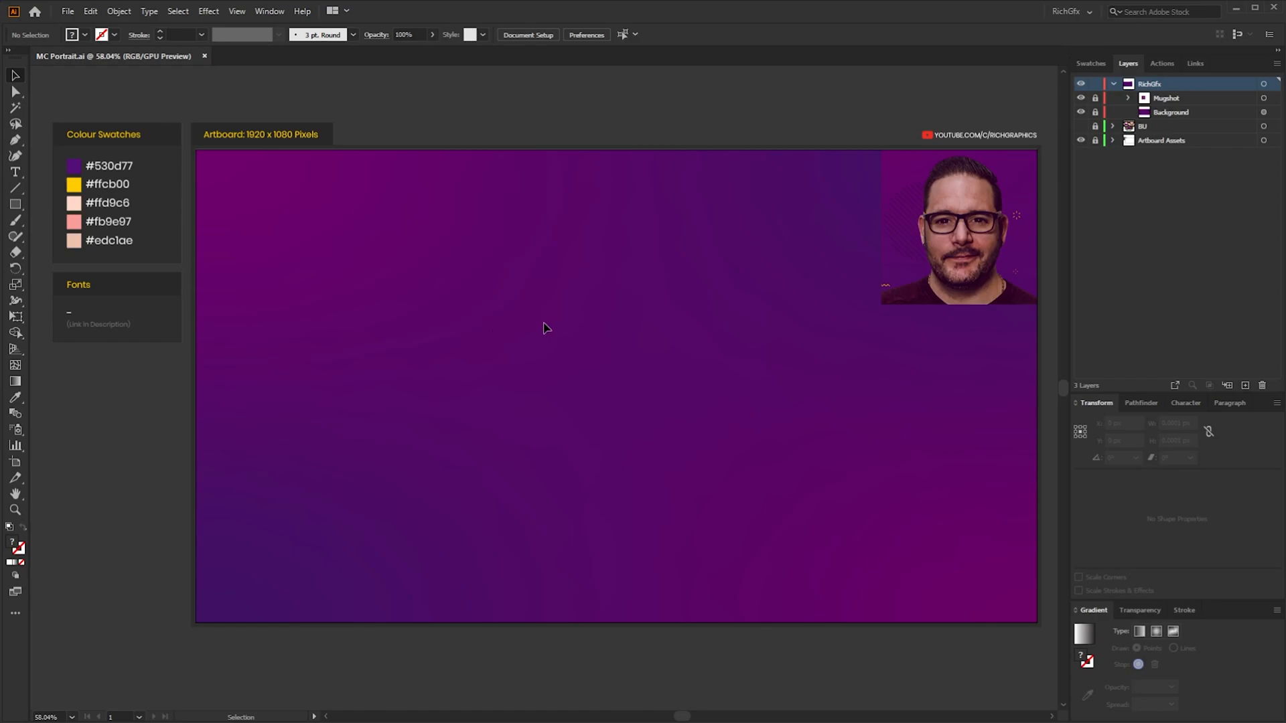
mouse_move(493, 320)
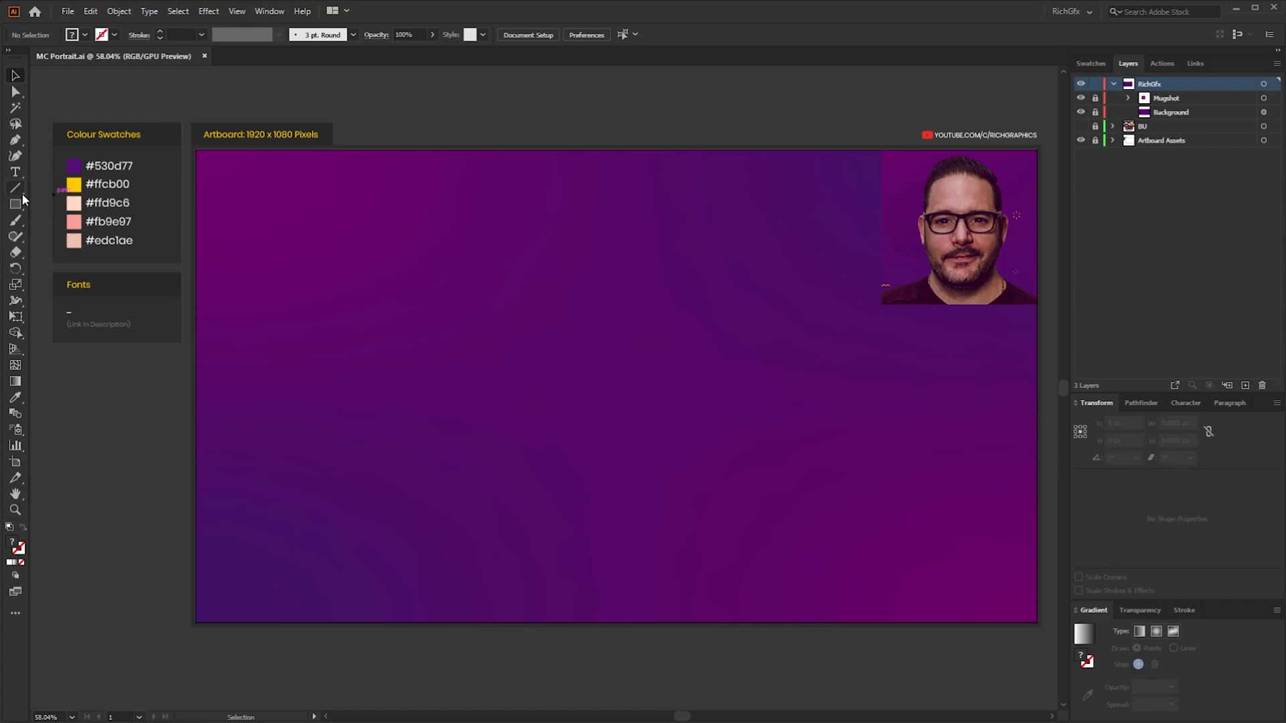
mouse_move(15, 189)
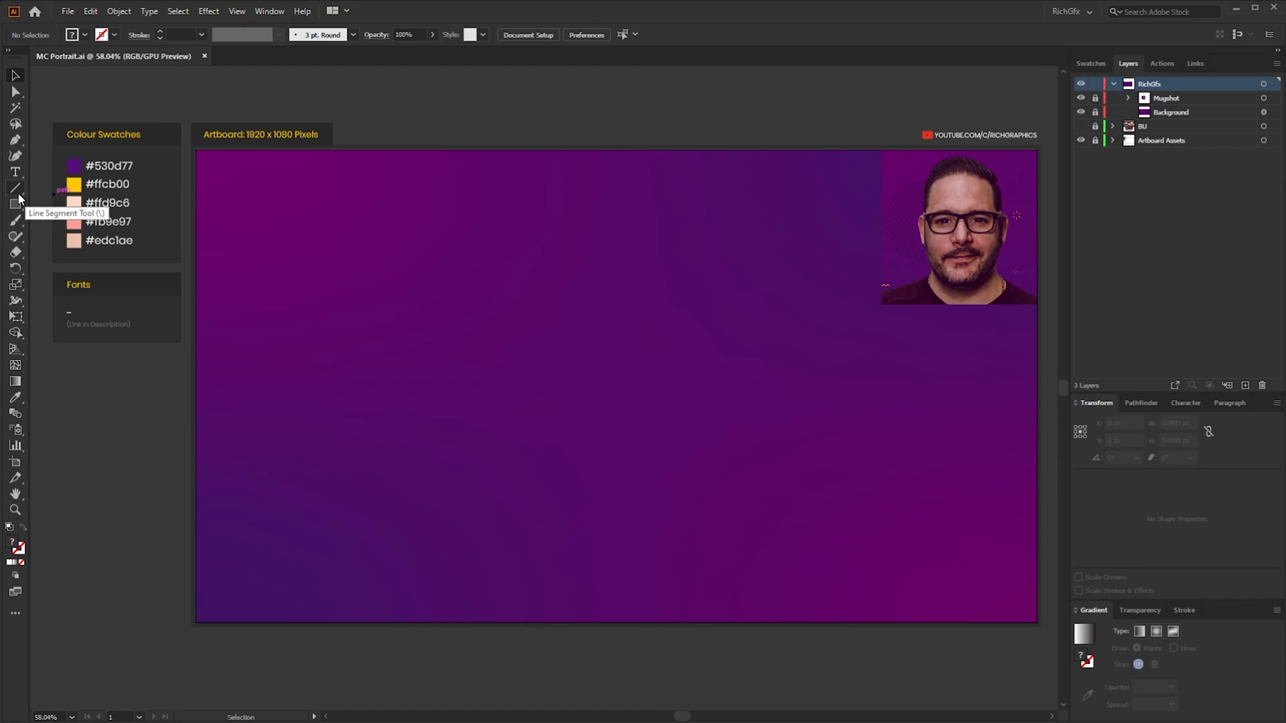
Enter Rectangular Grid settings of Width 800 px, Height 800 px with 7 horizontal and 7 vertical dividers.
click(13, 187)
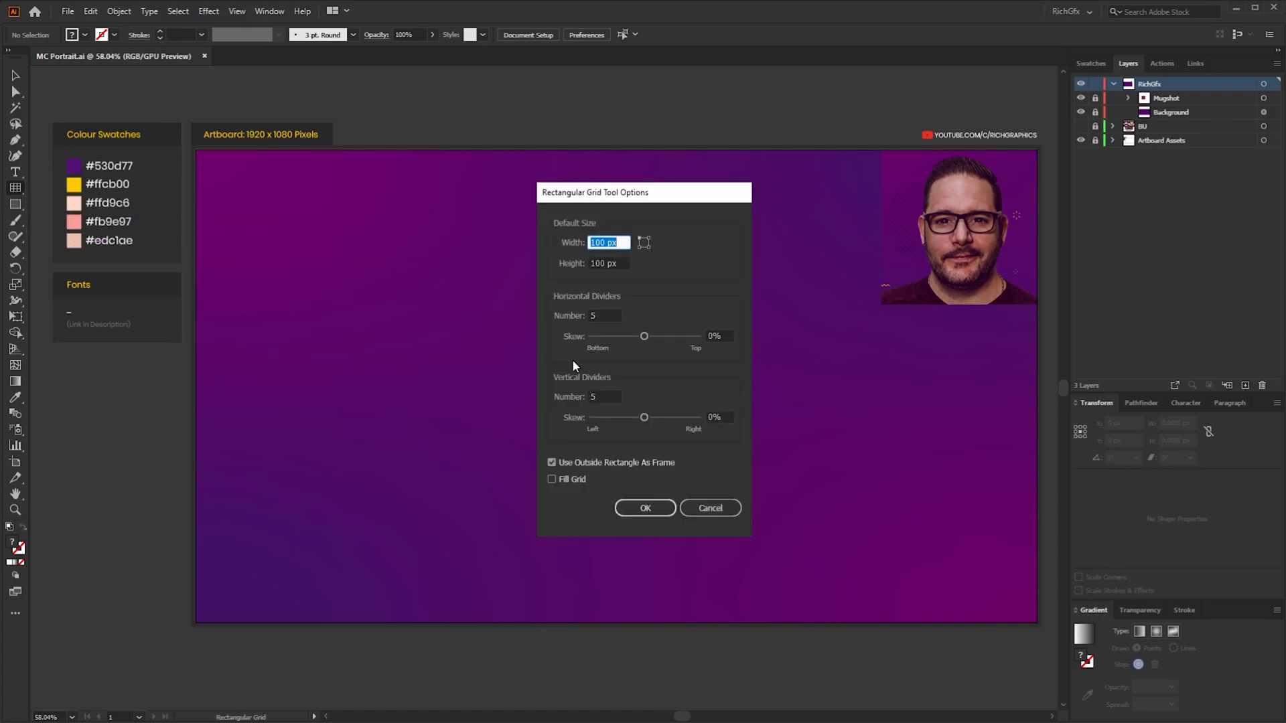
mouse_move(725, 275)
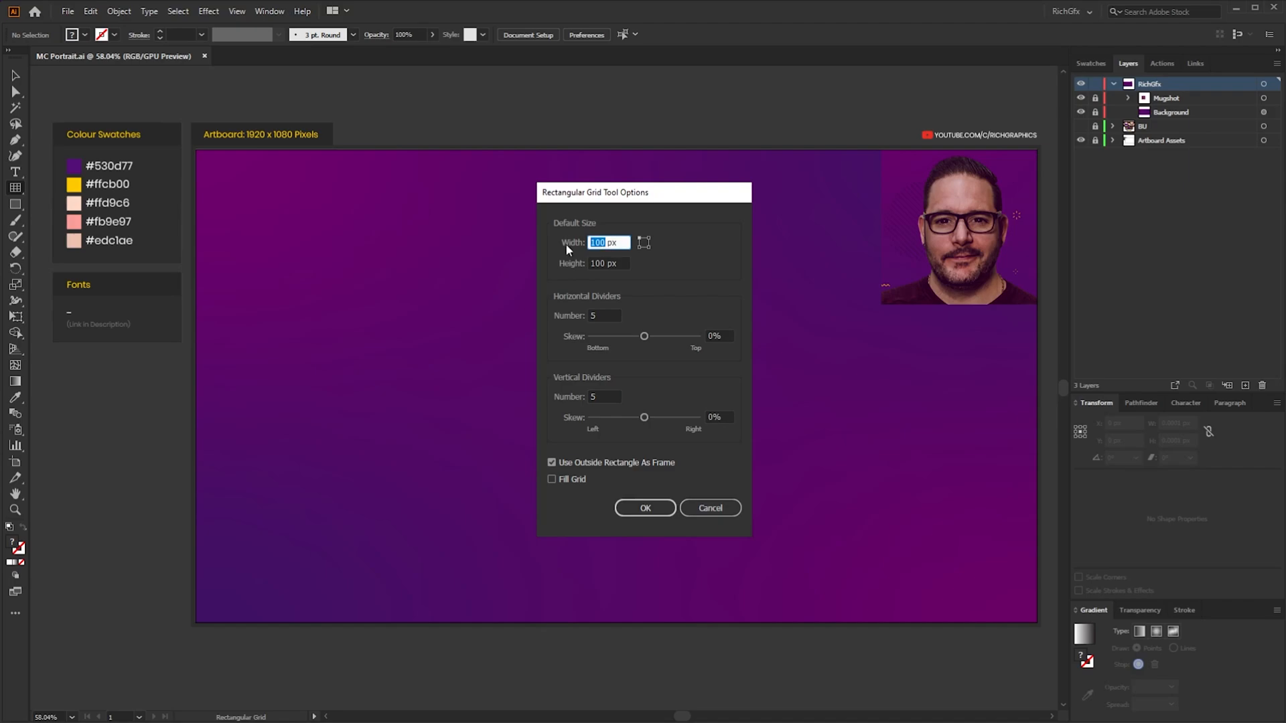
text(800)
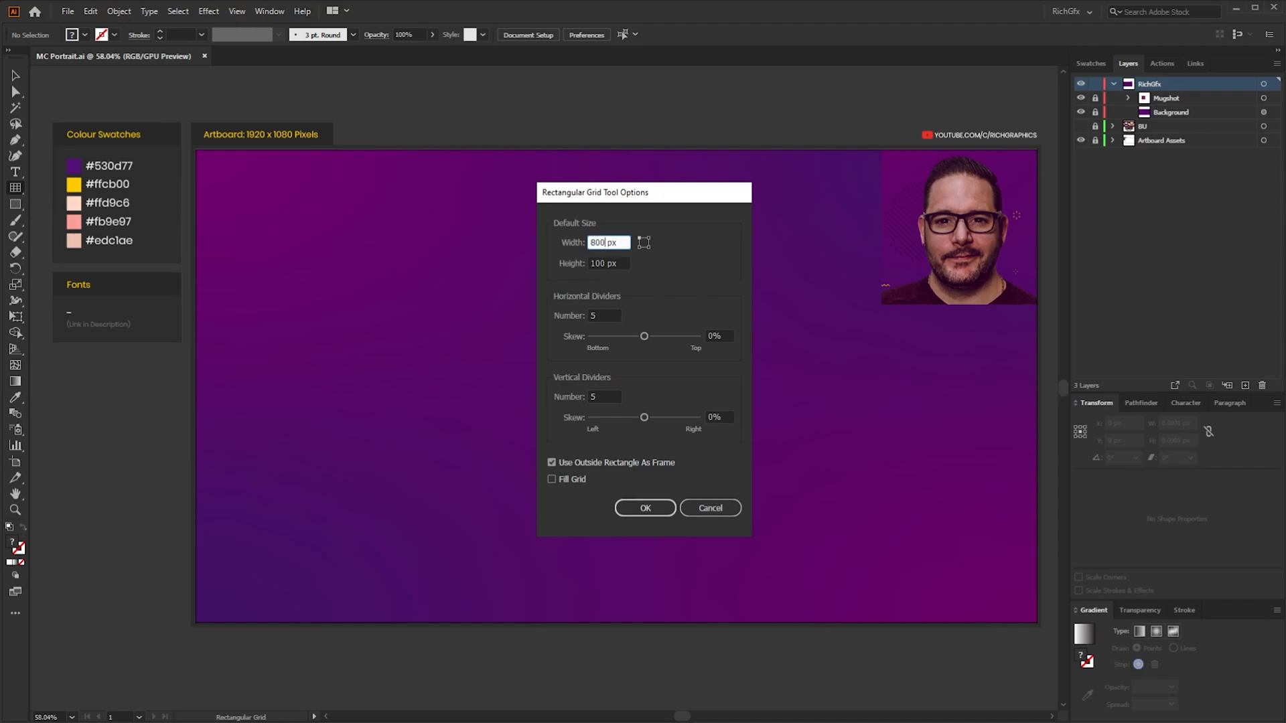
text(800)
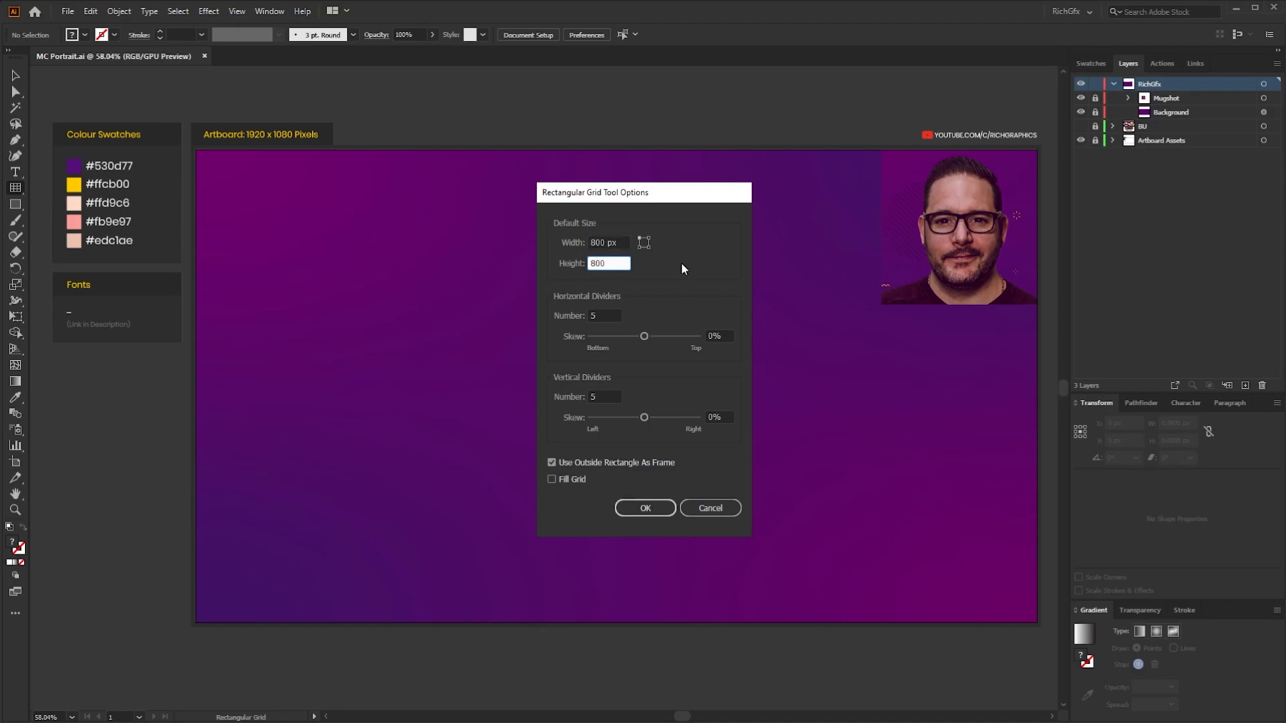
mouse_move(600, 407)
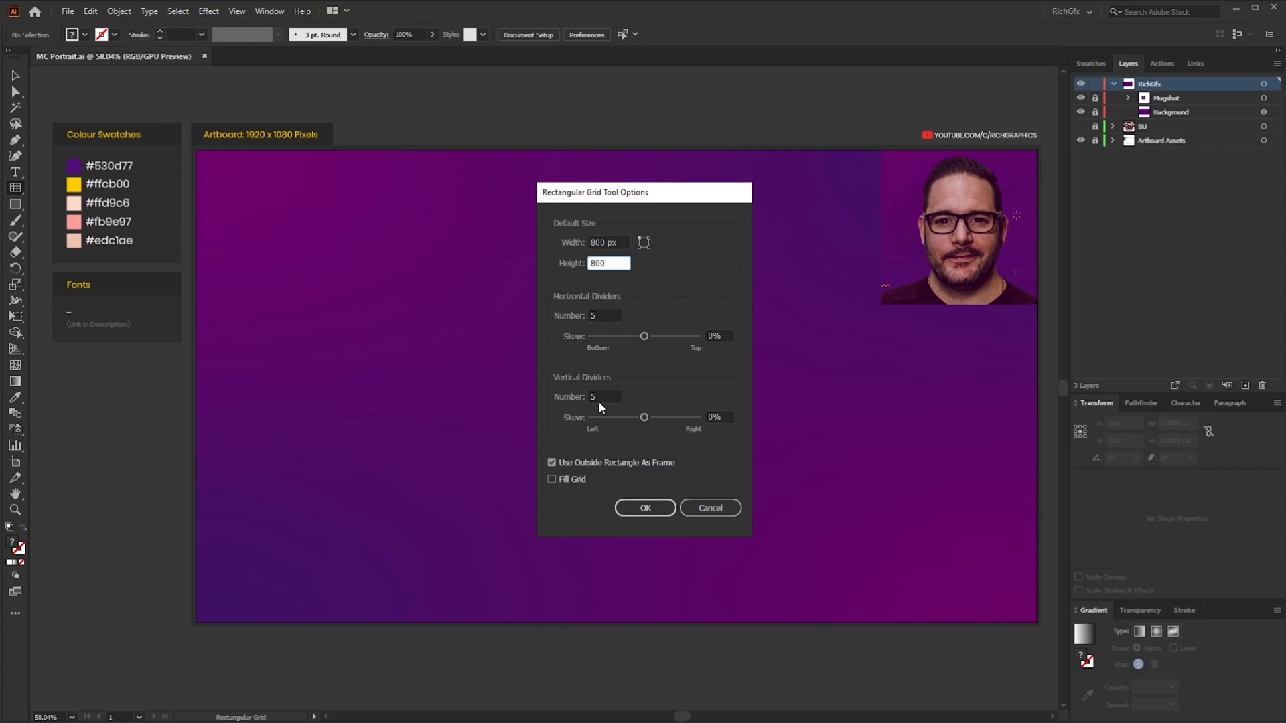
click(604, 315)
text(7)
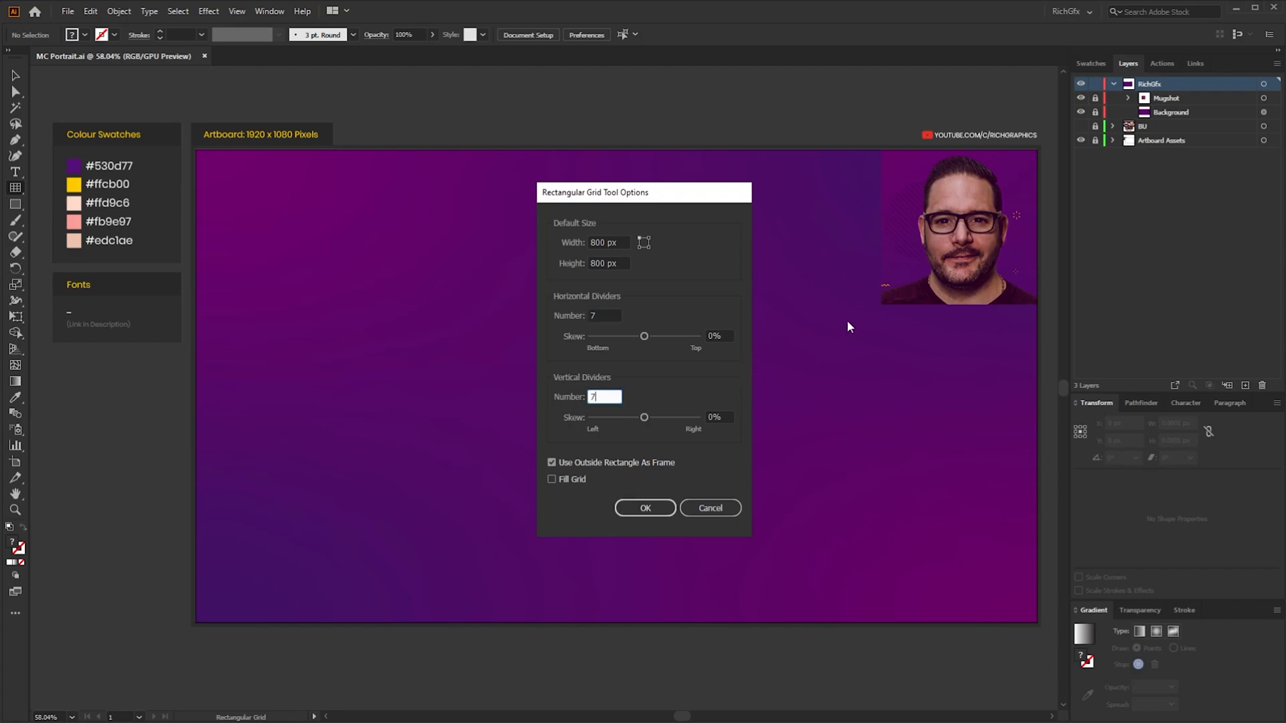
mouse_move(682, 537)
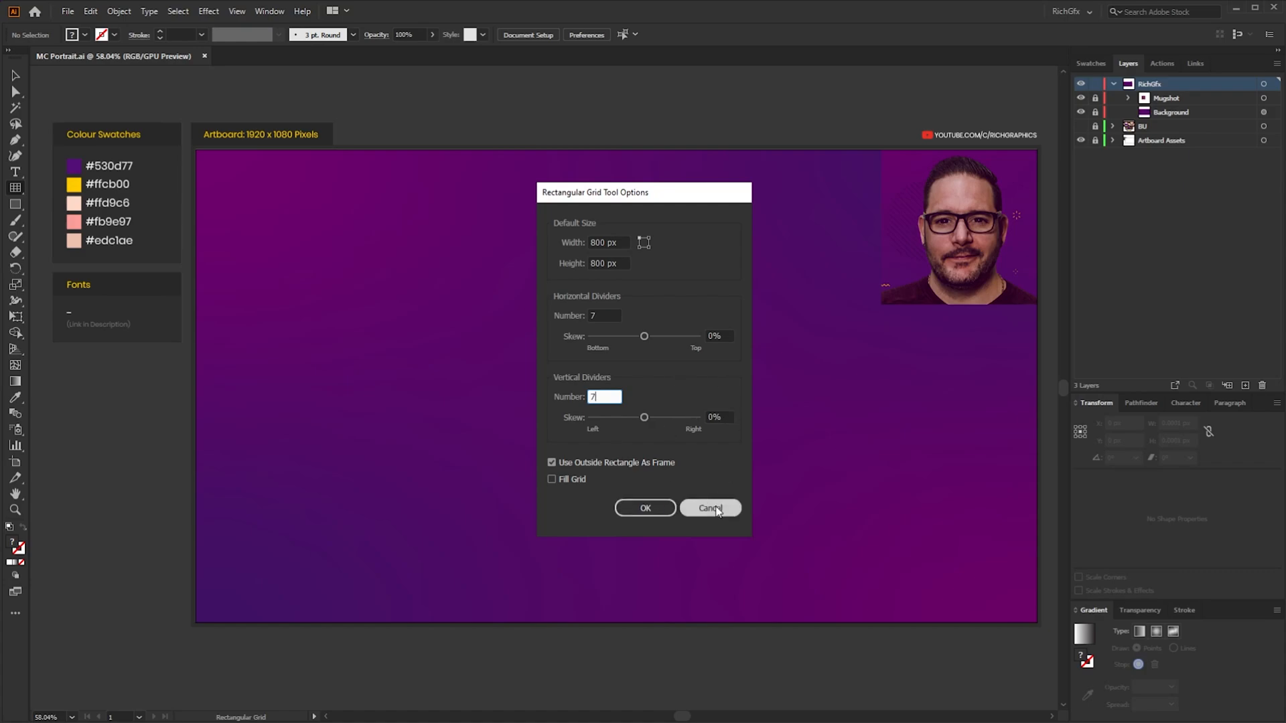
Place the 800 px grid on the artboard and fill it with the #edc1ae skin tone.
click(646, 508)
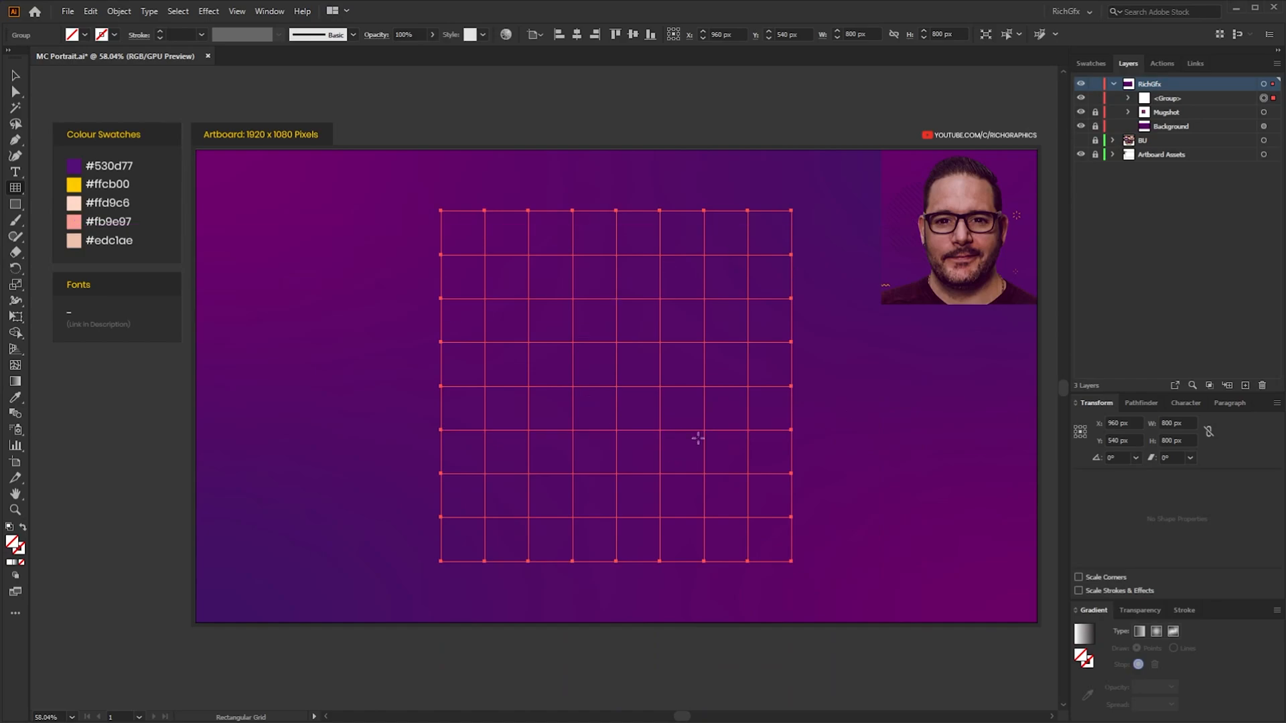
mouse_move(898, 391)
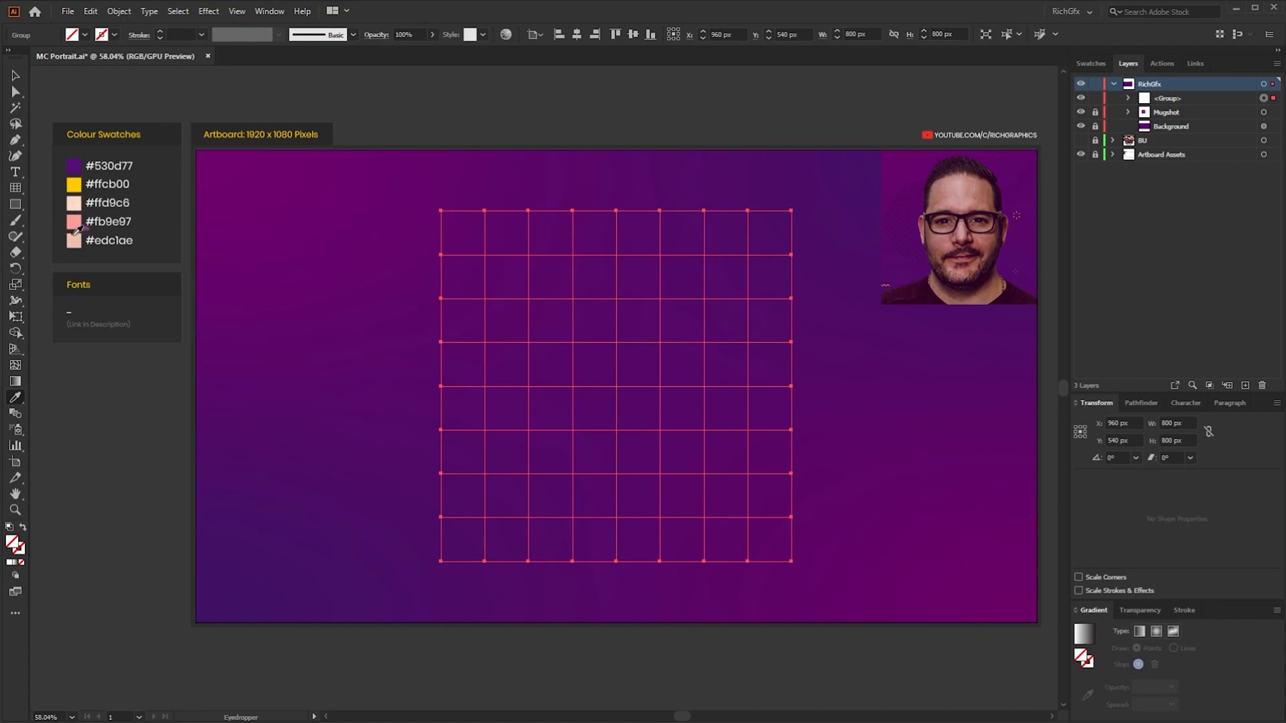
click(73, 204)
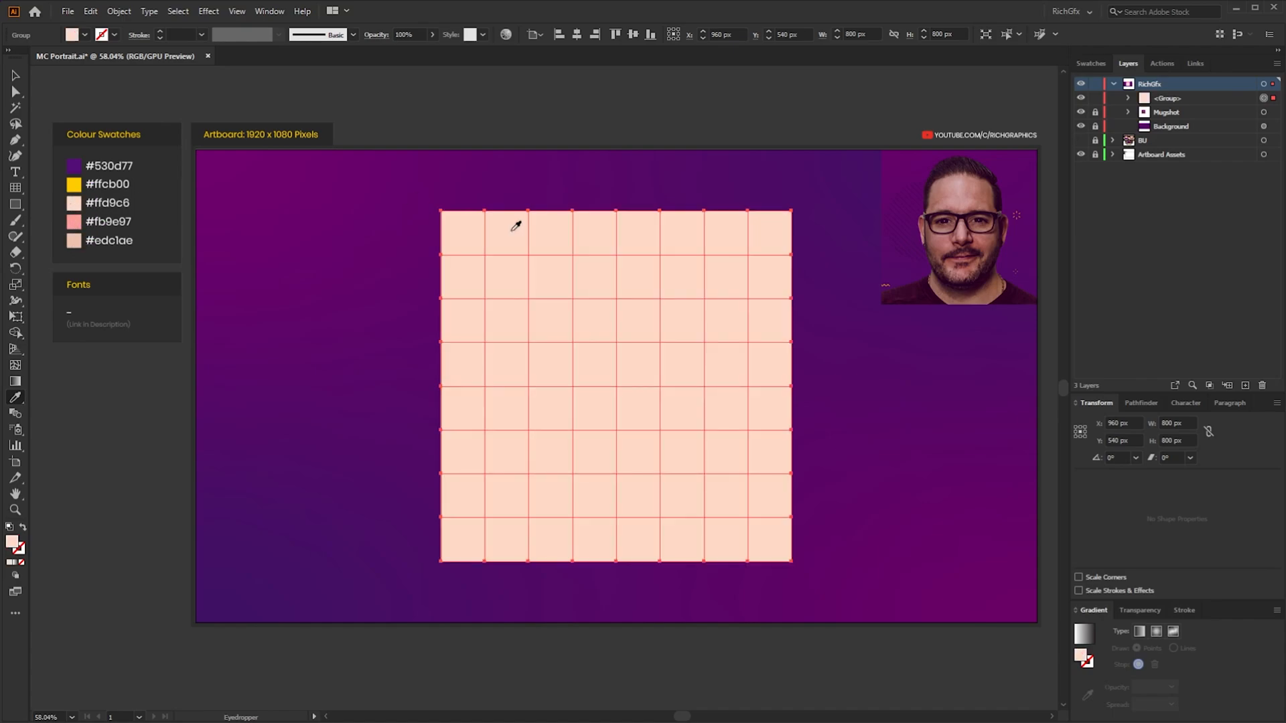
mouse_move(689, 353)
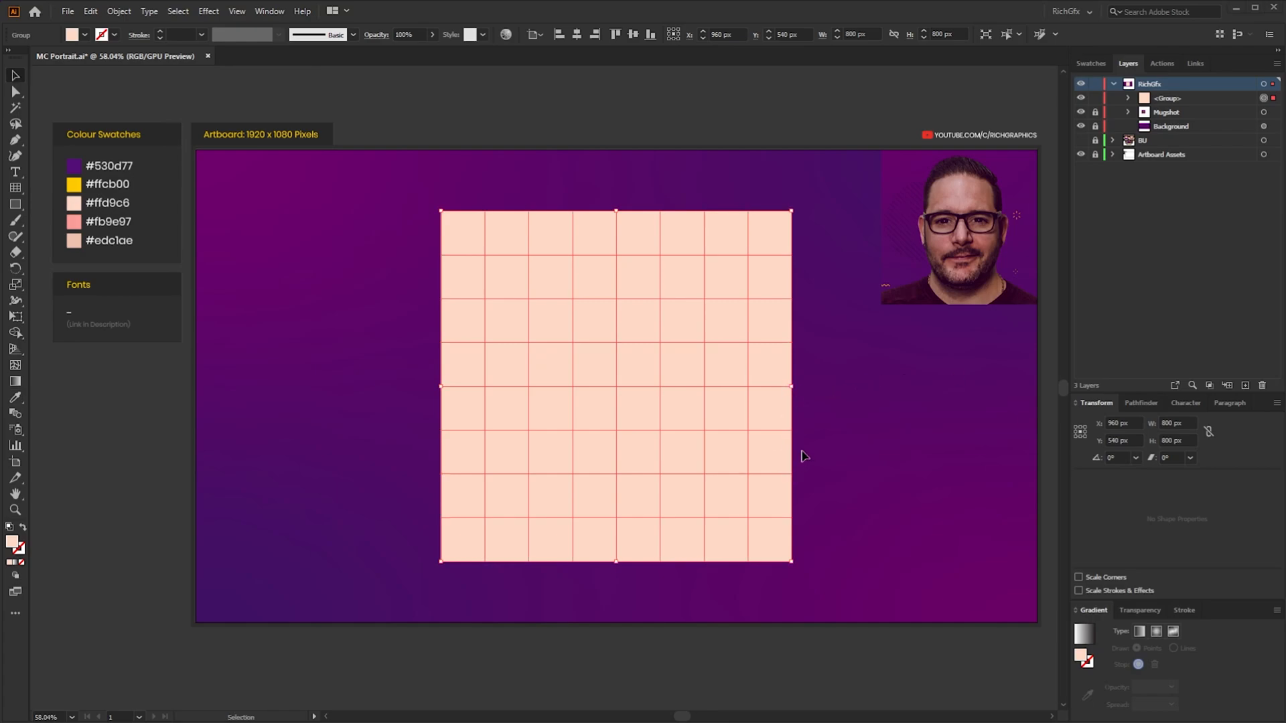
mouse_move(766, 443)
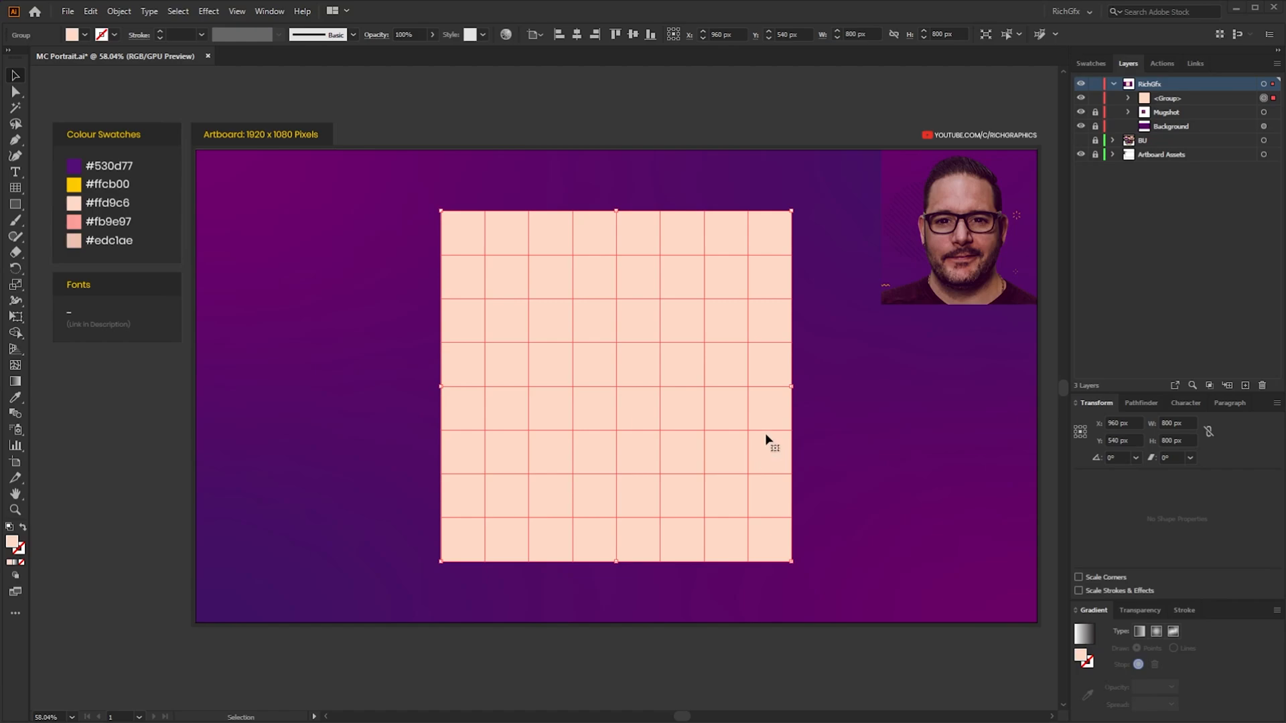
mouse_move(613, 558)
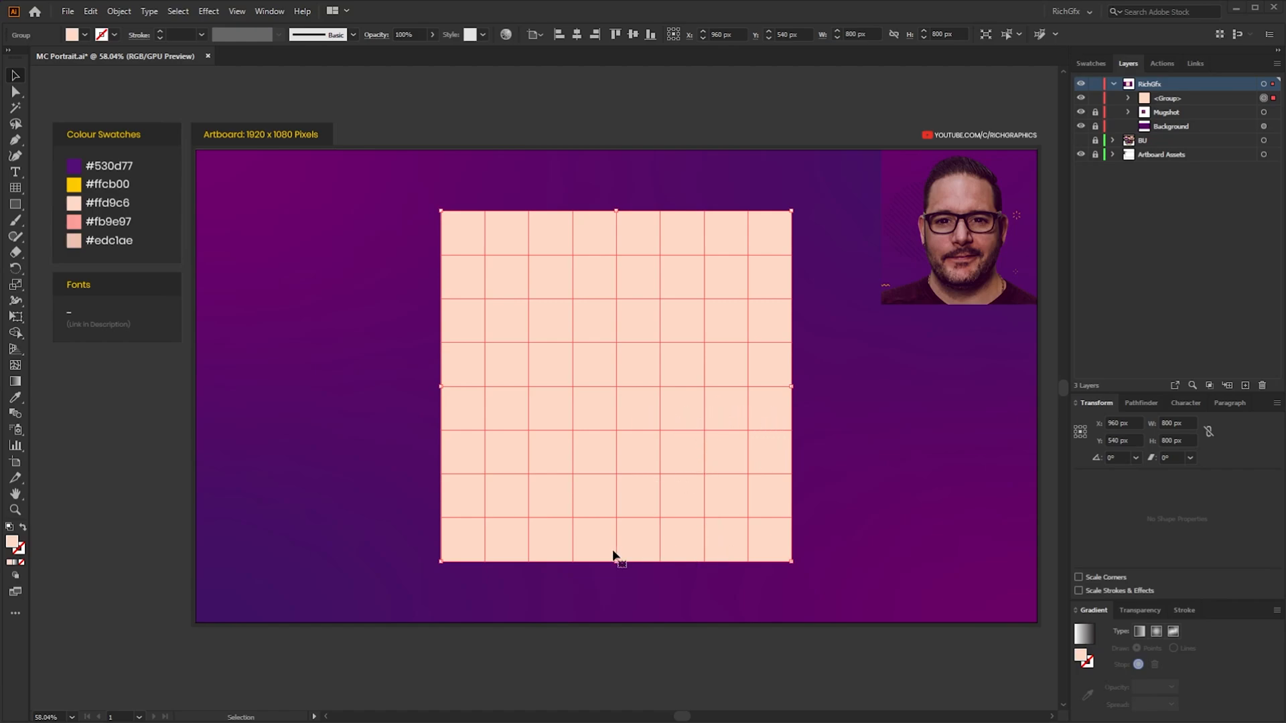
mouse_move(690, 469)
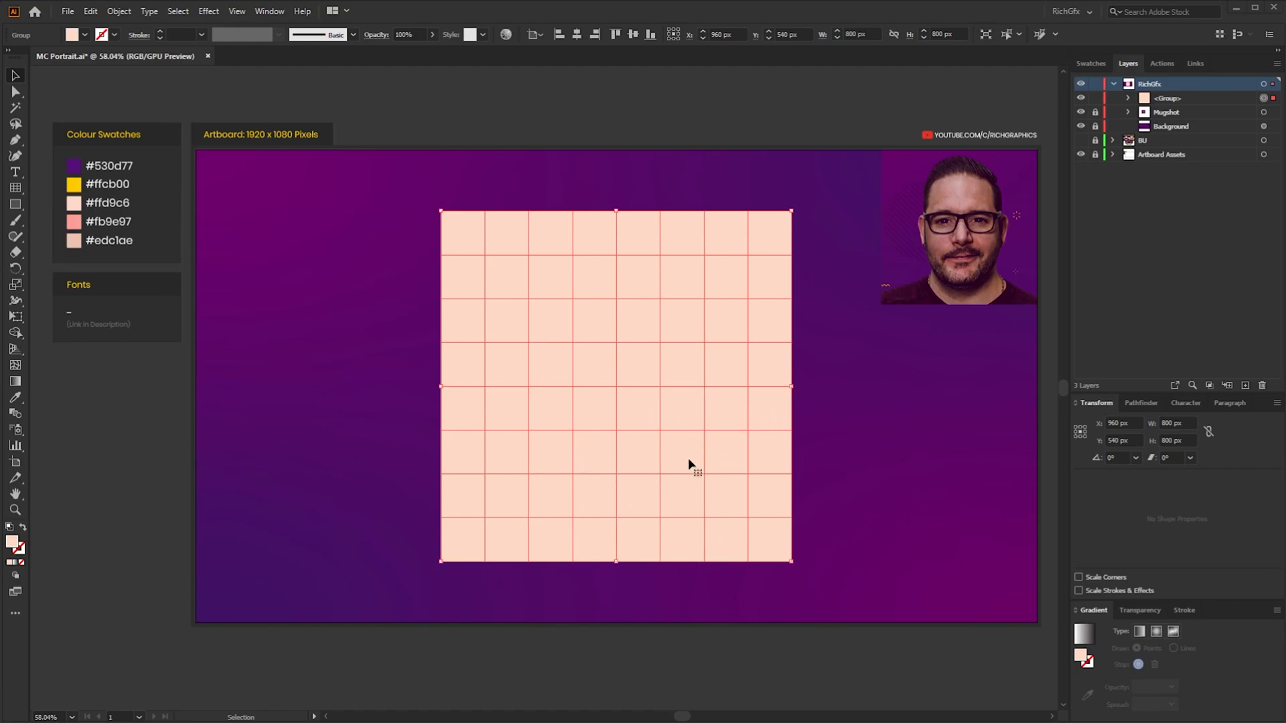
mouse_move(694, 428)
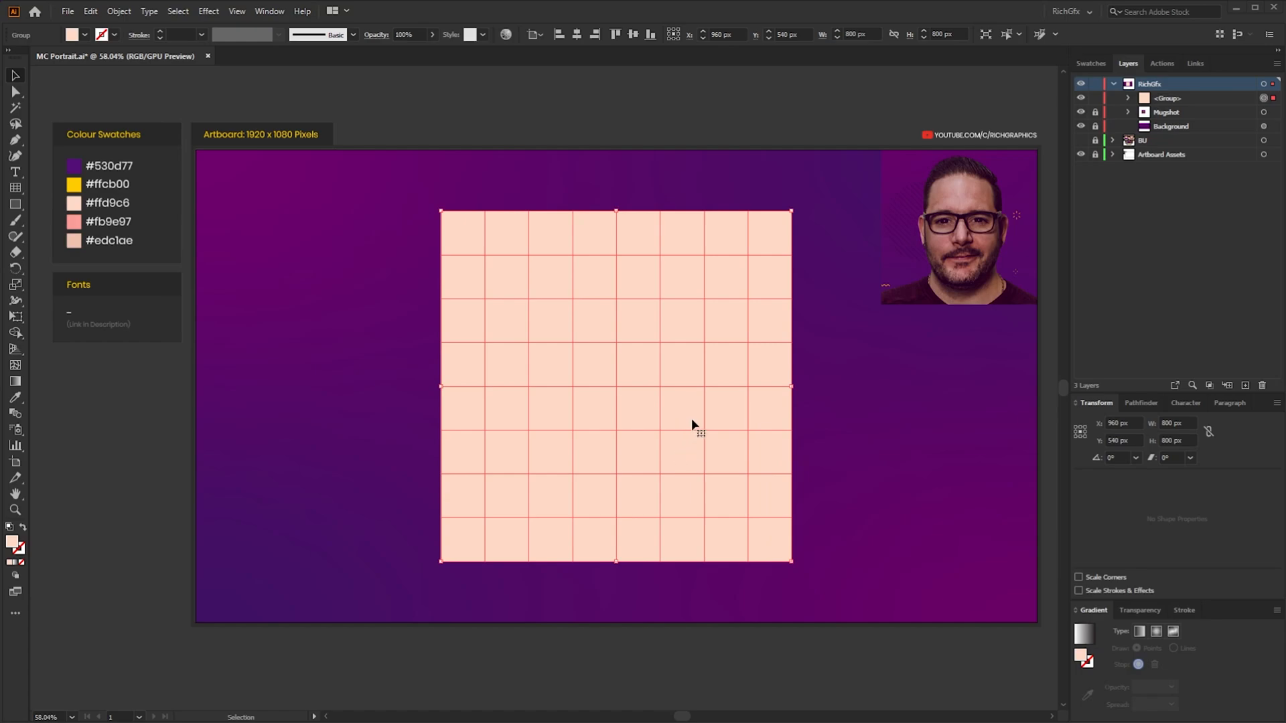
mouse_move(759, 407)
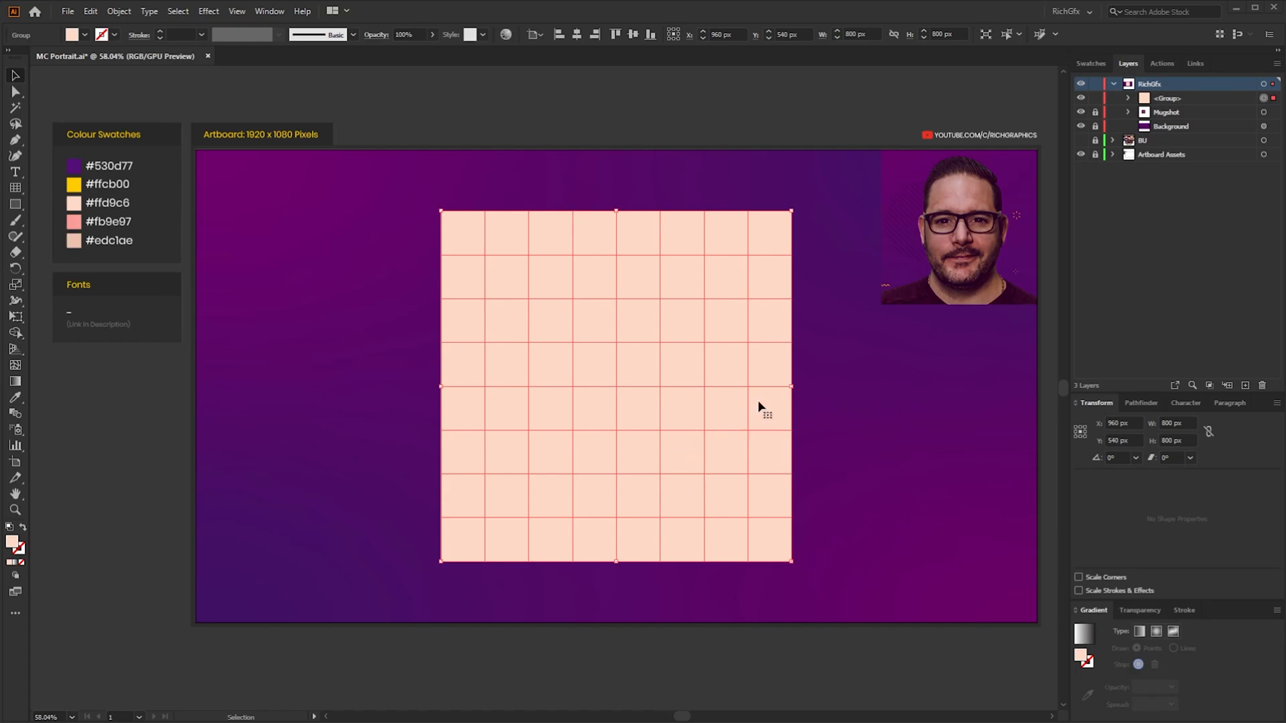
mouse_move(768, 357)
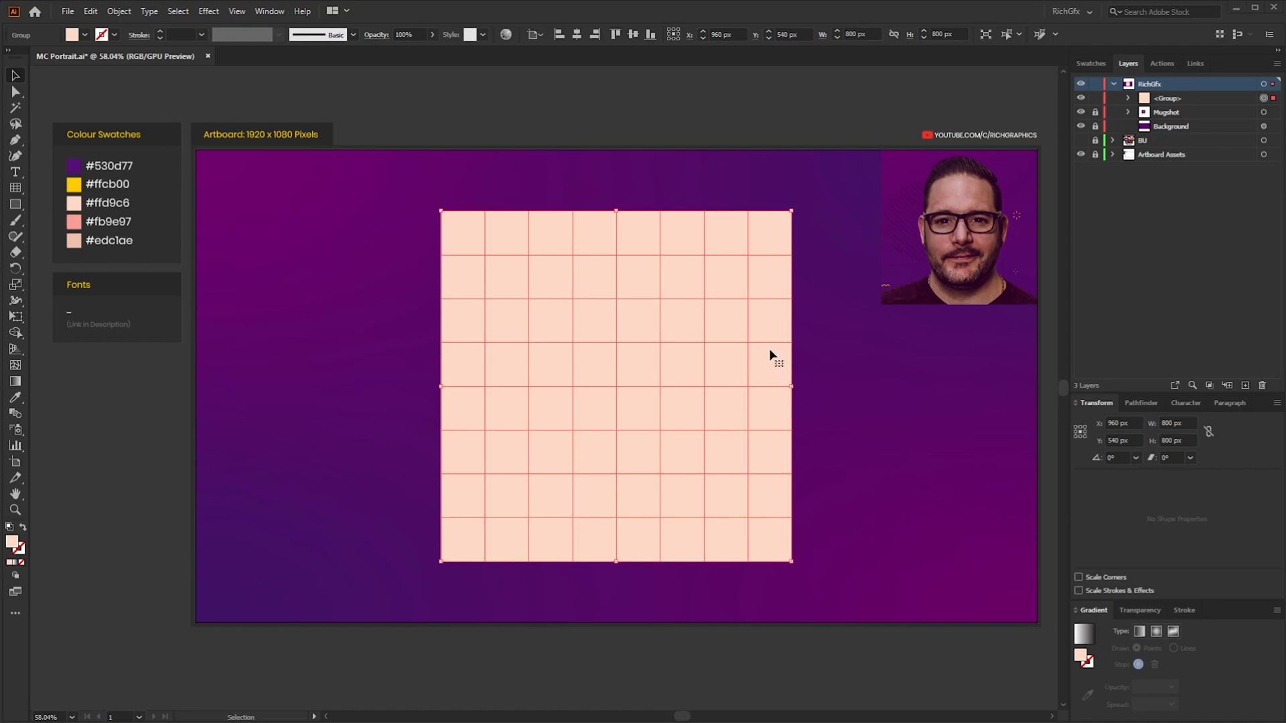
mouse_move(744, 365)
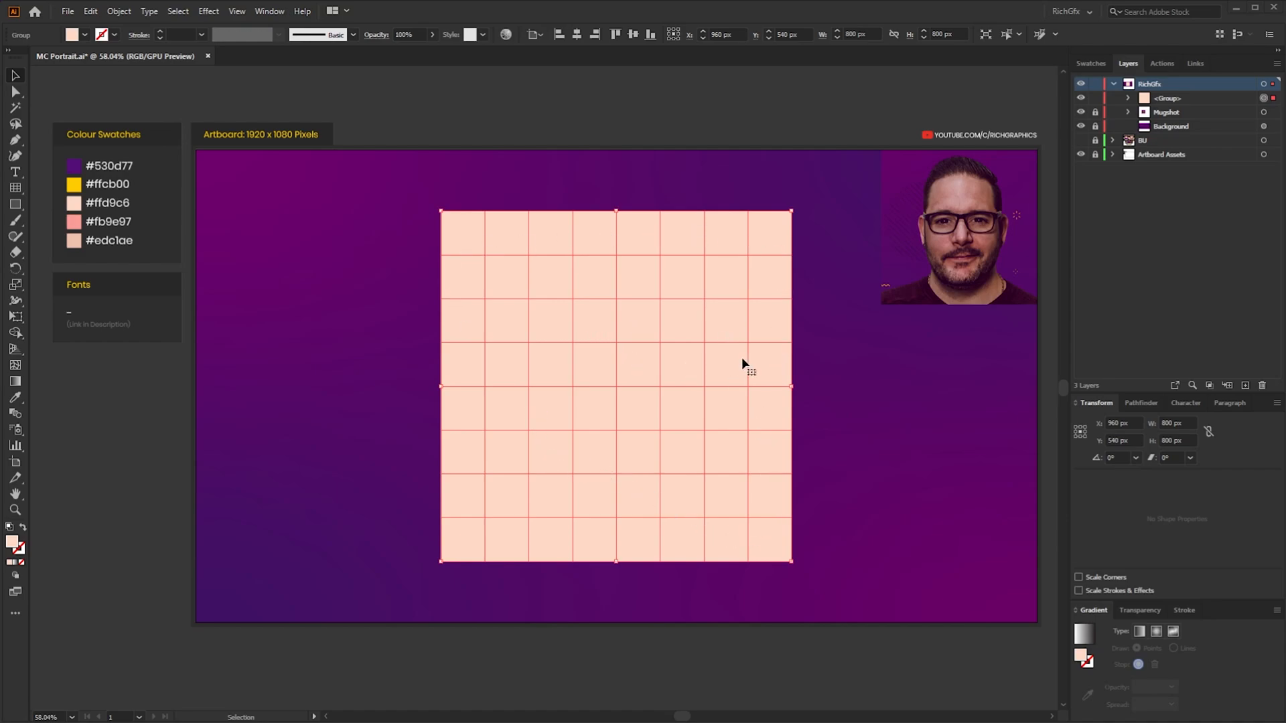
mouse_move(788, 337)
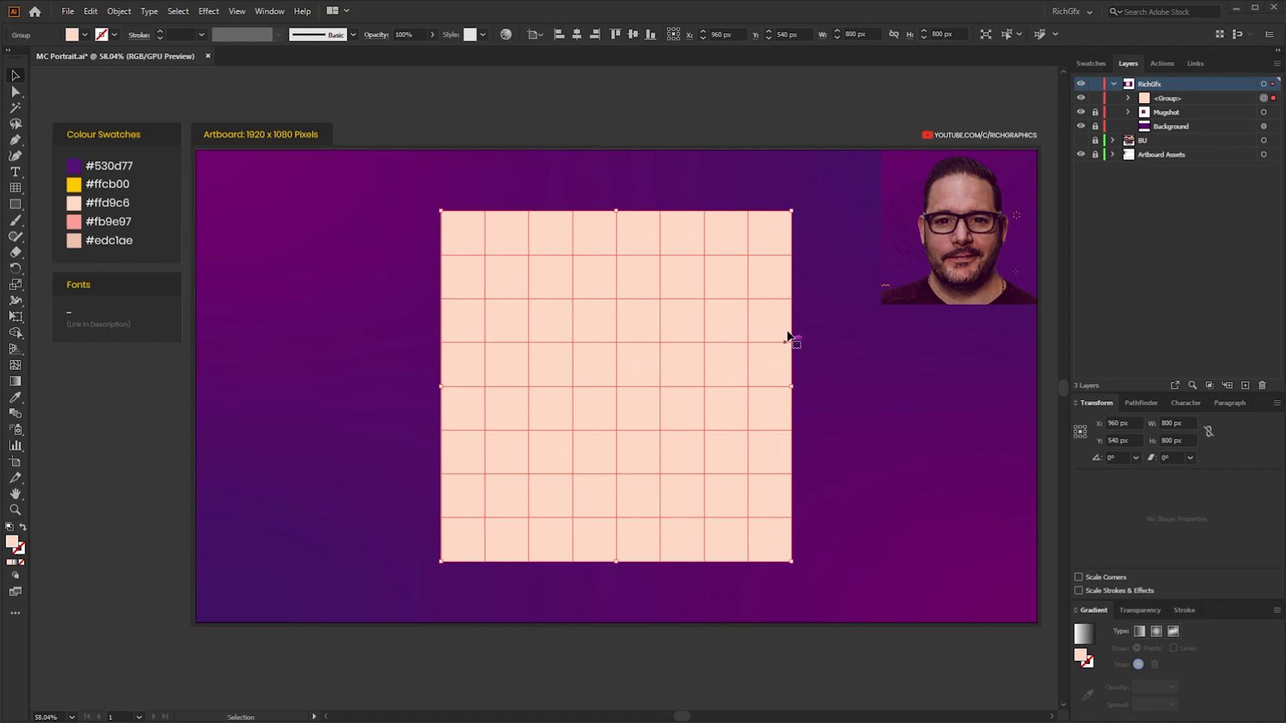
mouse_move(801, 322)
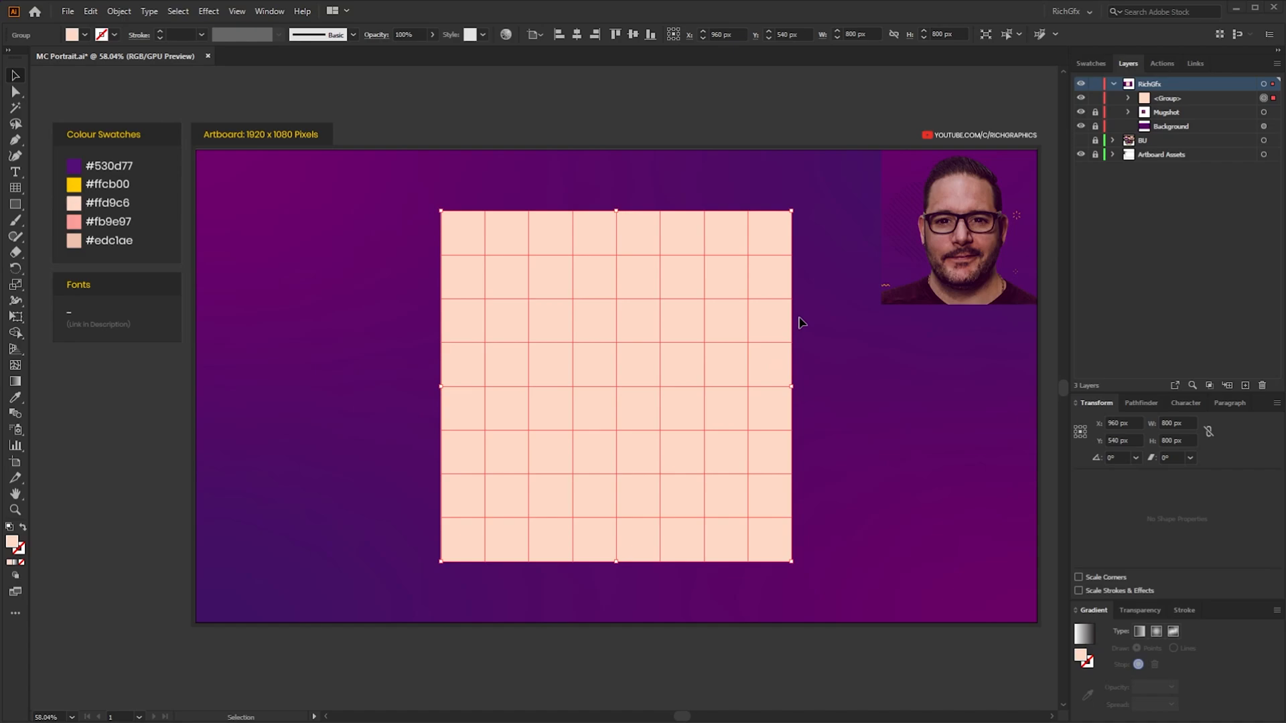
mouse_move(561, 276)
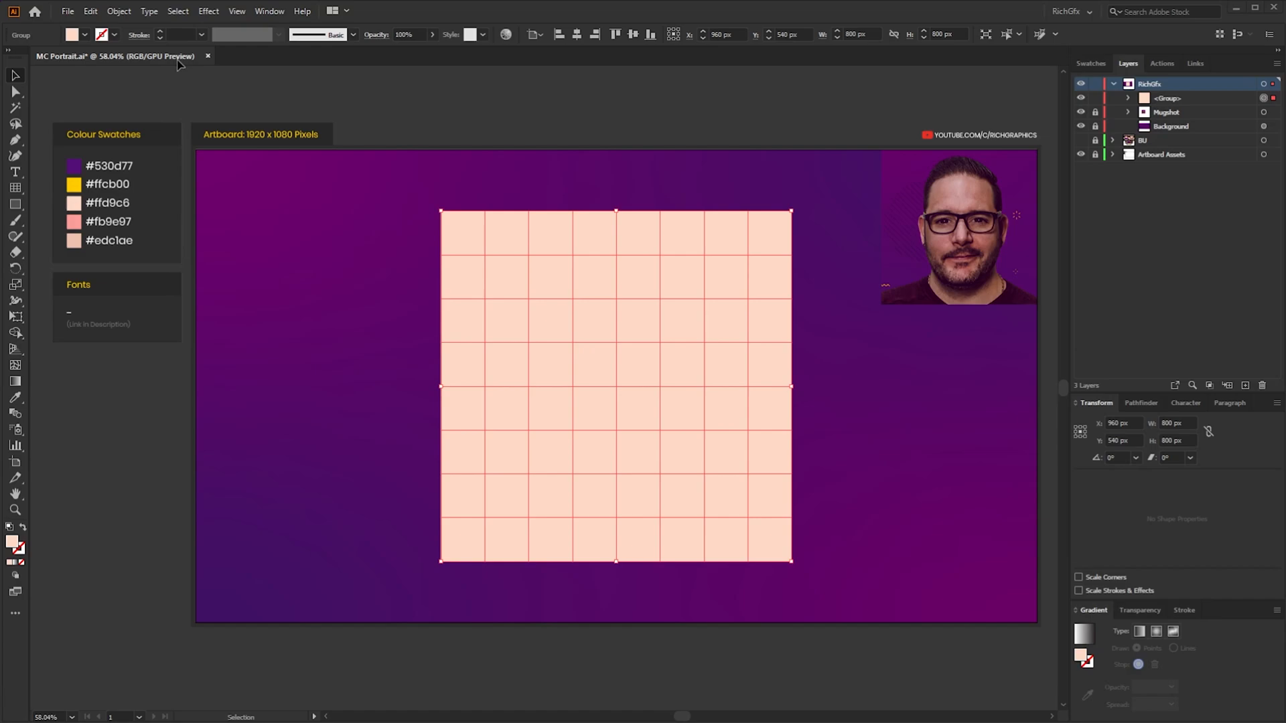
Convert the peach grid into a Live Paint group via Object > Live Paint > Make.
click(118, 11)
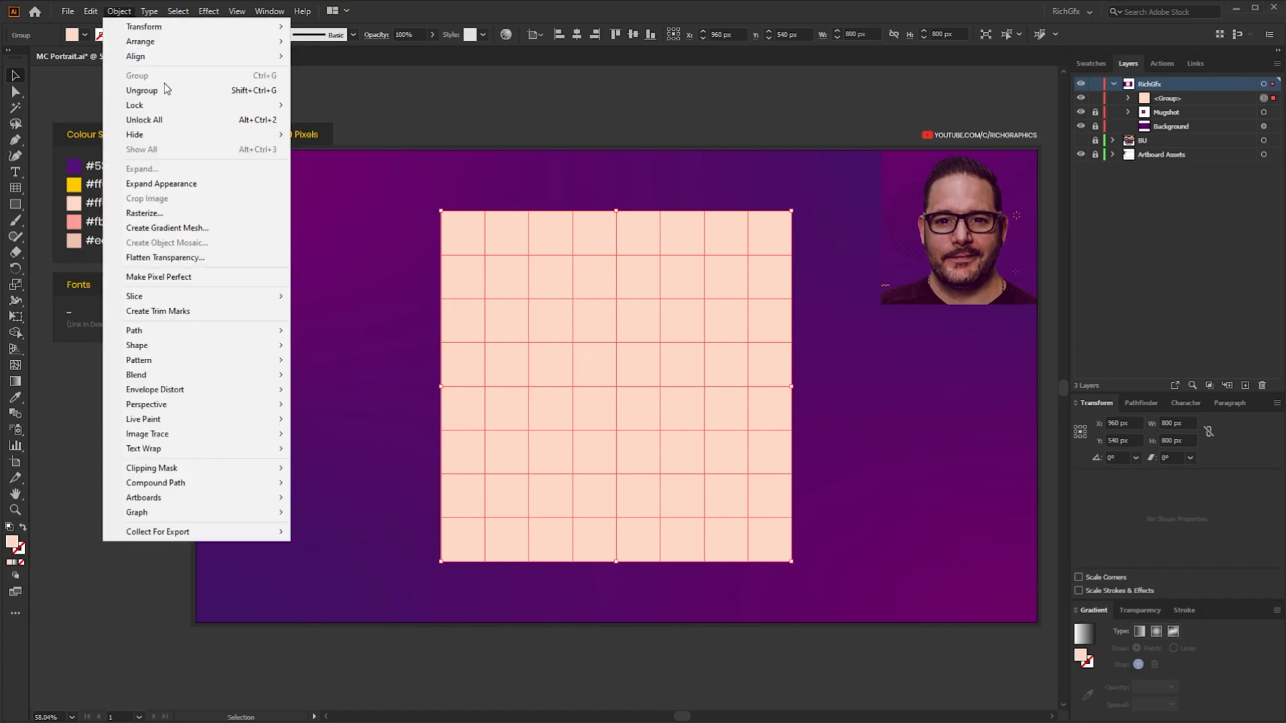
mouse_move(142, 419)
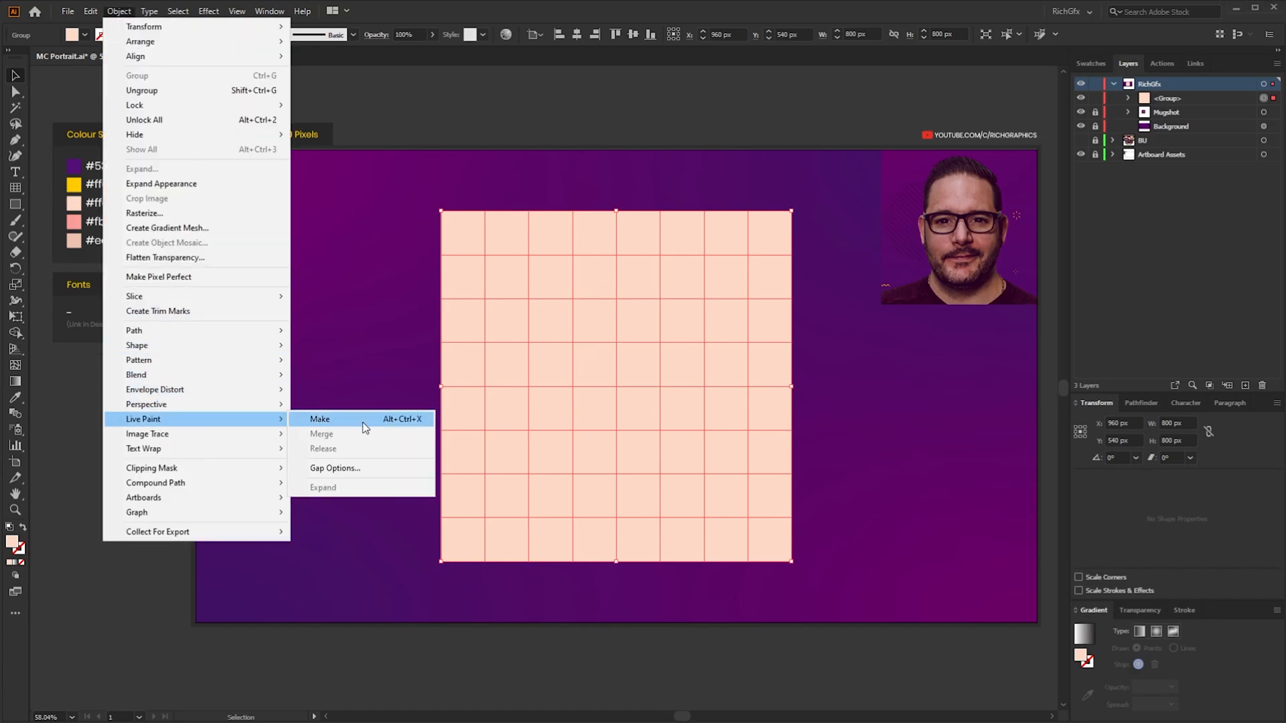
click(319, 418)
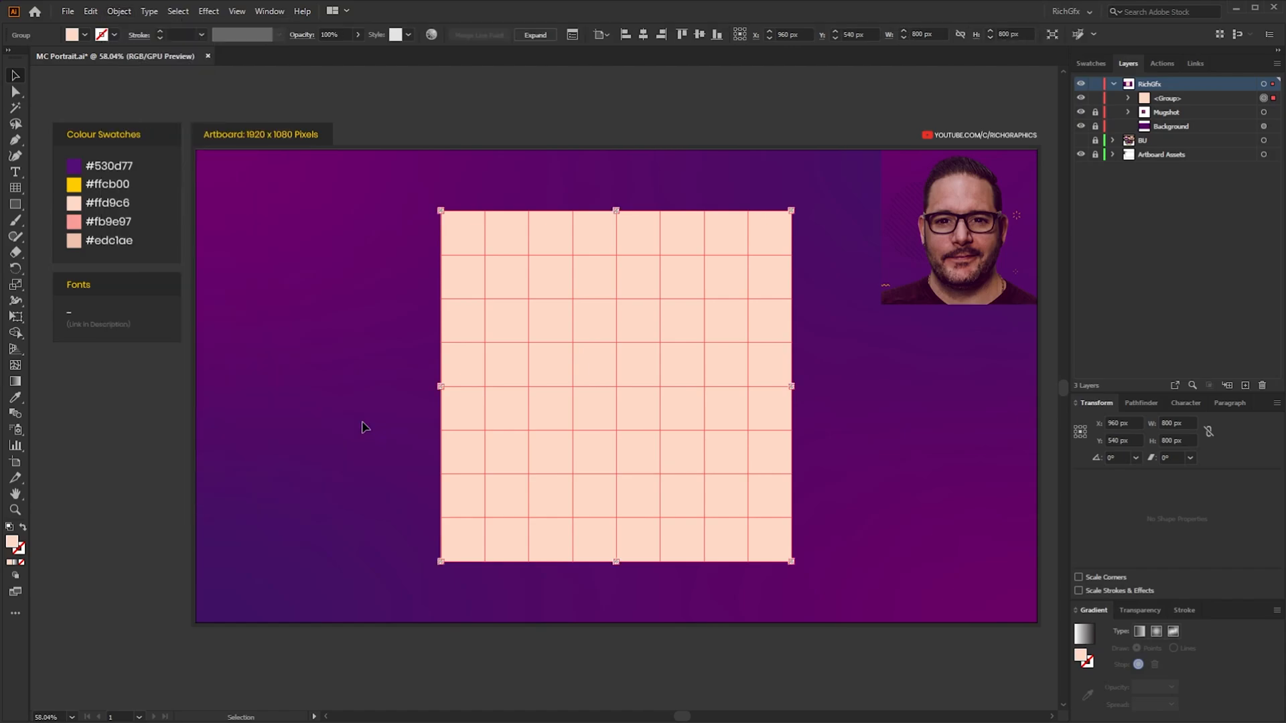
mouse_move(595, 403)
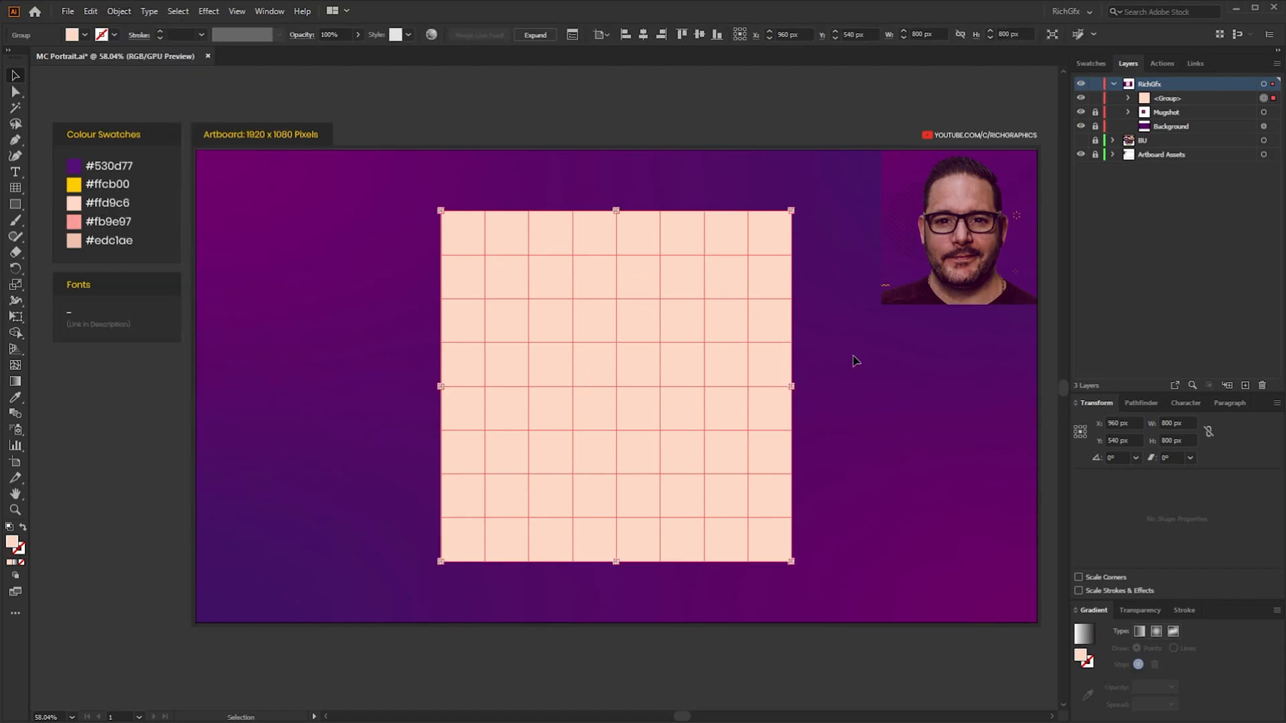
mouse_move(668, 447)
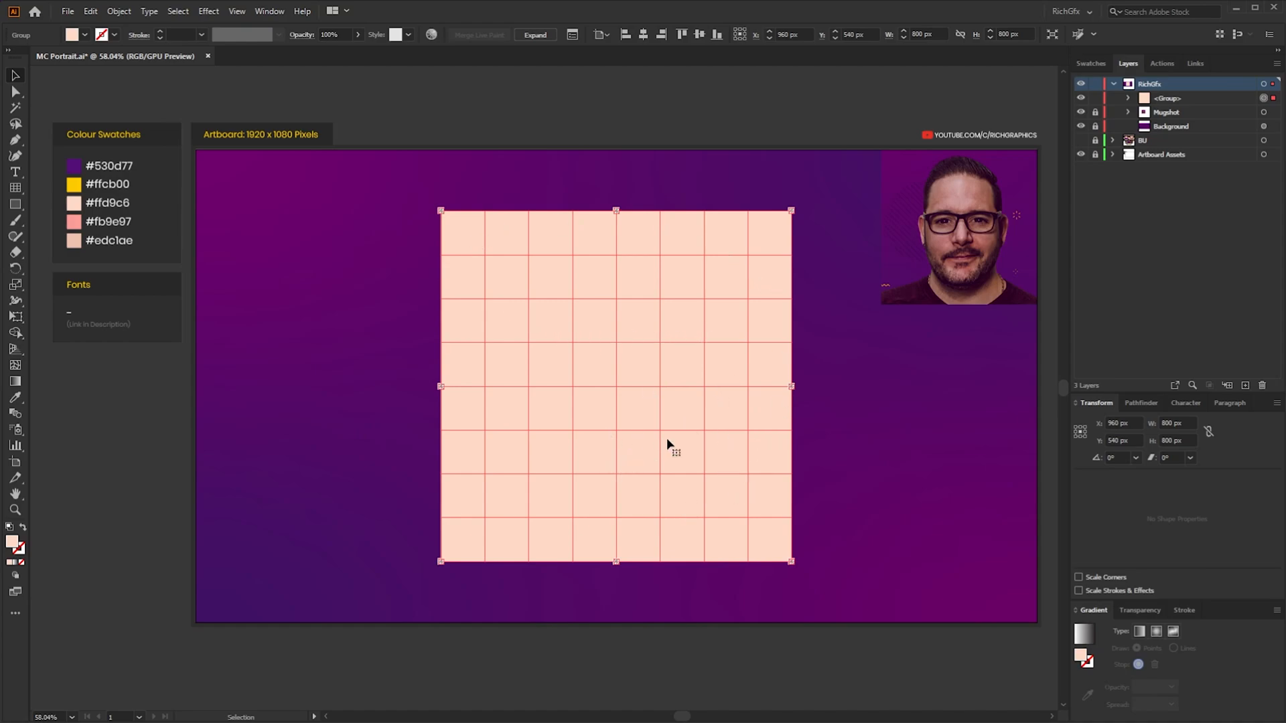
mouse_move(726, 371)
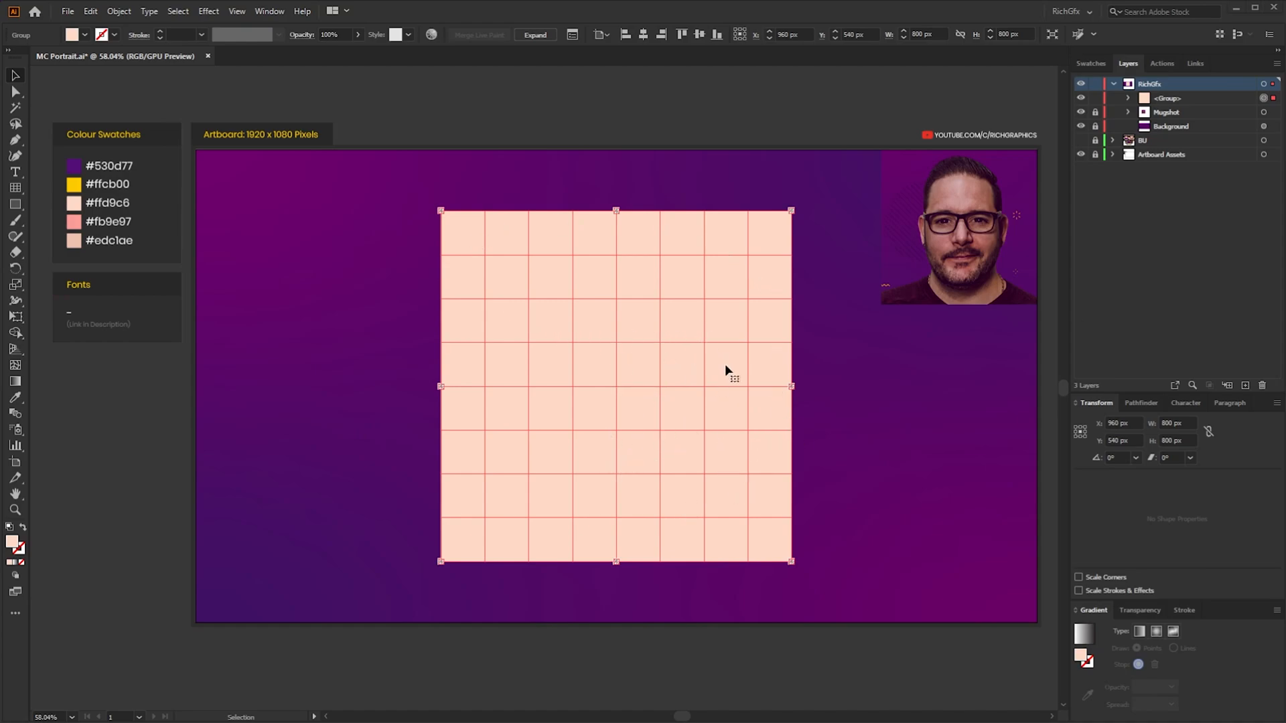
mouse_move(906, 412)
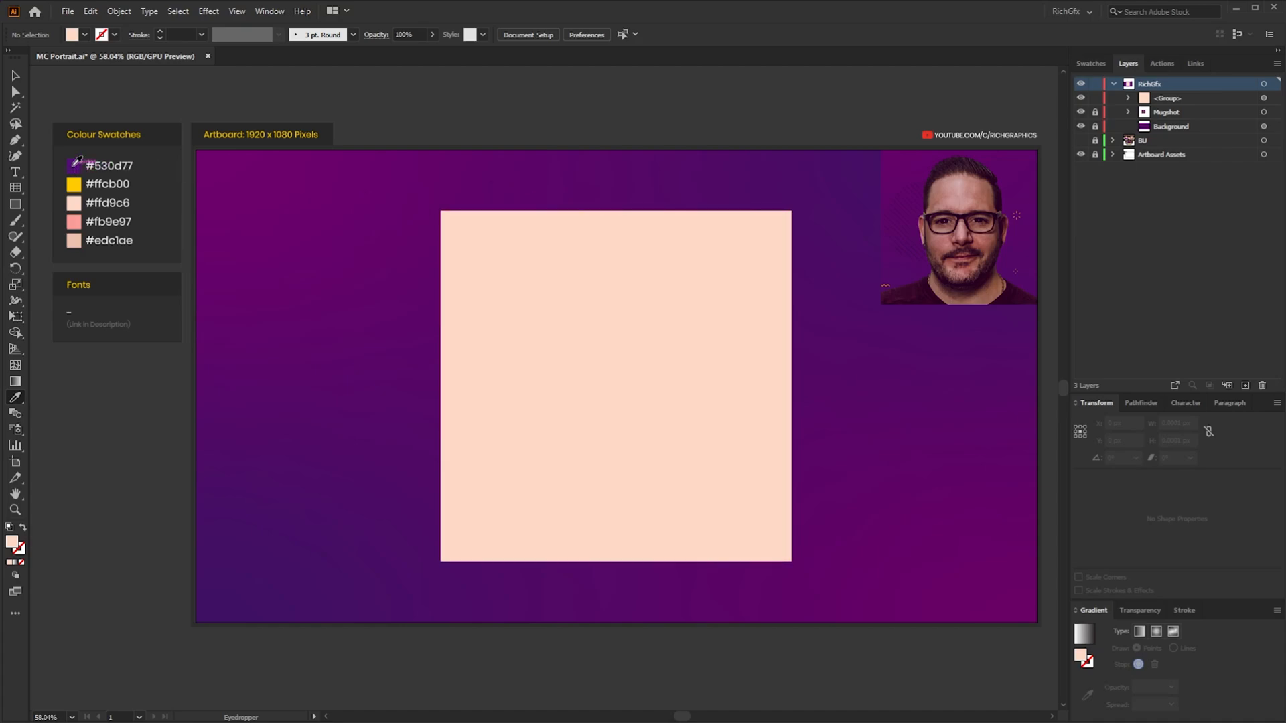
click(73, 166)
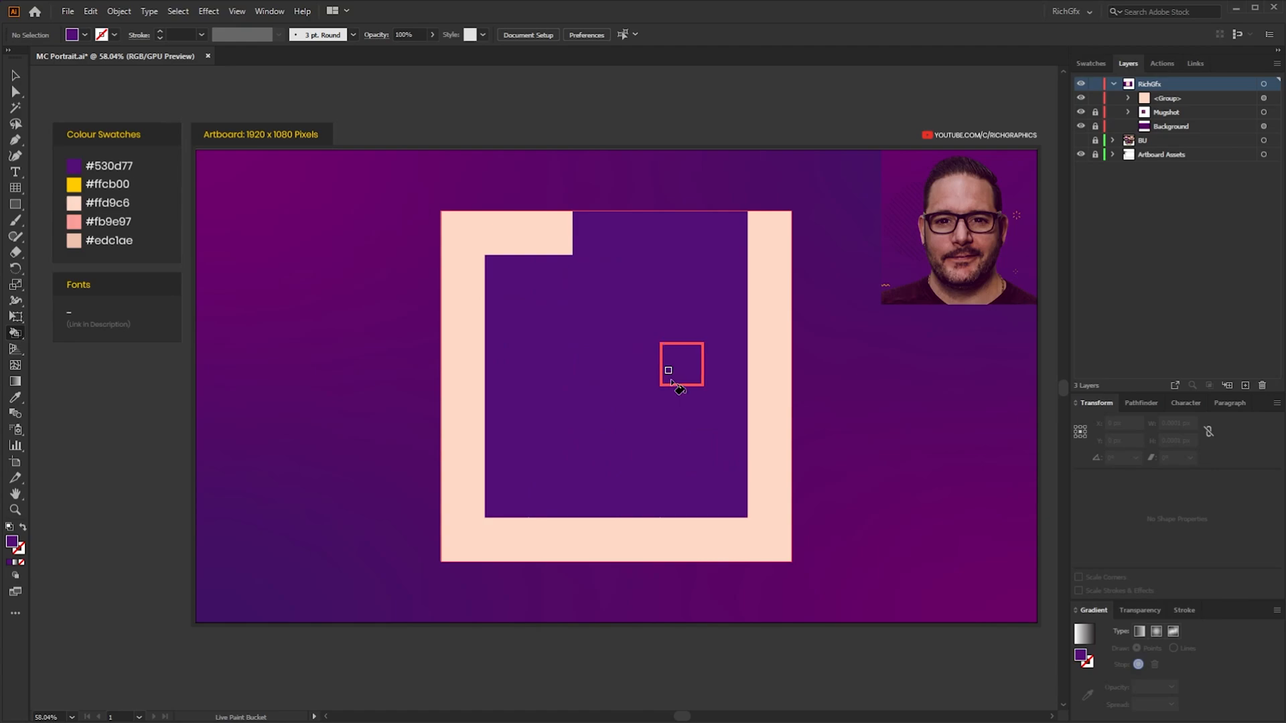
click(669, 370)
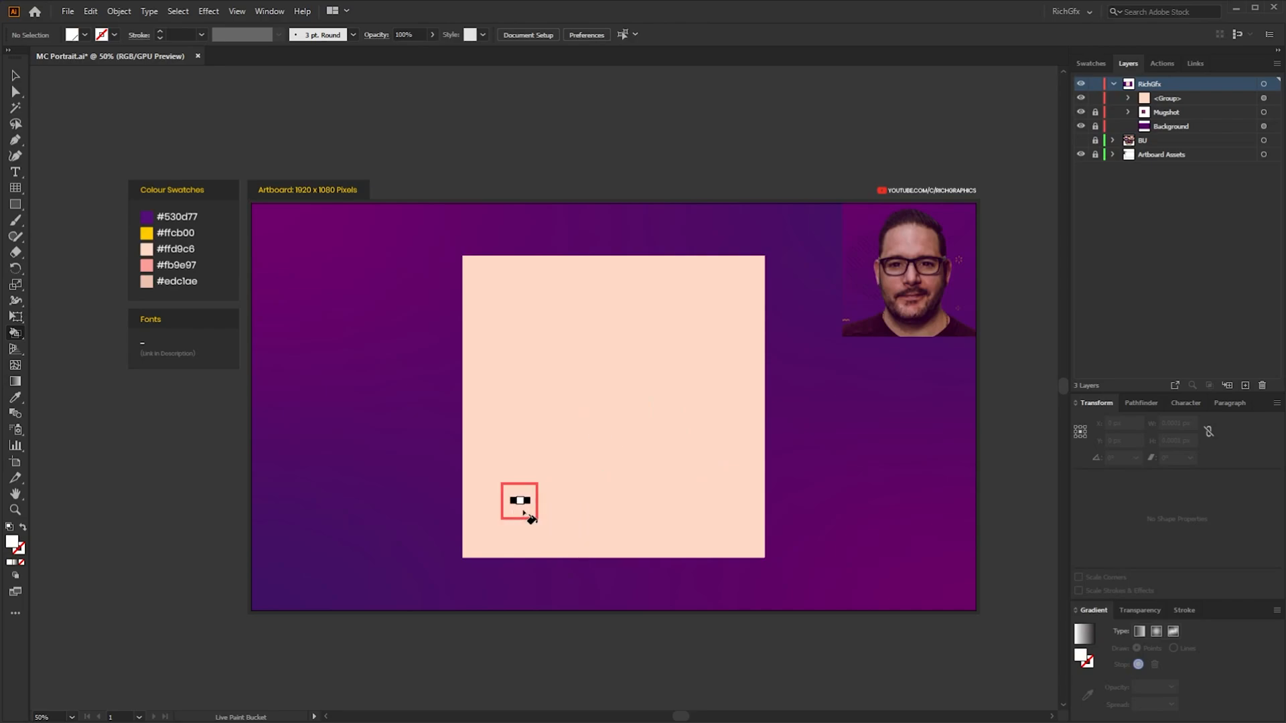
Paint white eye cells, then sample the dark purple swatch and paint a glasses cell.
drag(525, 501, 668, 501)
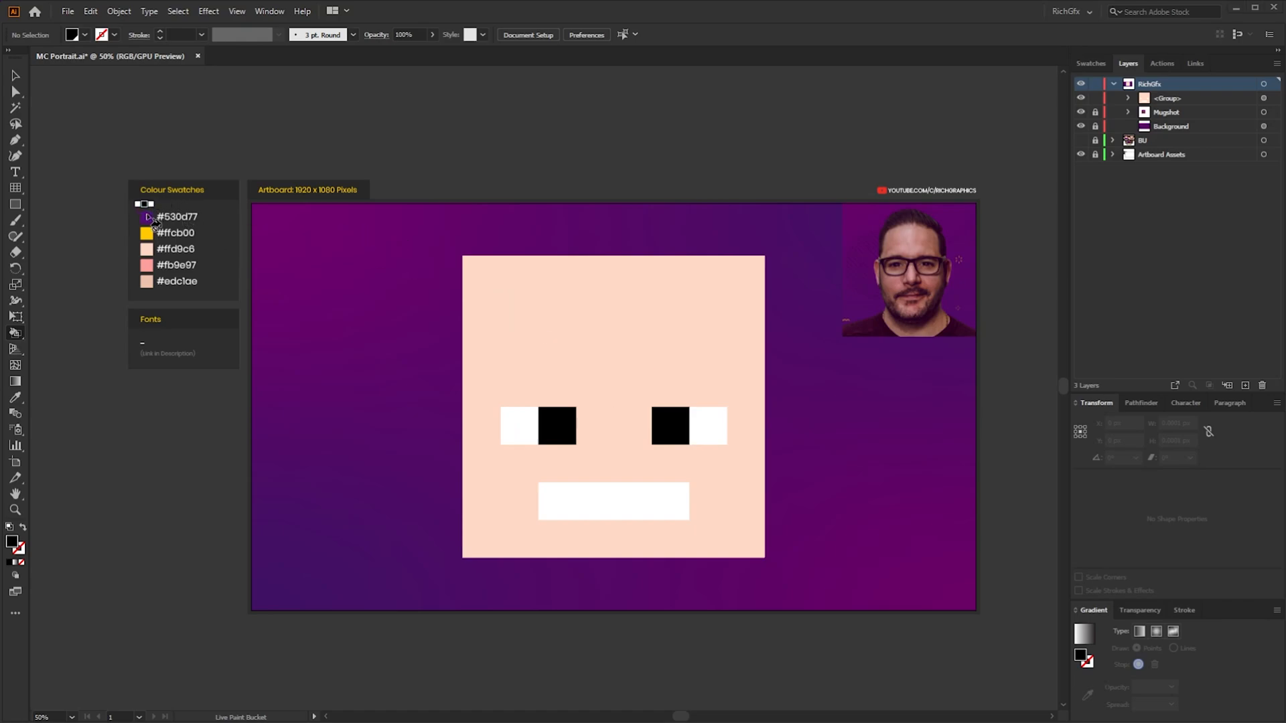
click(142, 217)
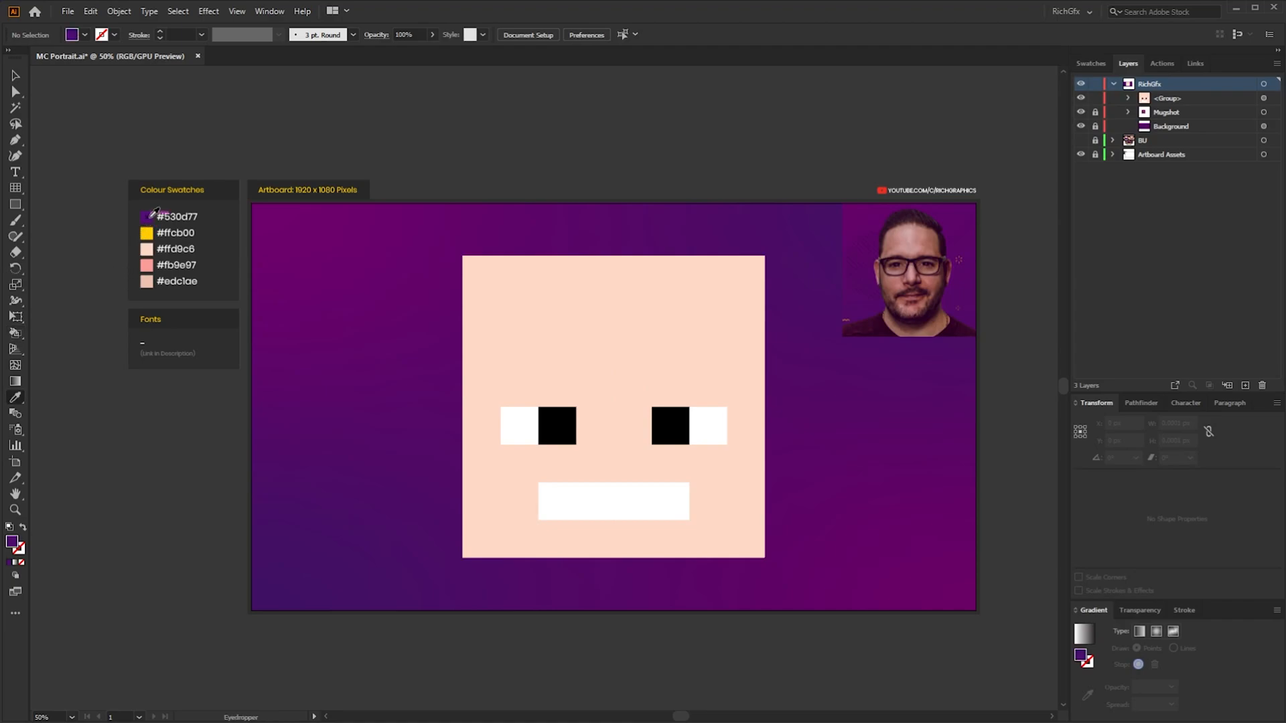
mouse_move(405, 319)
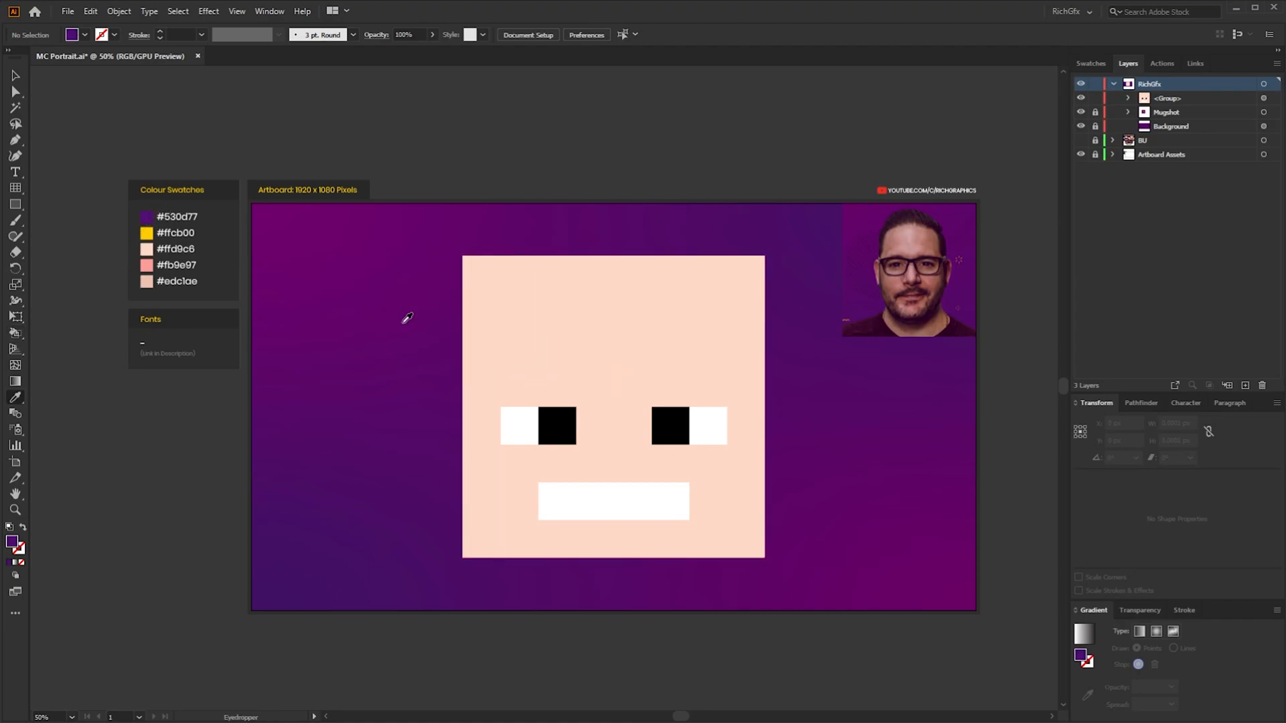
click(594, 431)
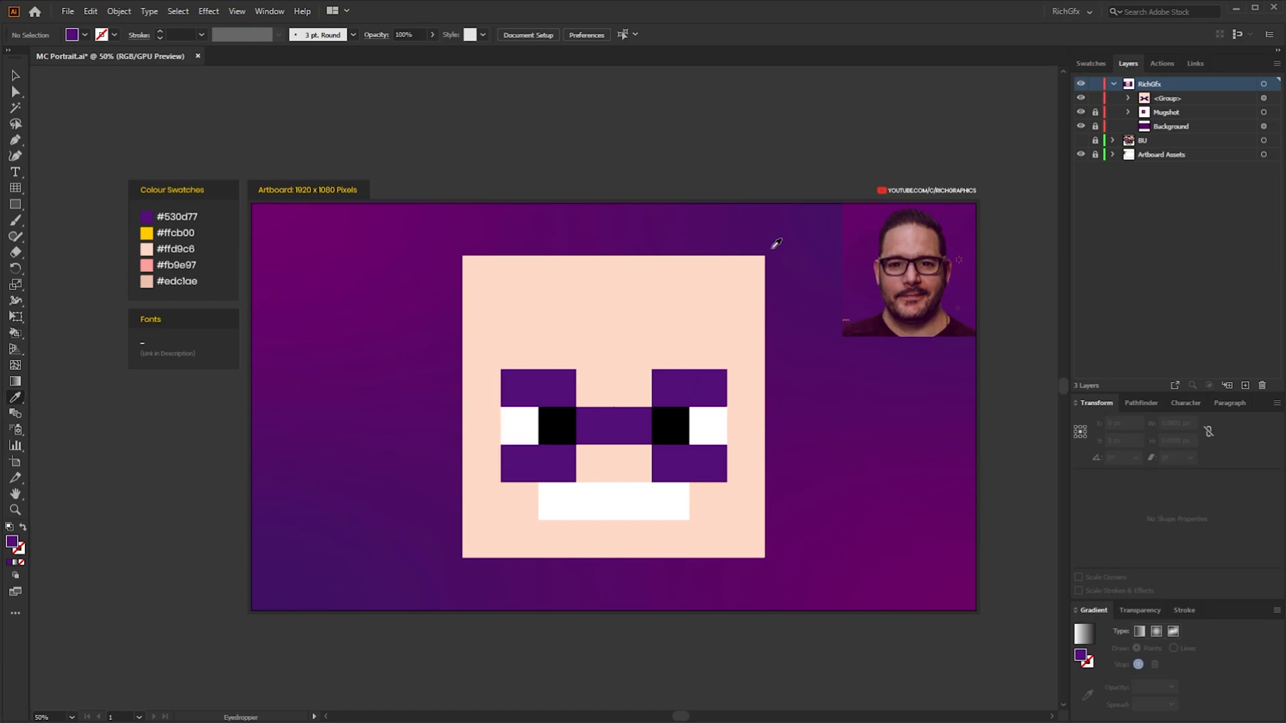
mouse_move(366, 236)
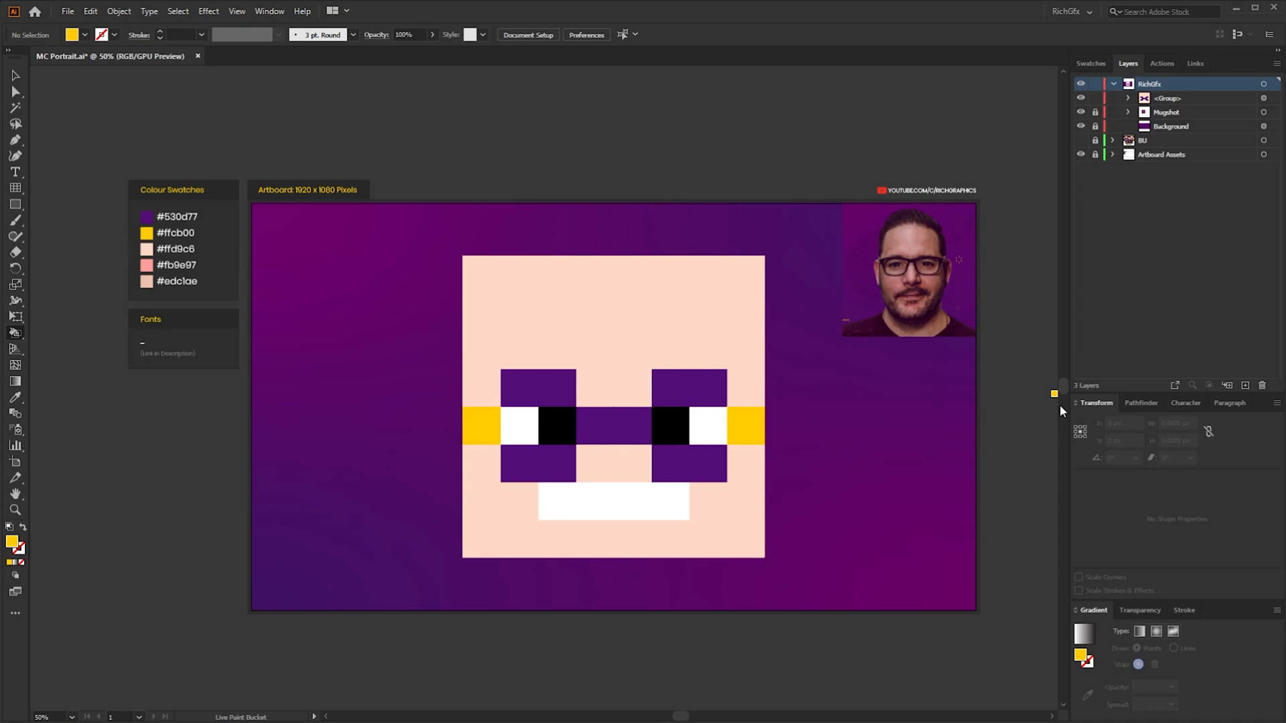
mouse_move(992, 455)
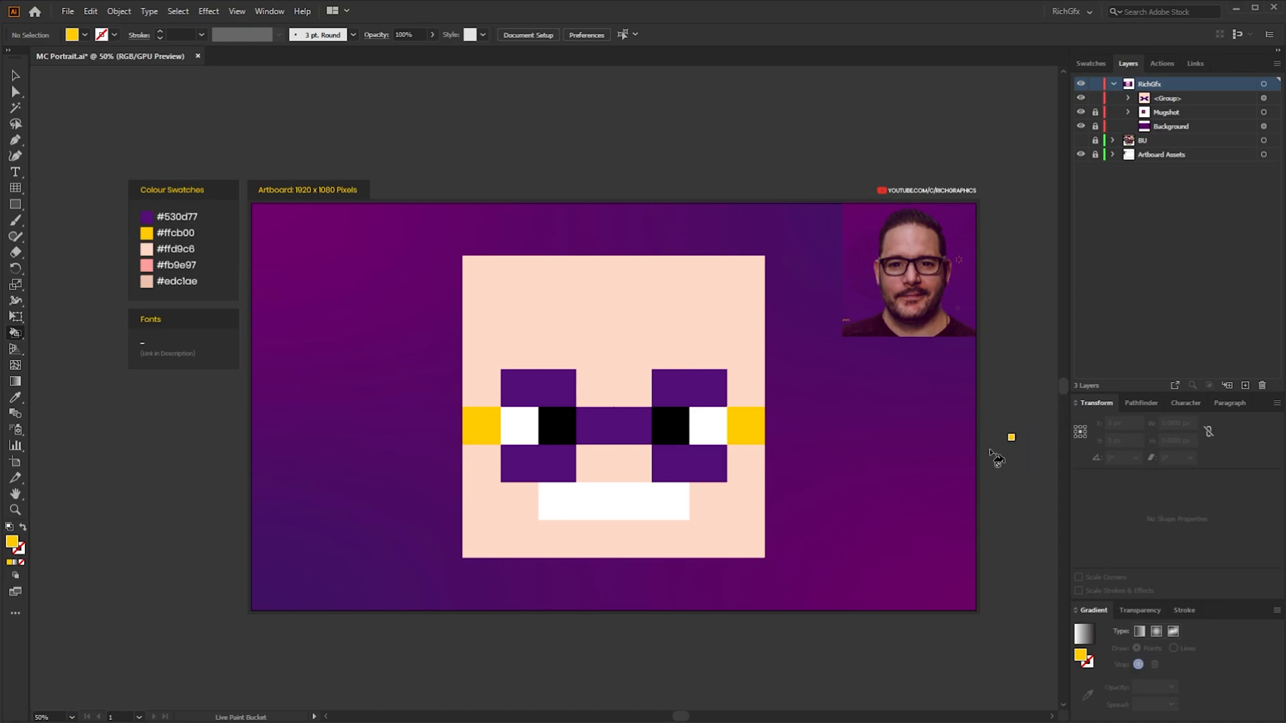
Choose a very dark brown fill in the Color Picker and paint hair and beard cells with it.
double_click(12, 544)
text(ff6d00)
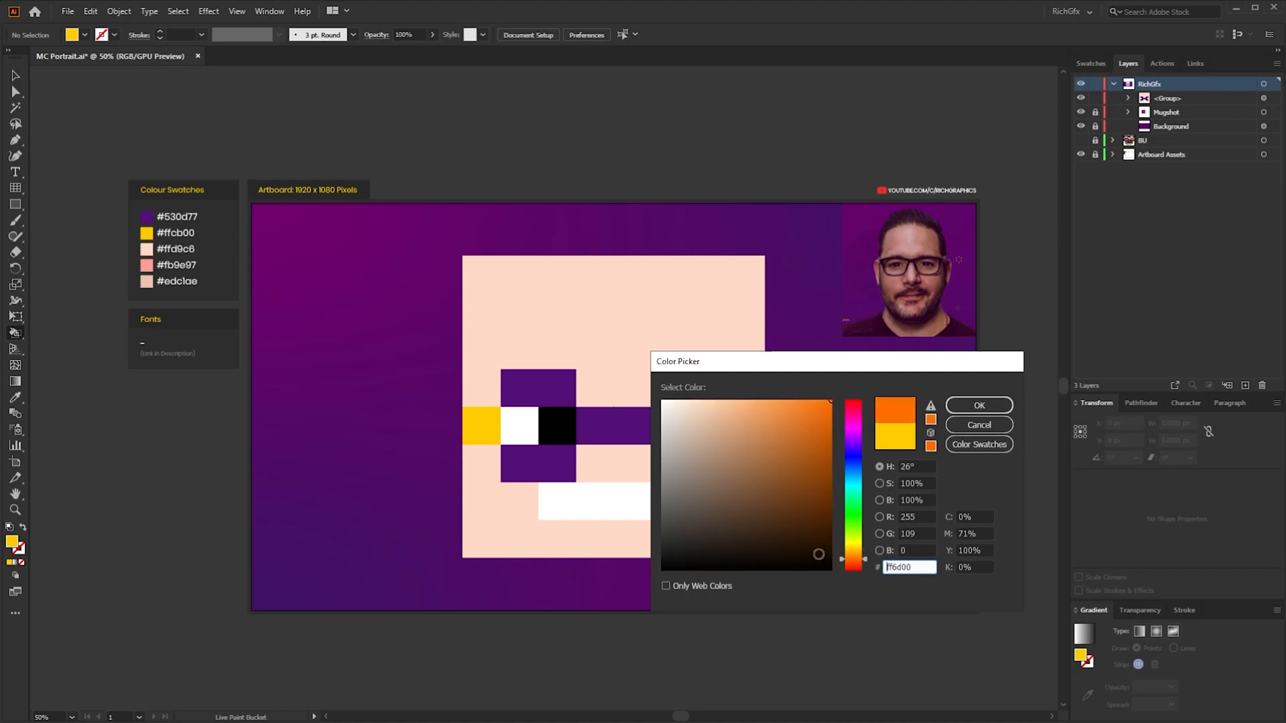
click(812, 546)
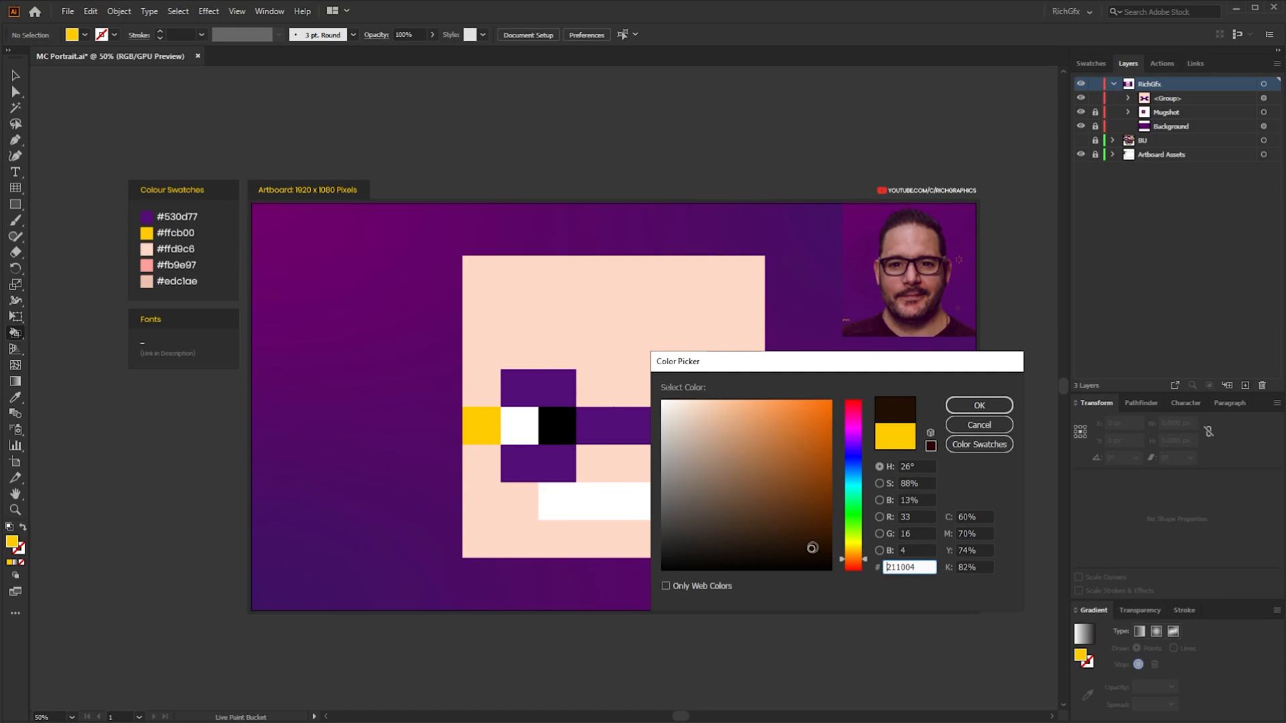
click(821, 552)
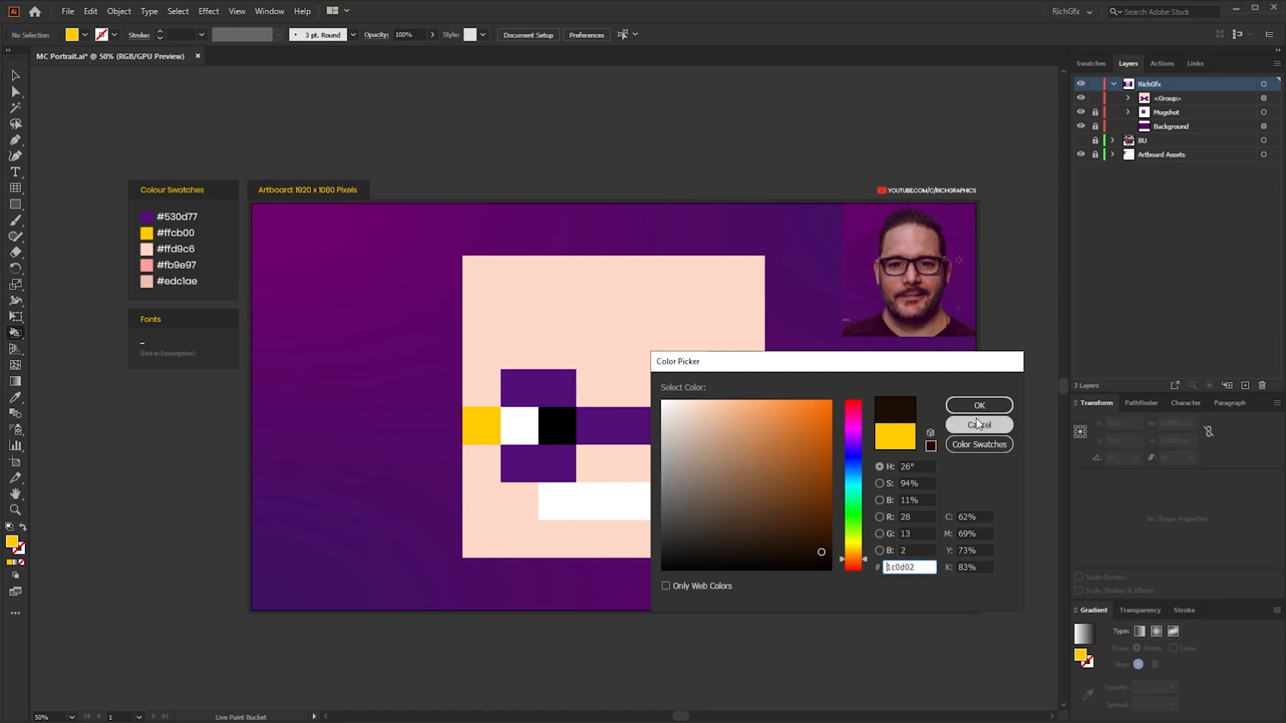
click(978, 425)
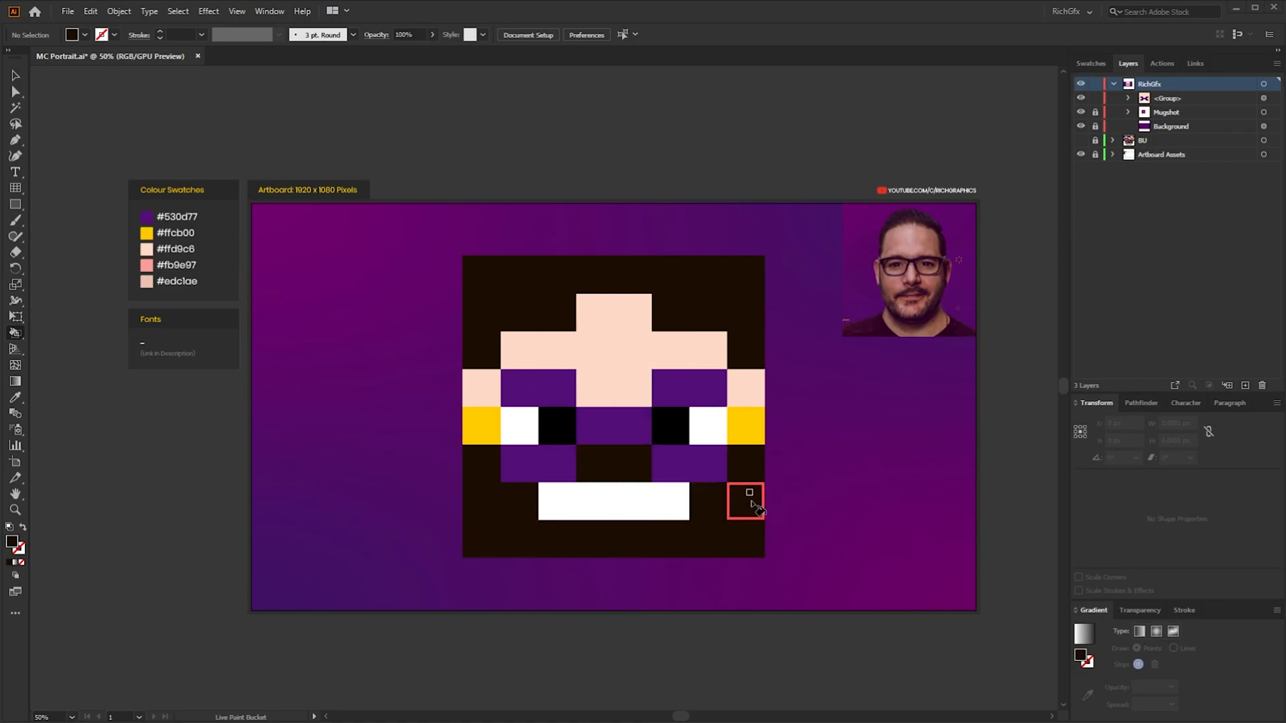
click(745, 426)
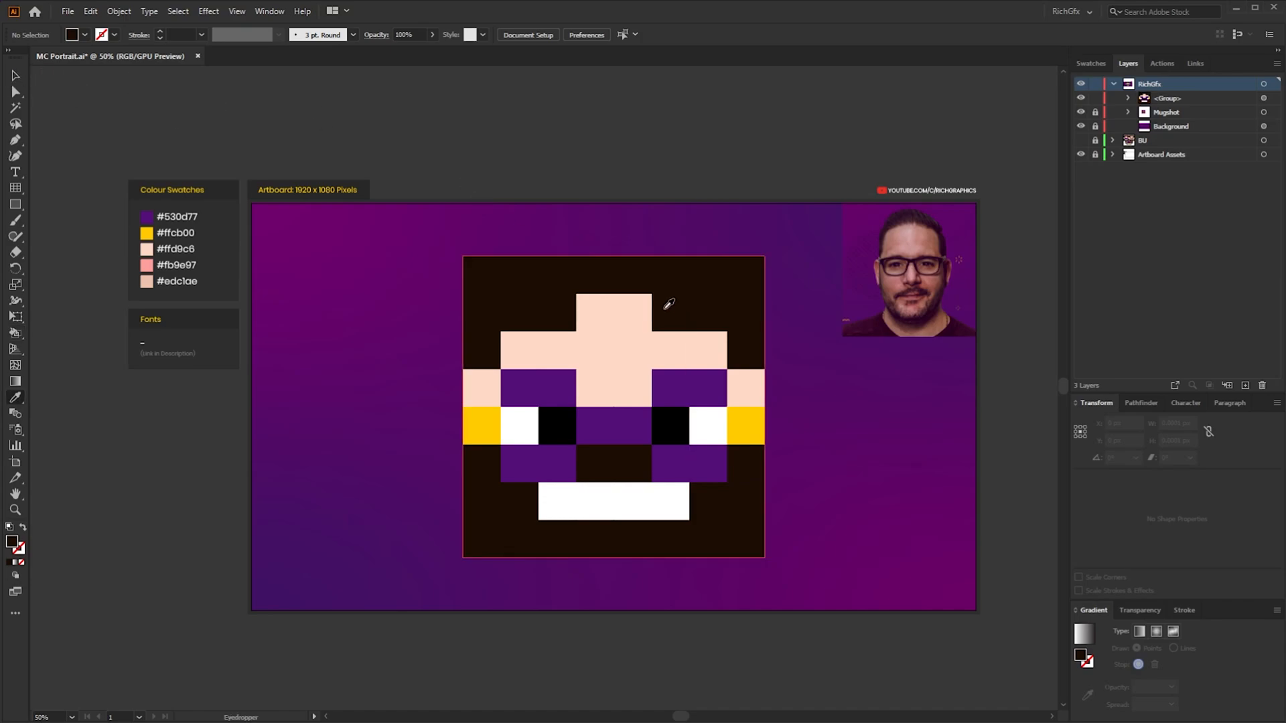
mouse_move(97, 539)
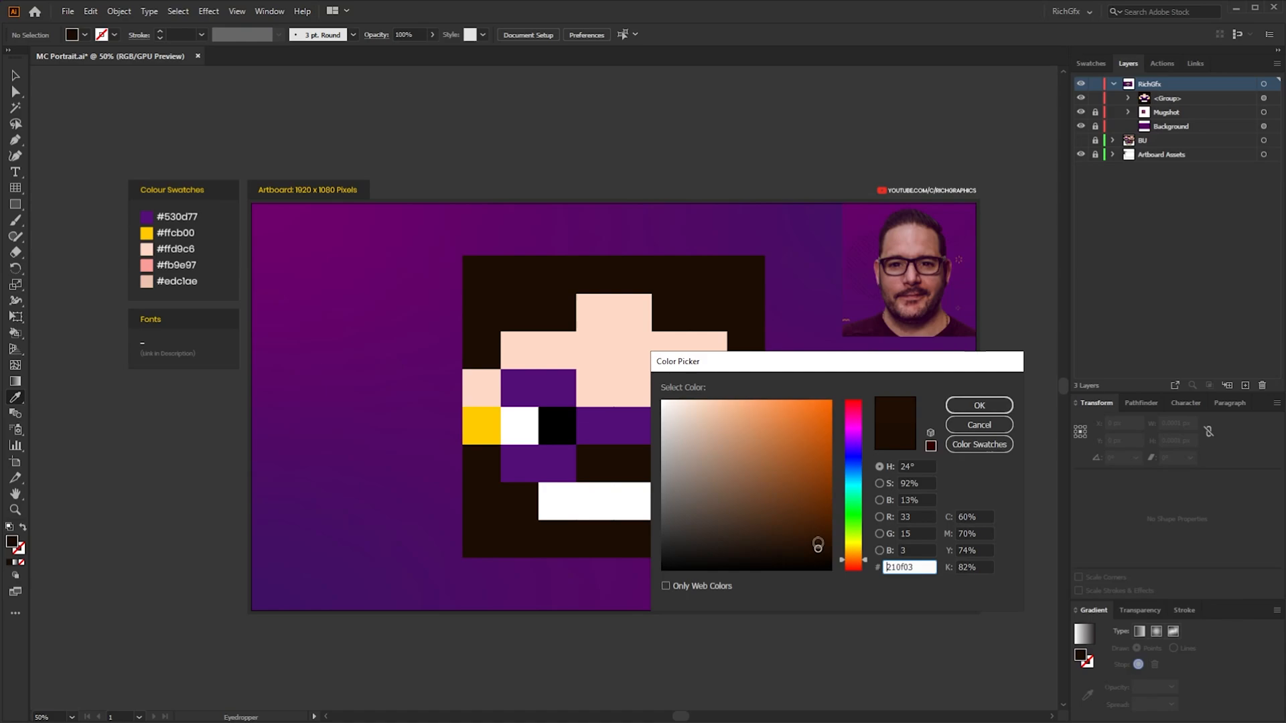
Pick slightly varied dark browns and repaint individual hair and beard cells for texture.
click(978, 405)
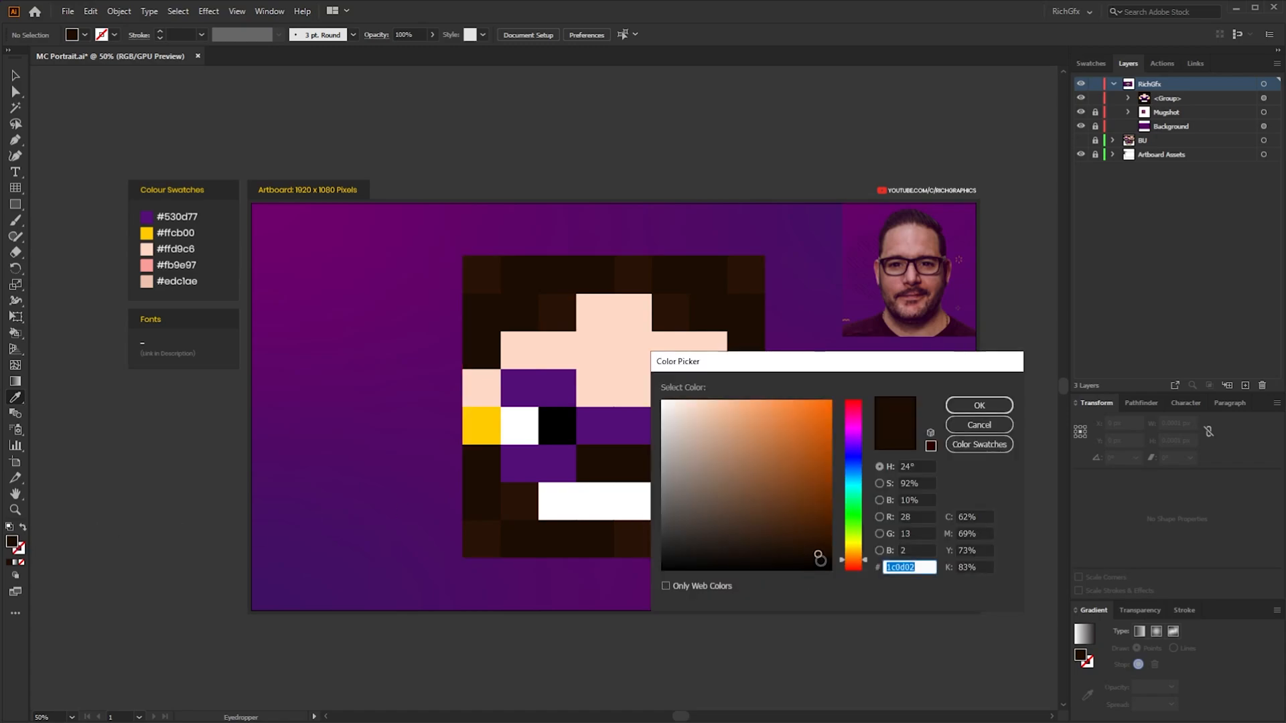
click(819, 560)
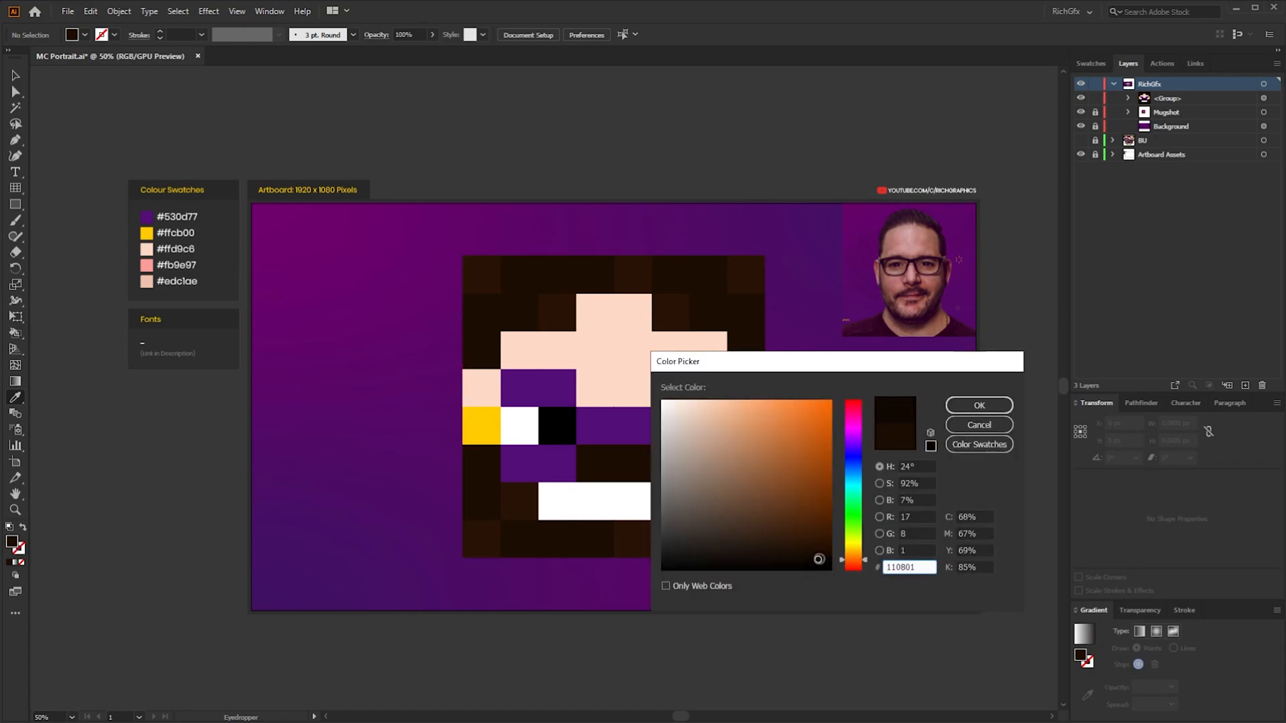
click(978, 425)
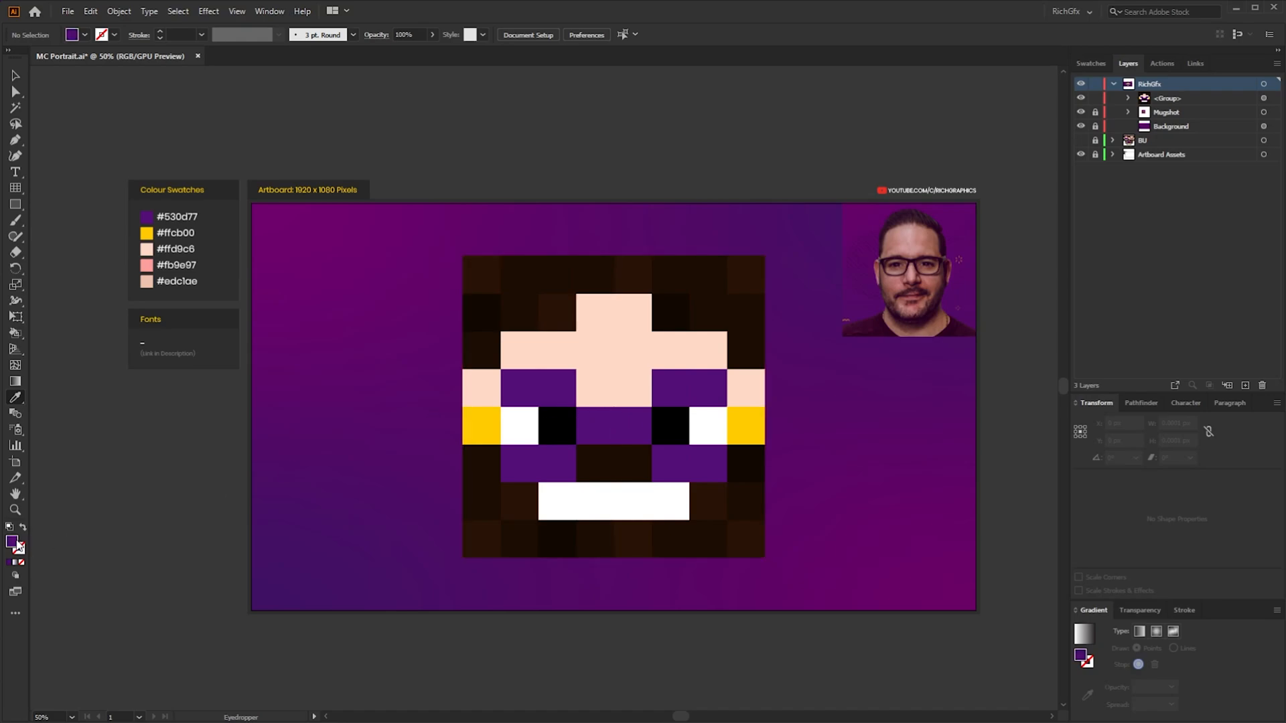
Pick a lighter purple for the glasses, then fill upper-row skin pixels with pink #fb9e97.
double_click(10, 544)
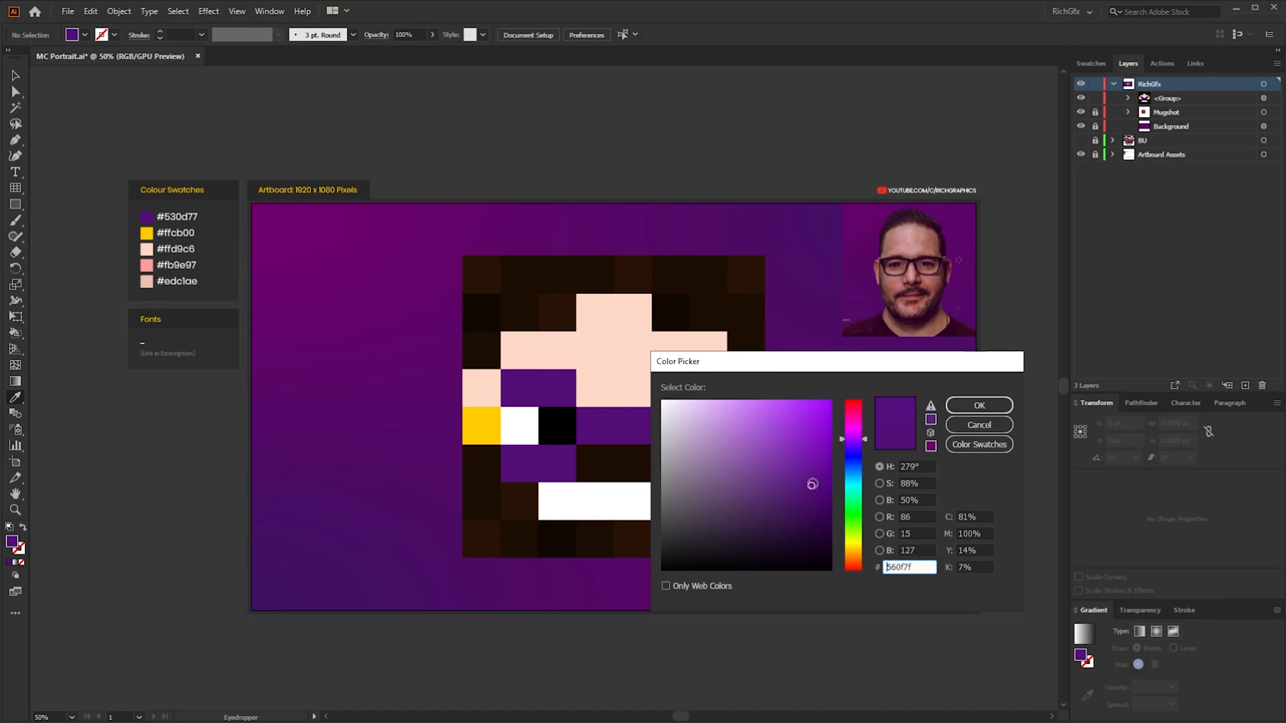
click(978, 405)
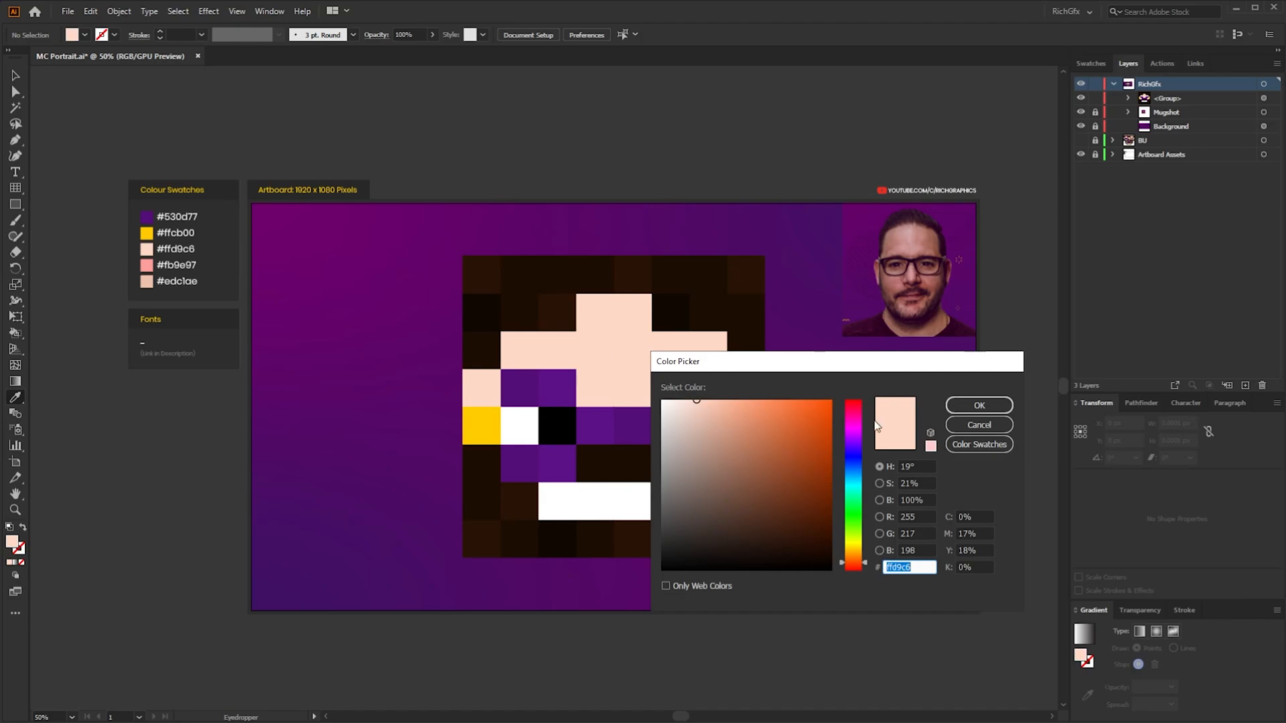
click(978, 405)
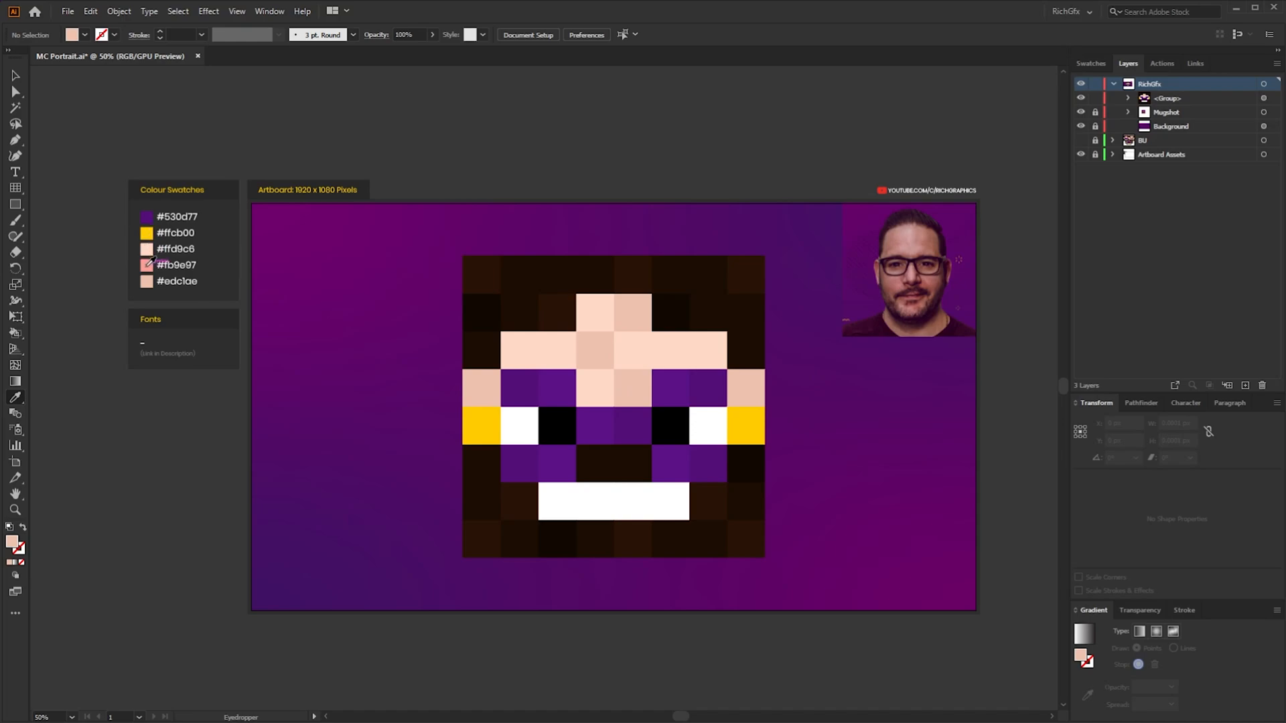
click(702, 353)
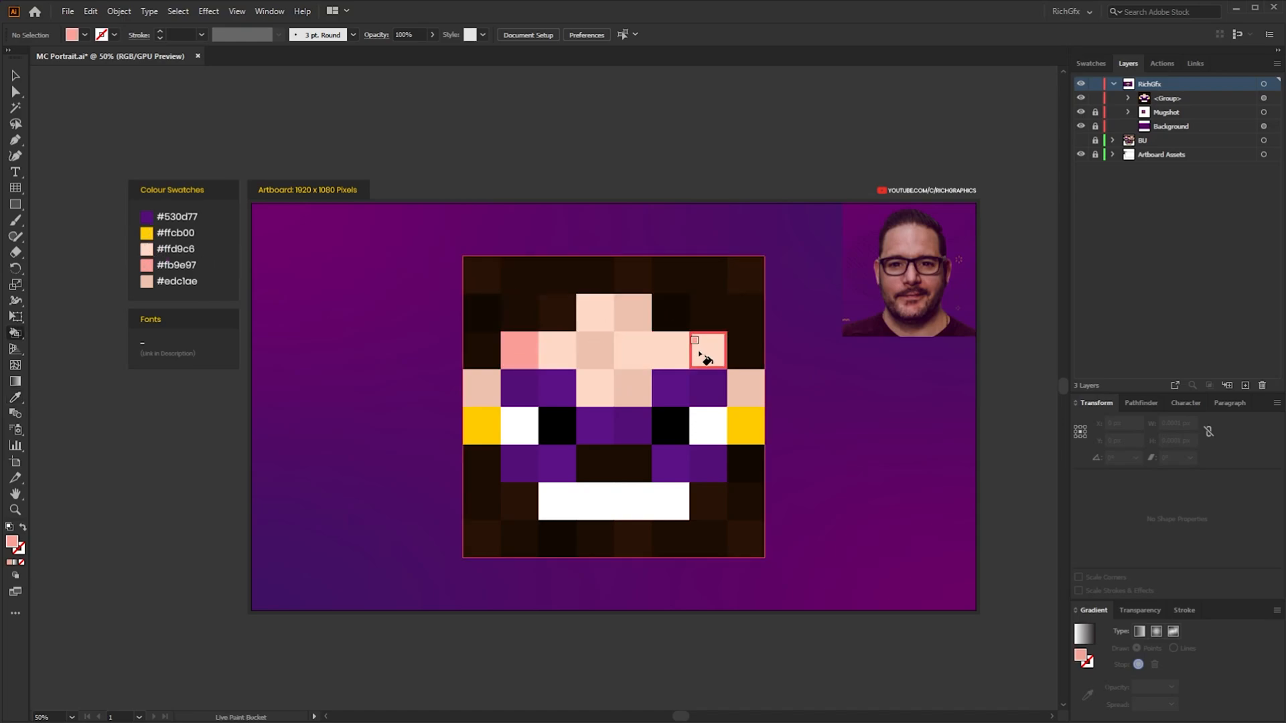
click(699, 352)
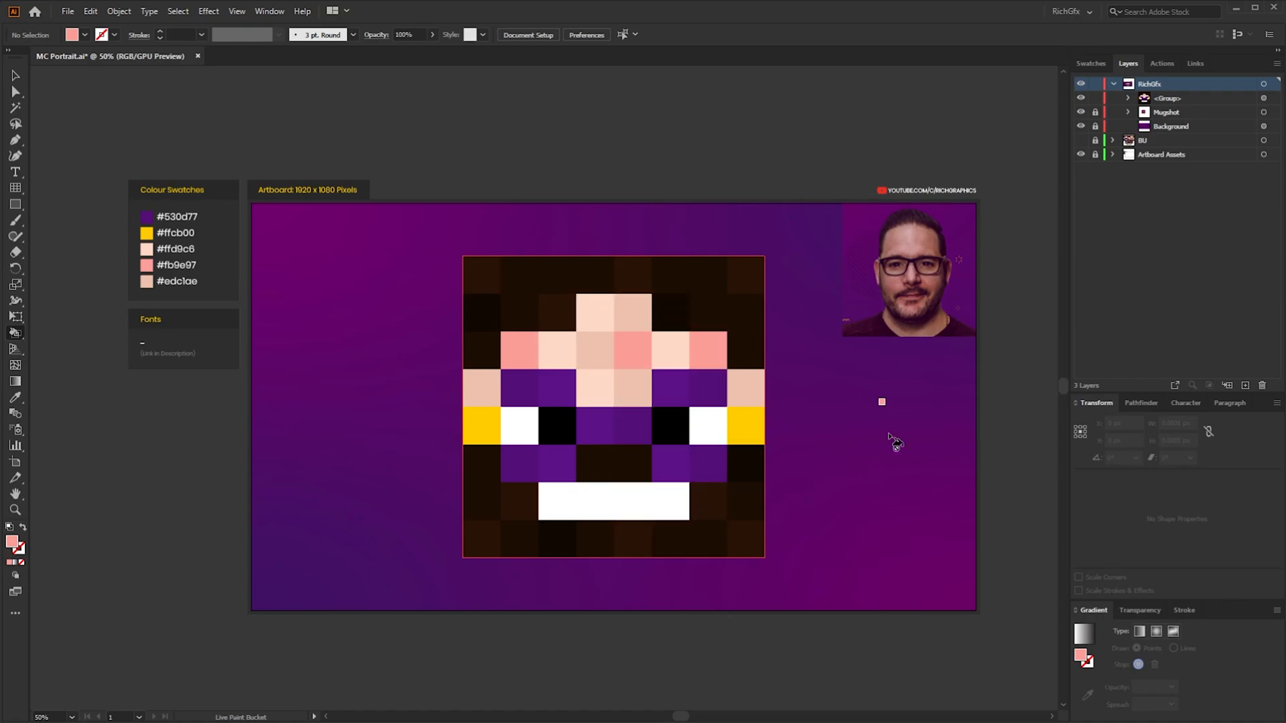
mouse_move(483, 256)
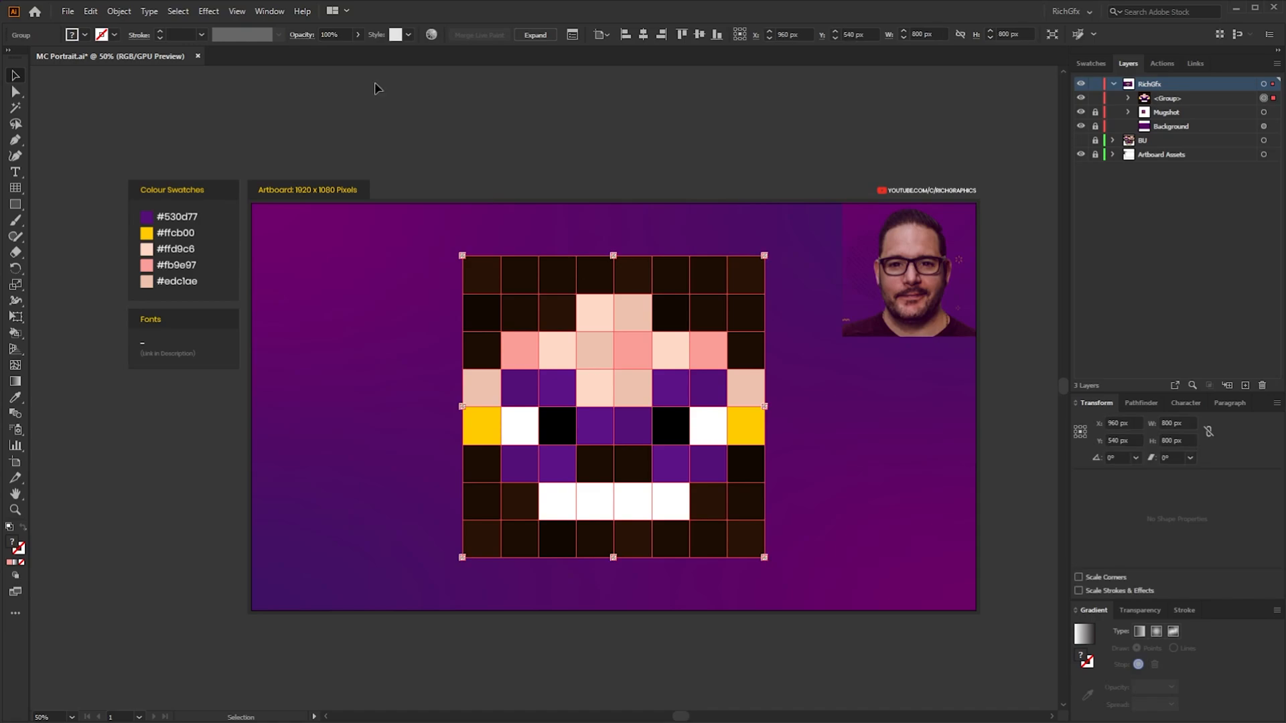
Apply Effect > 3D > Extrude & Bevel with rotation 0°/16°/0°, Perspective 35° and Extrude Depth 800 pt.
click(208, 11)
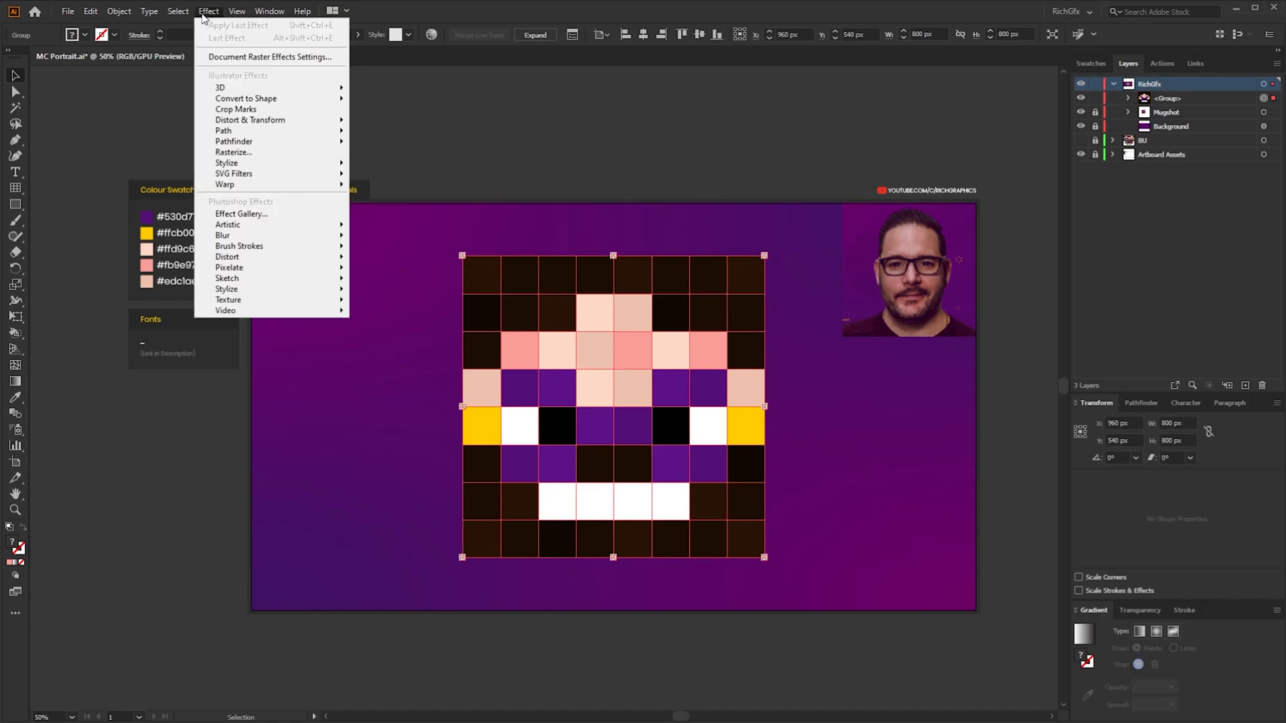
mouse_move(220, 88)
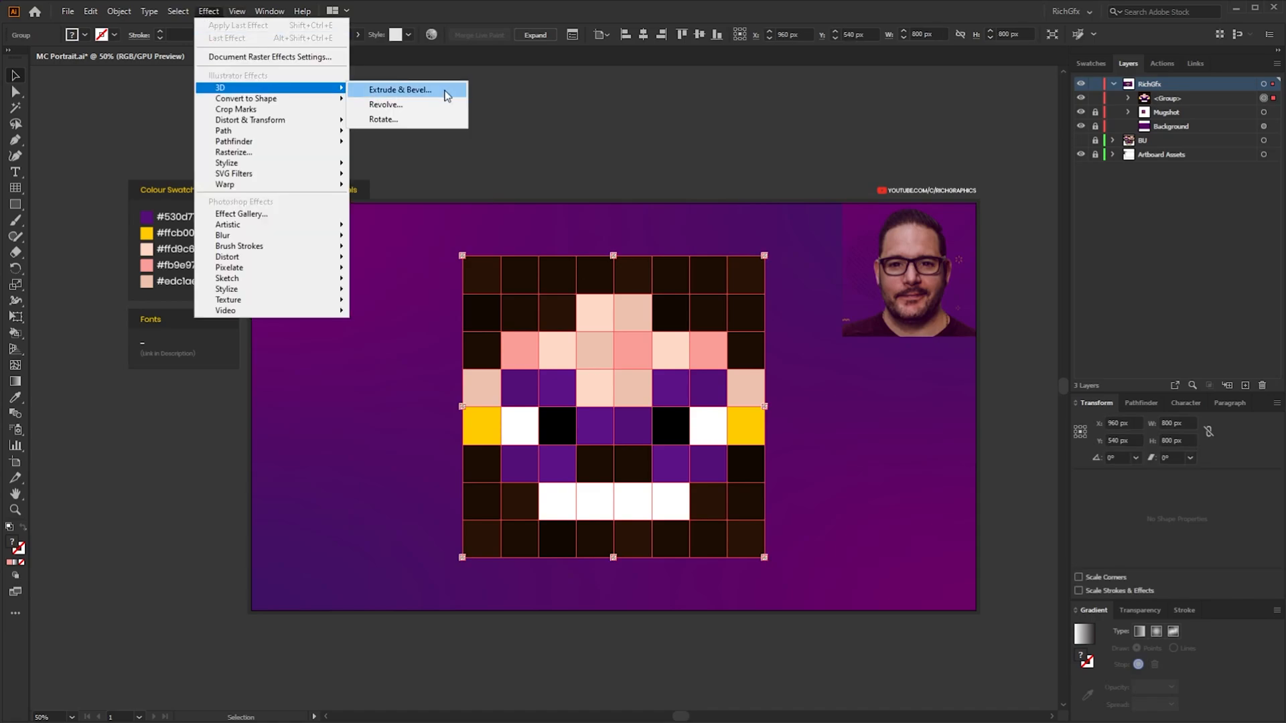
click(400, 88)
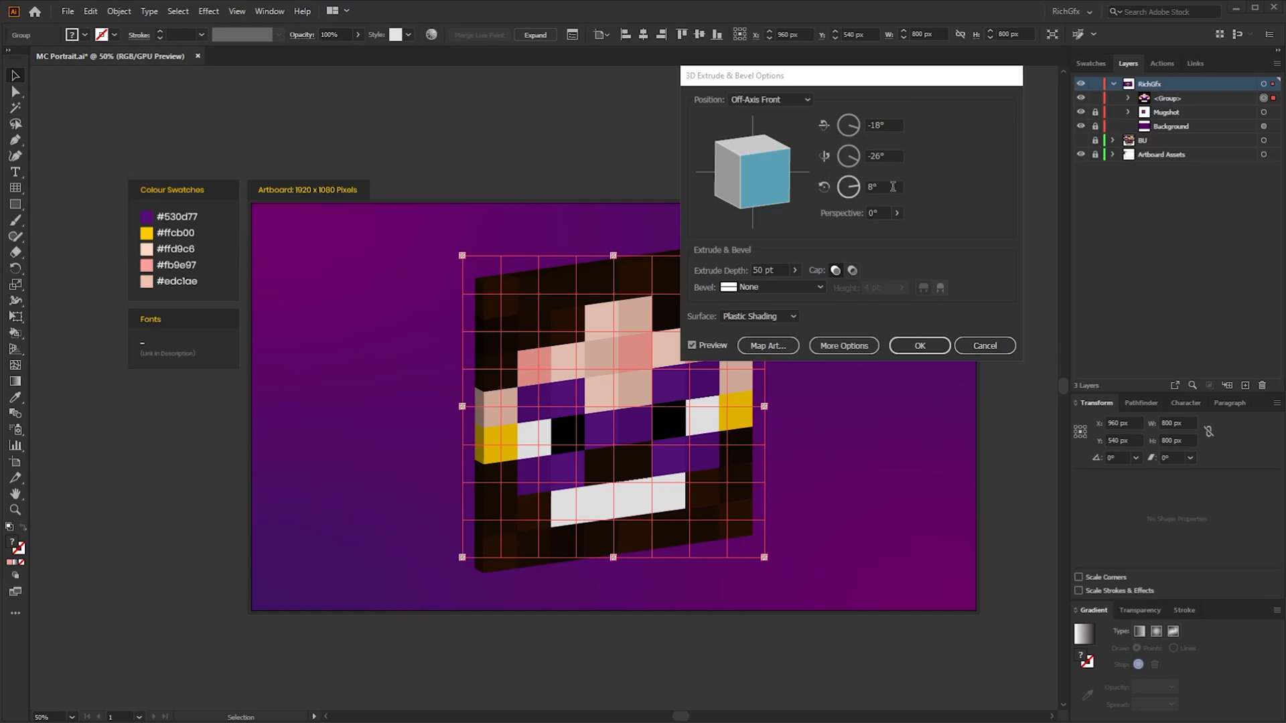
click(876, 213)
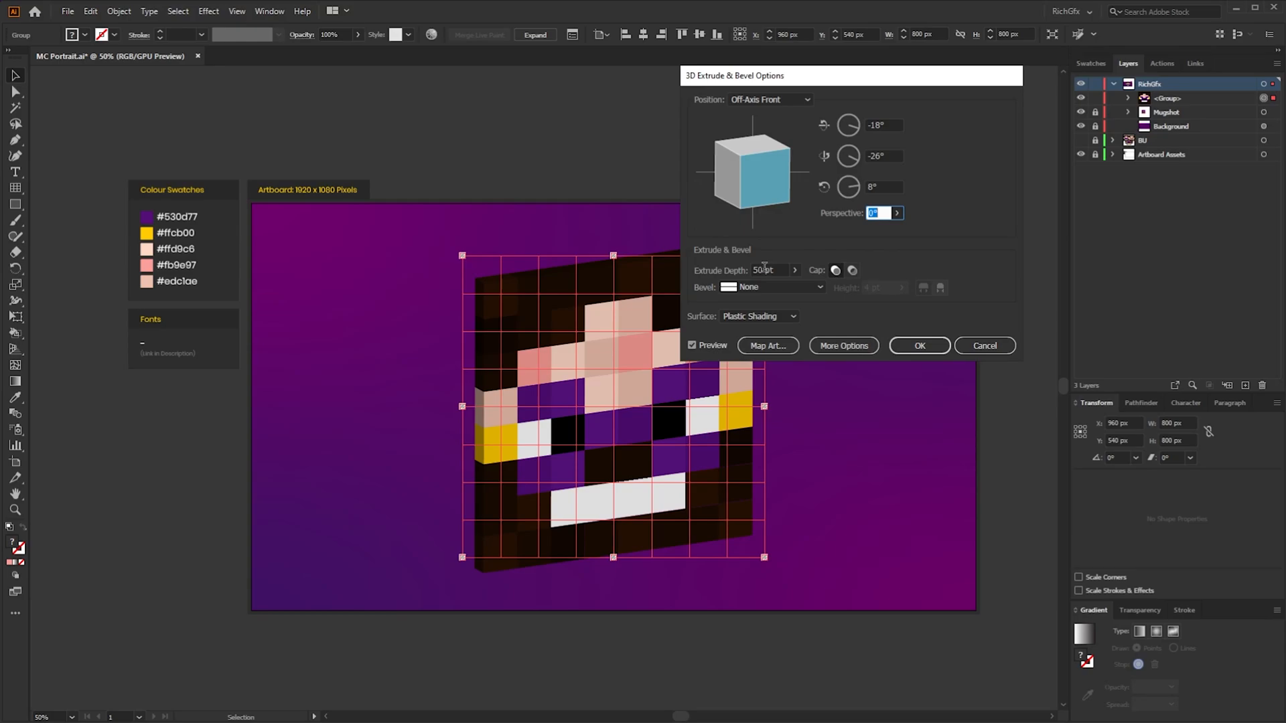
mouse_move(765, 270)
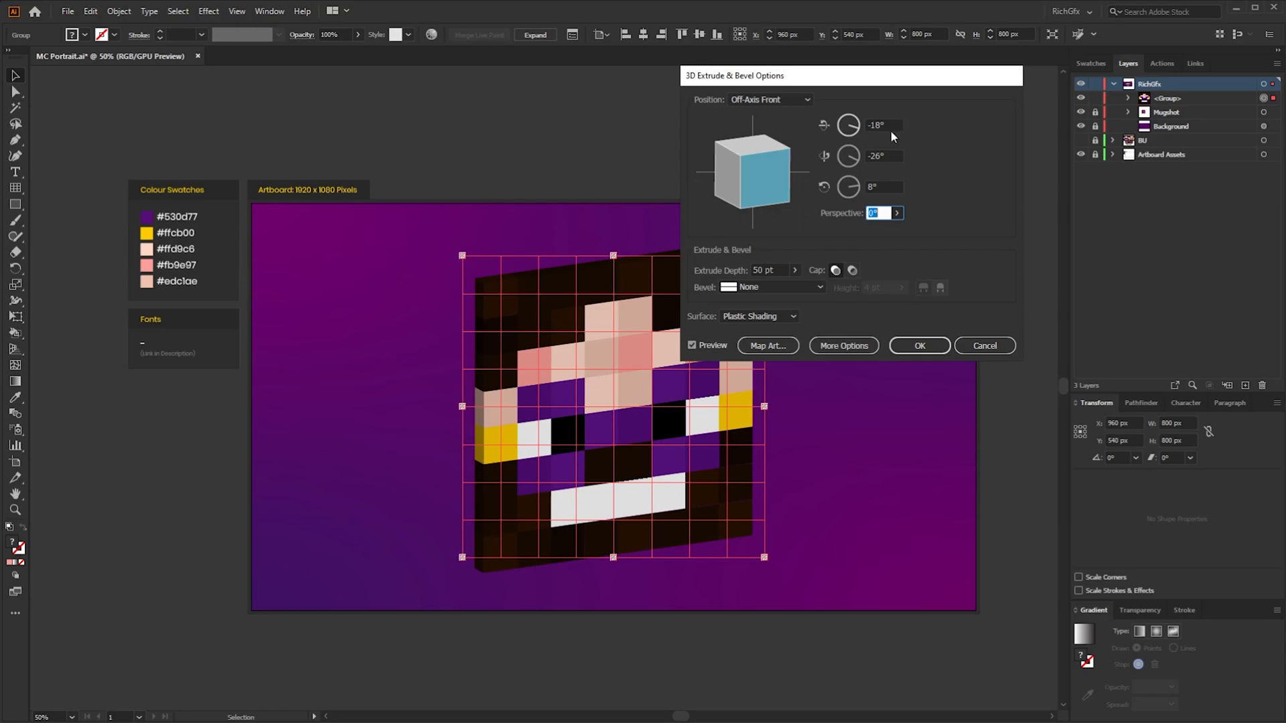
click(882, 126)
text(0)
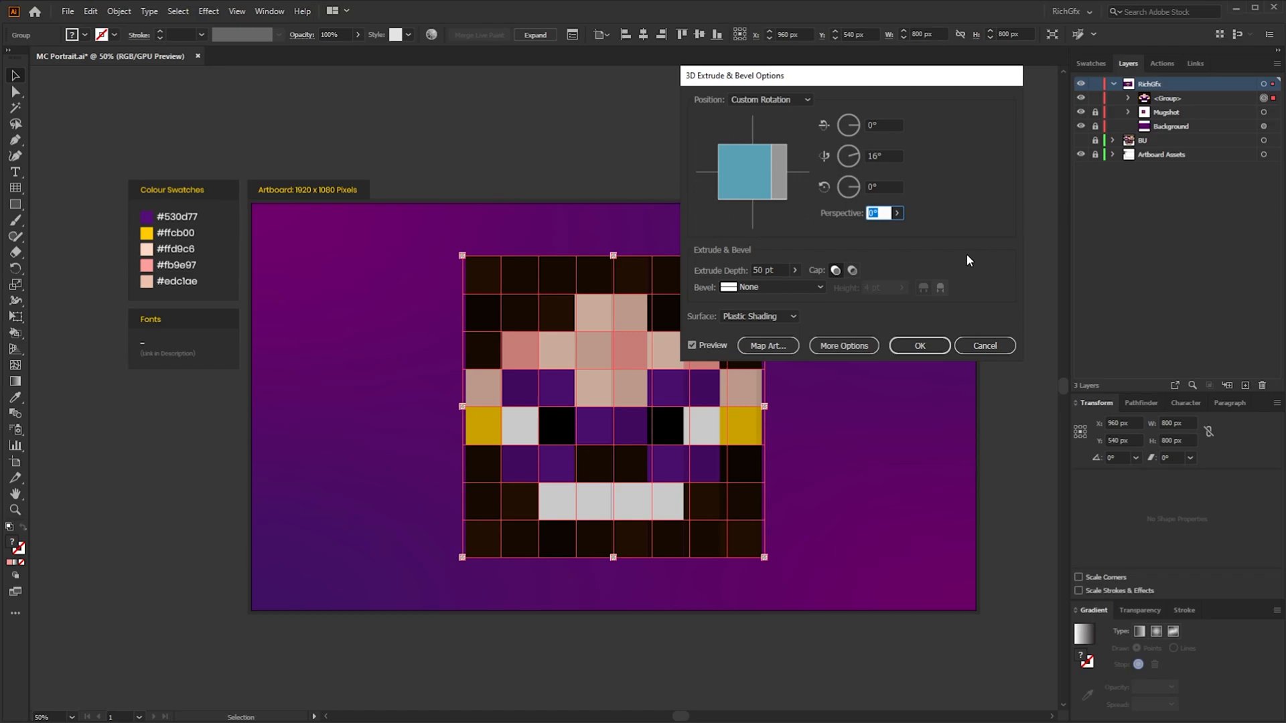
text(35)
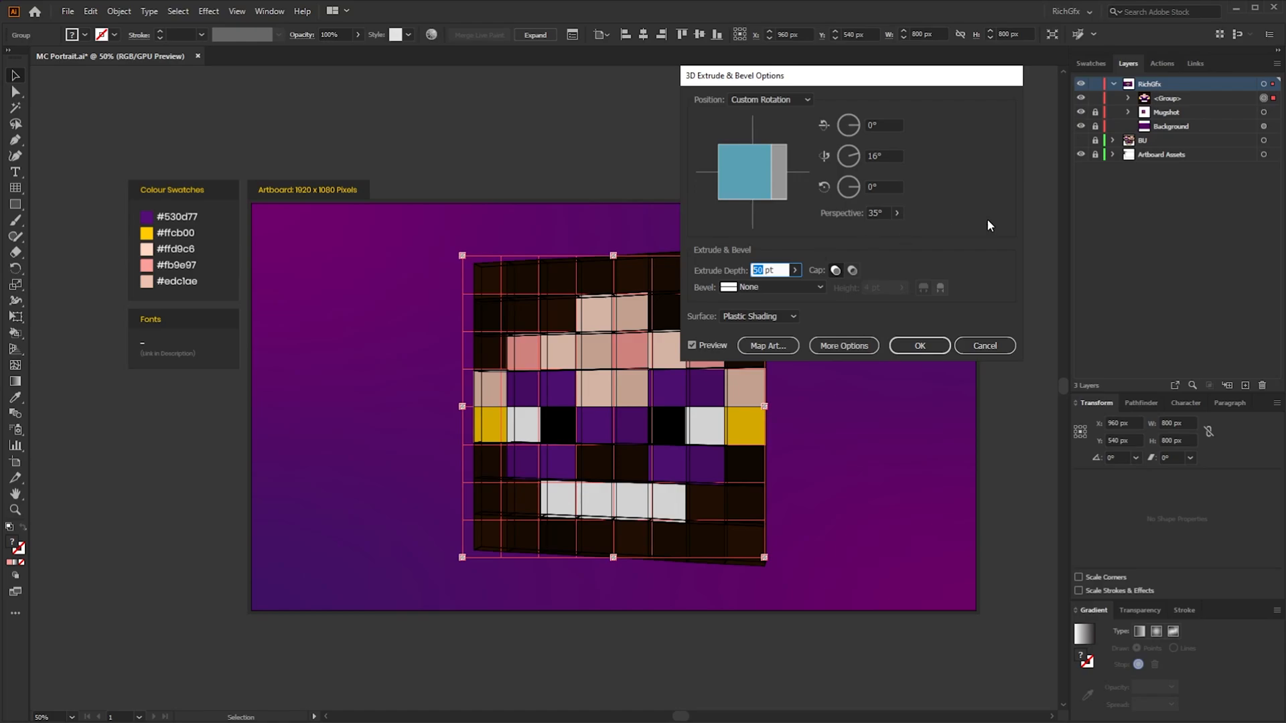
text(800)
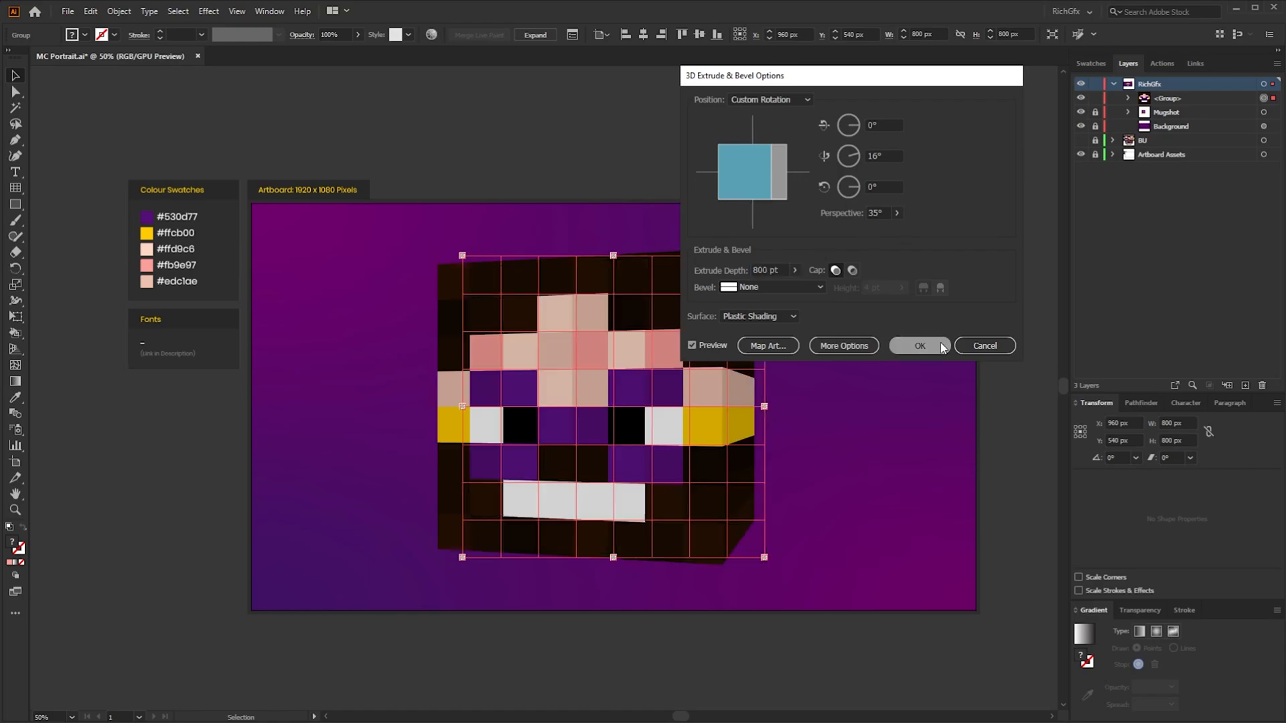
click(919, 345)
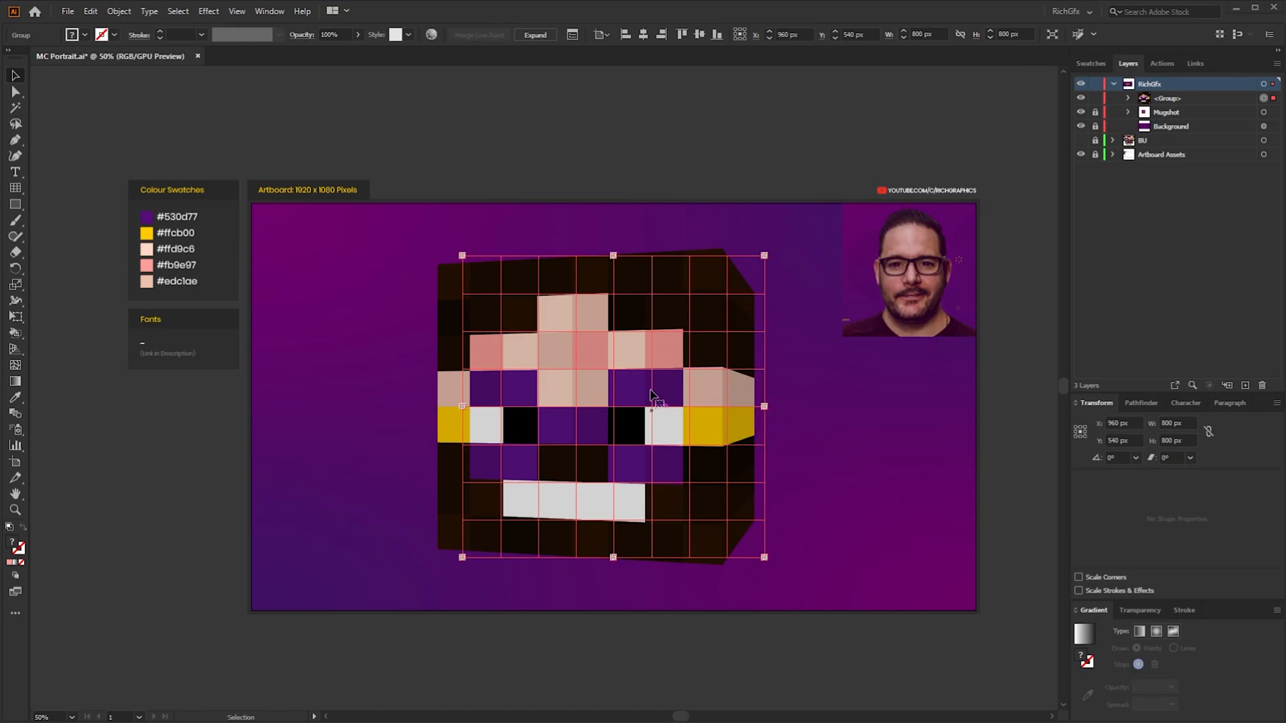
mouse_move(828, 482)
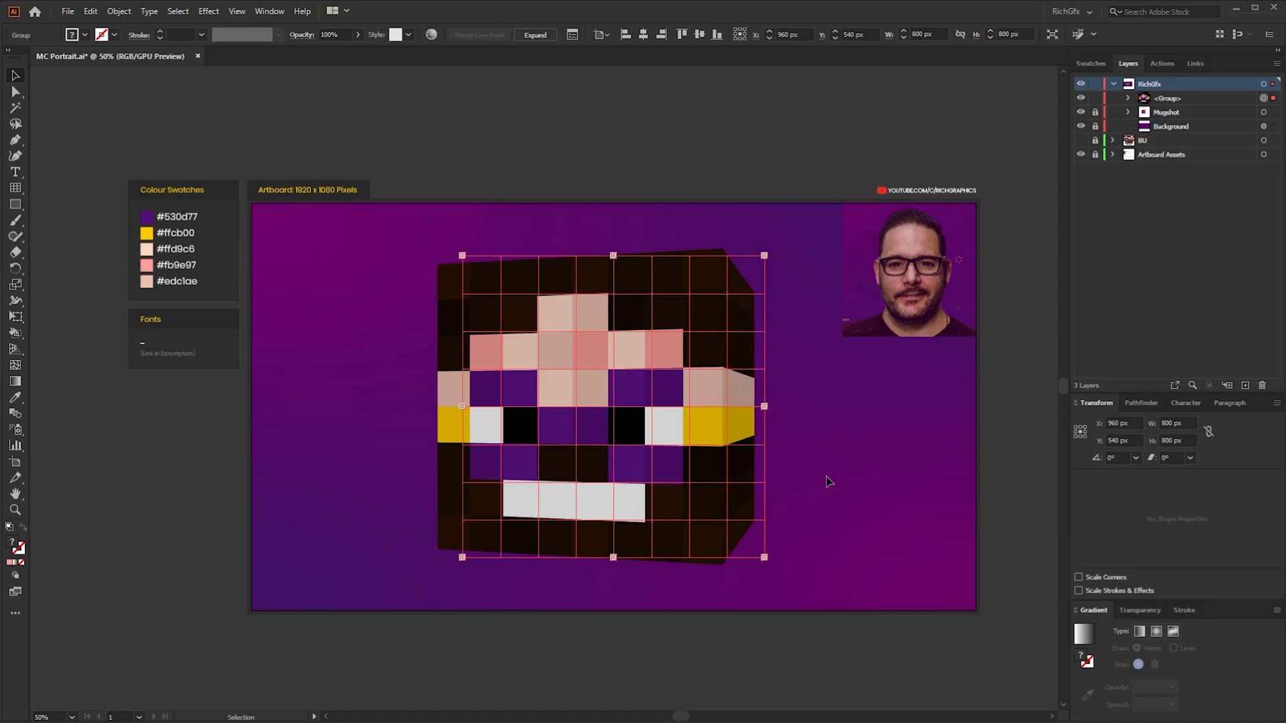
Reselect the head and paint the left and right yellow glasses-arm pixels #530d77 purple.
click(831, 482)
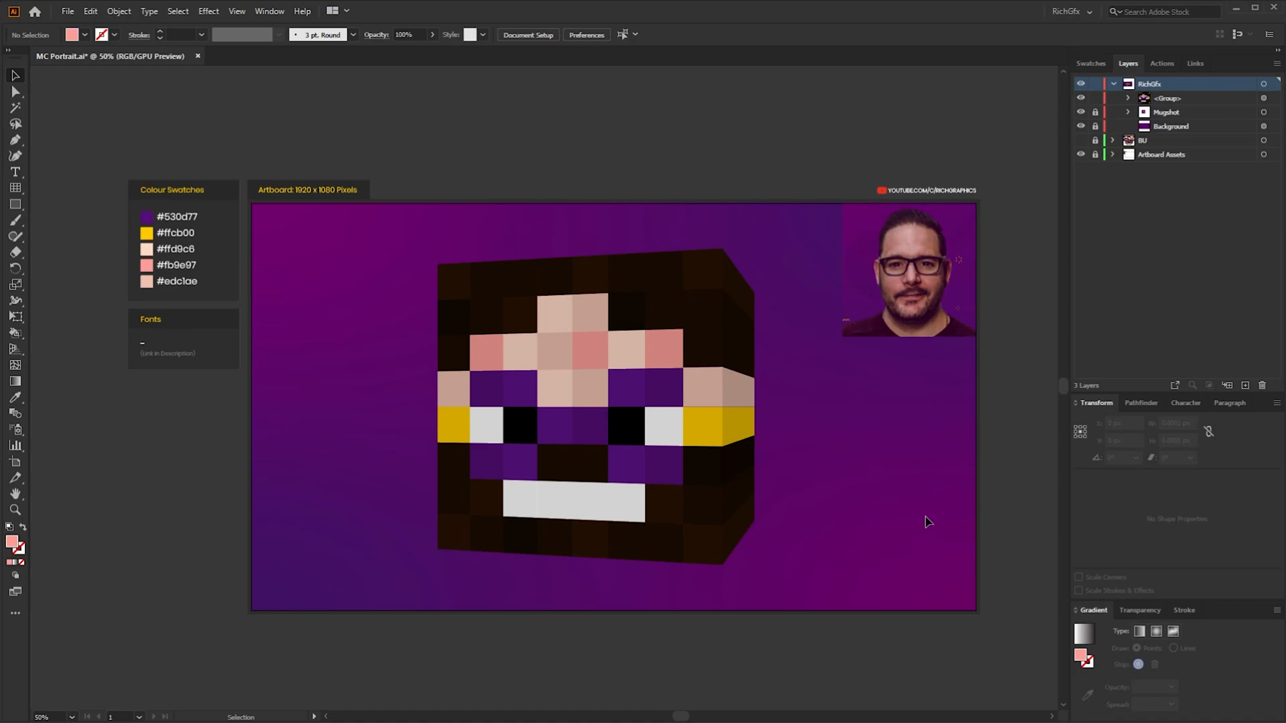
click(611, 430)
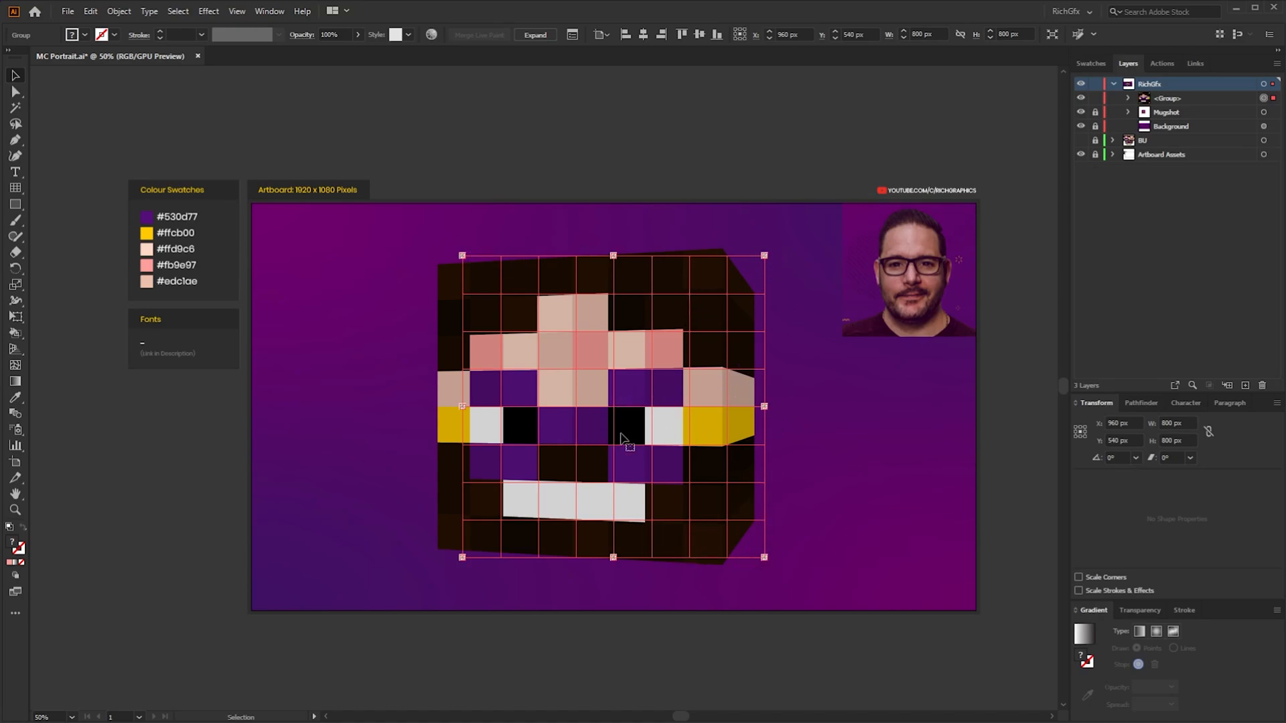
mouse_move(645, 437)
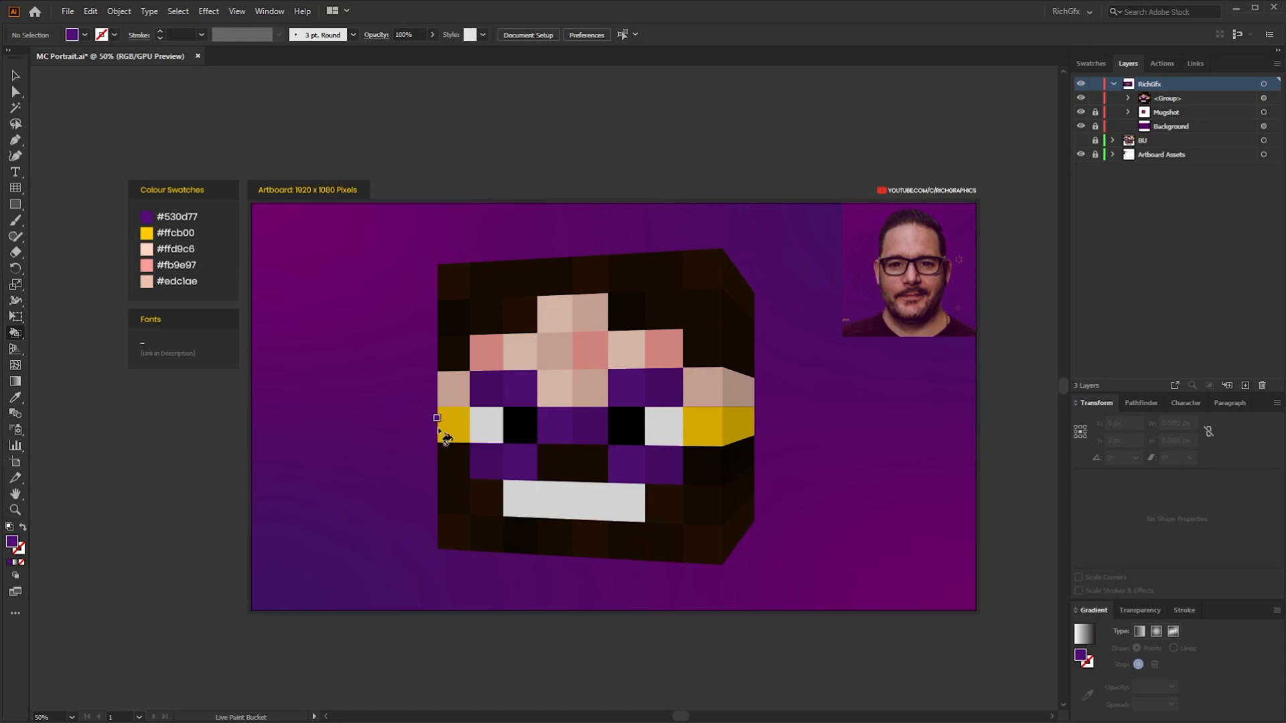
click(480, 426)
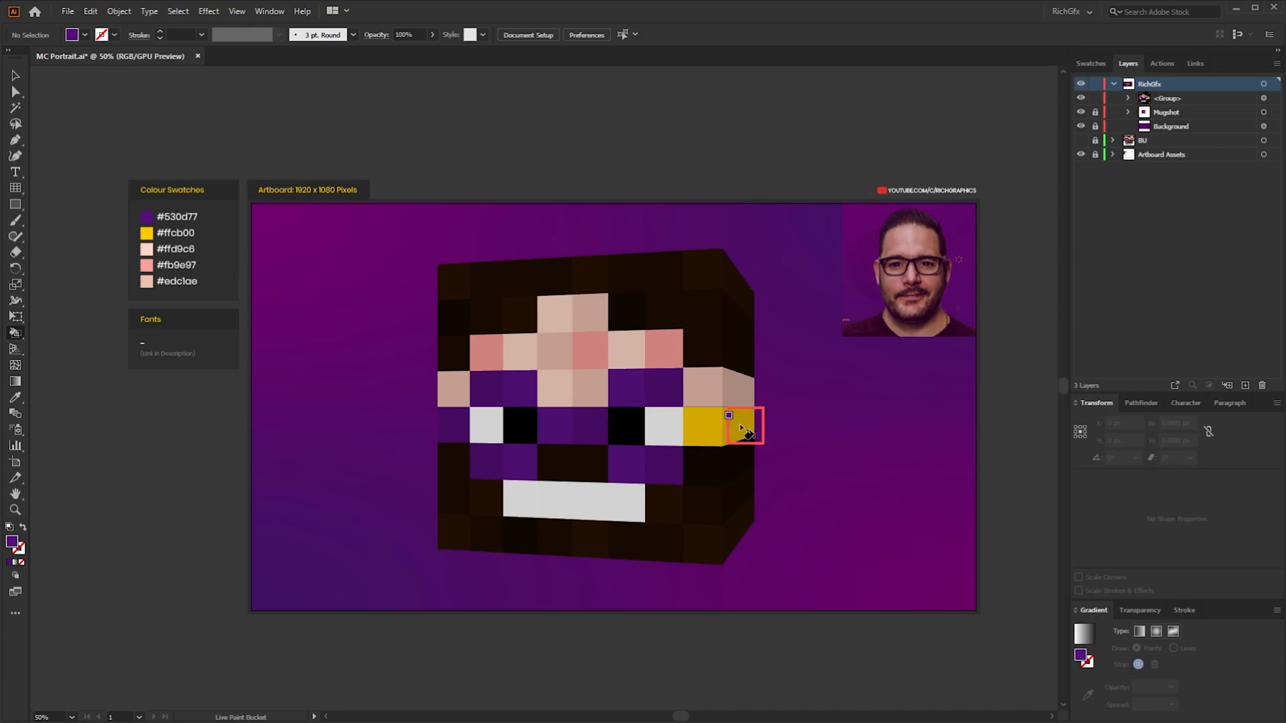
click(670, 423)
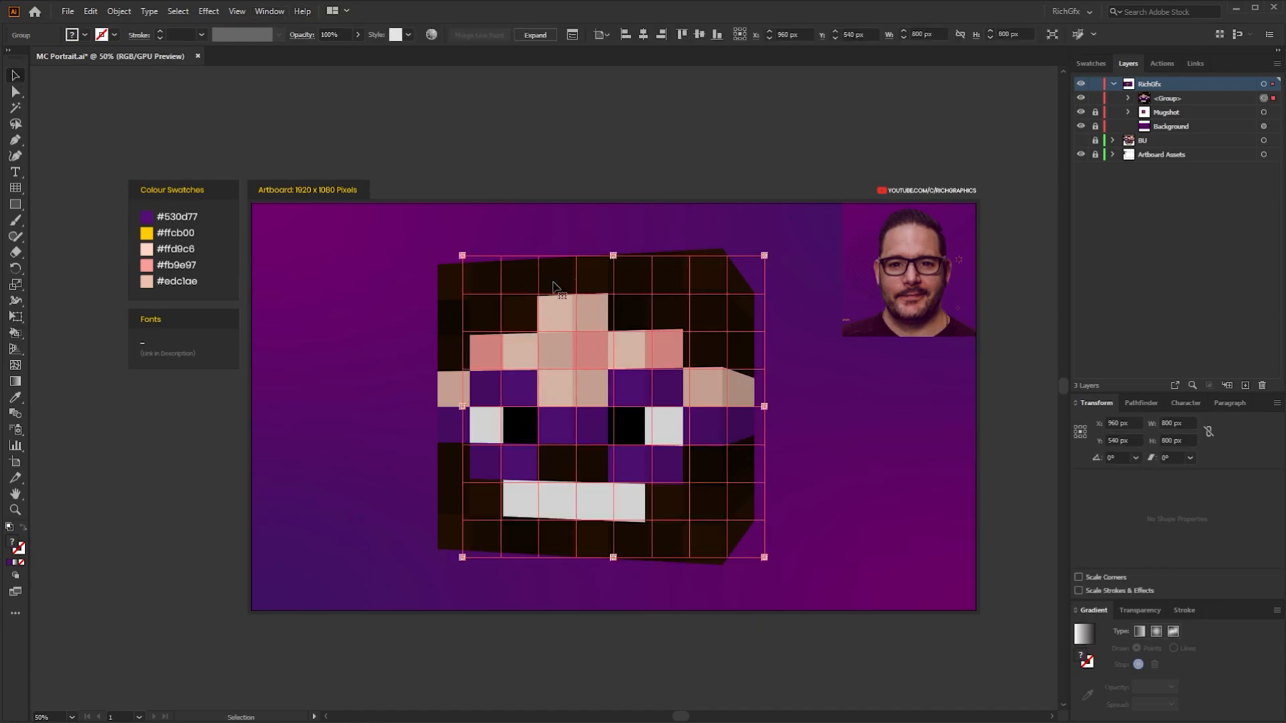
Reopen 3D Extrude & Bevel from the Appearance panel and rotate the block to 3°, 16°, -5°.
click(270, 11)
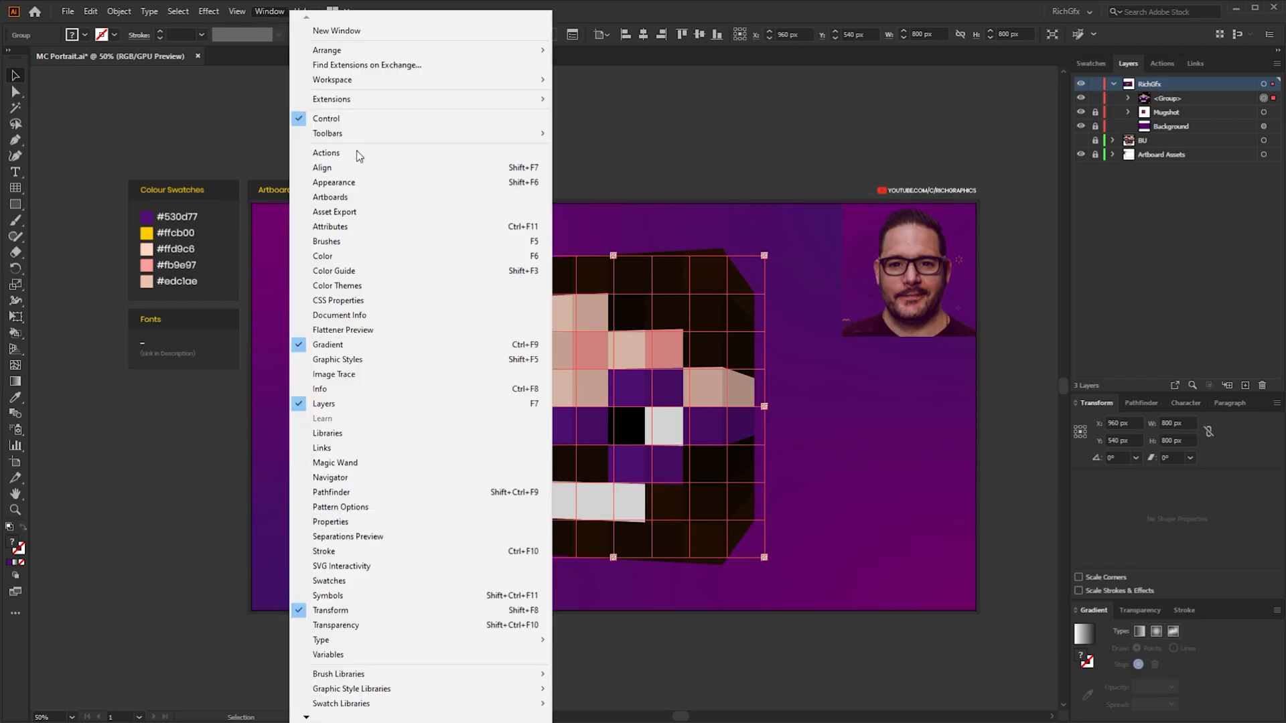
click(333, 183)
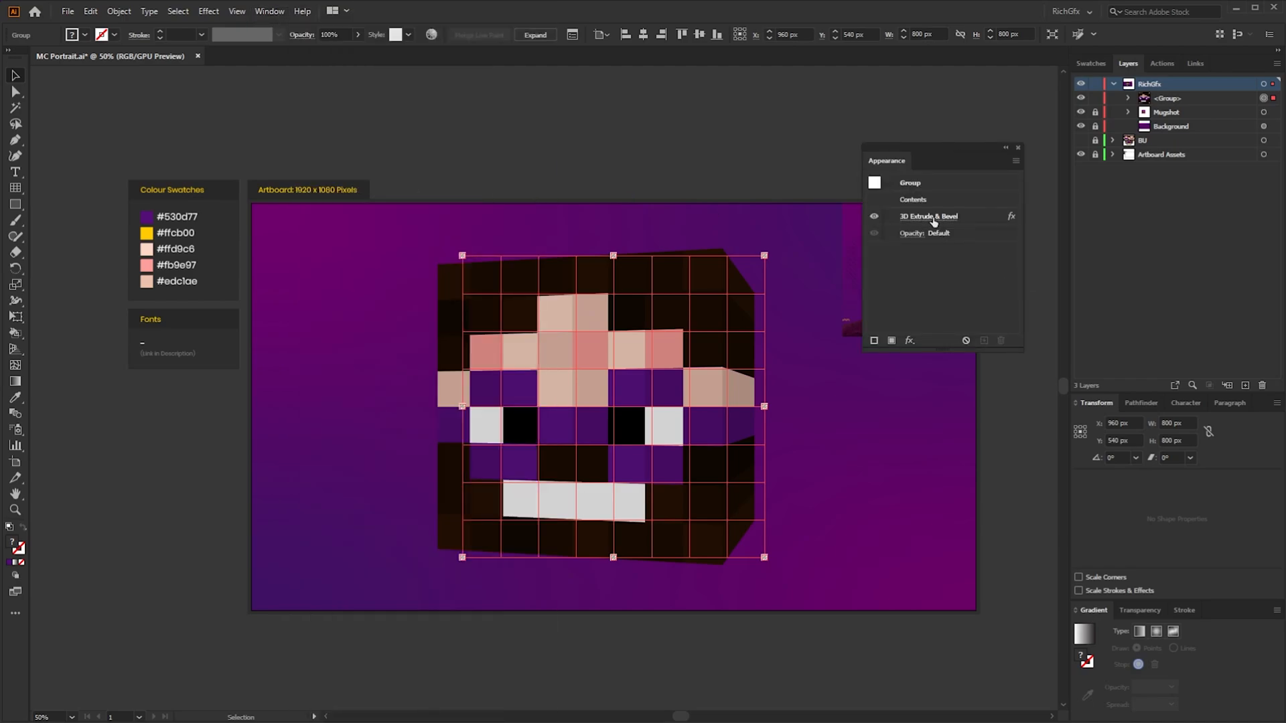
mouse_move(943, 220)
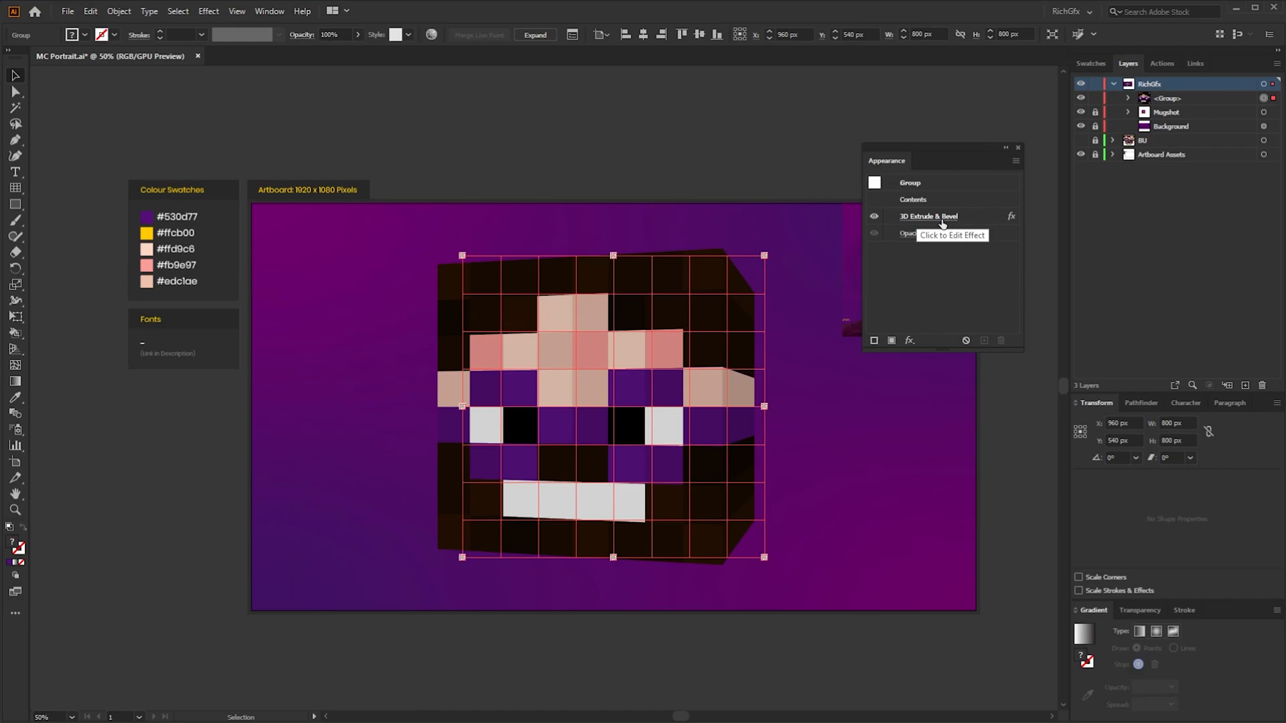
click(929, 216)
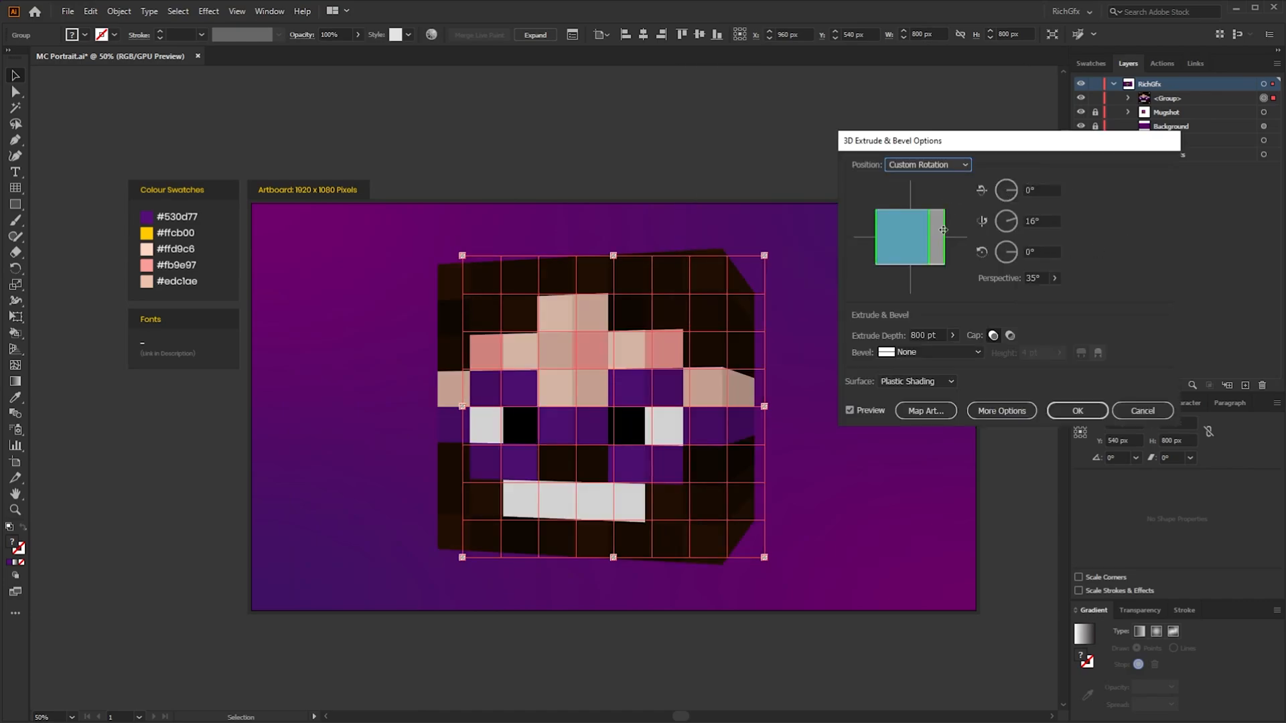
drag(943, 229, 943, 239)
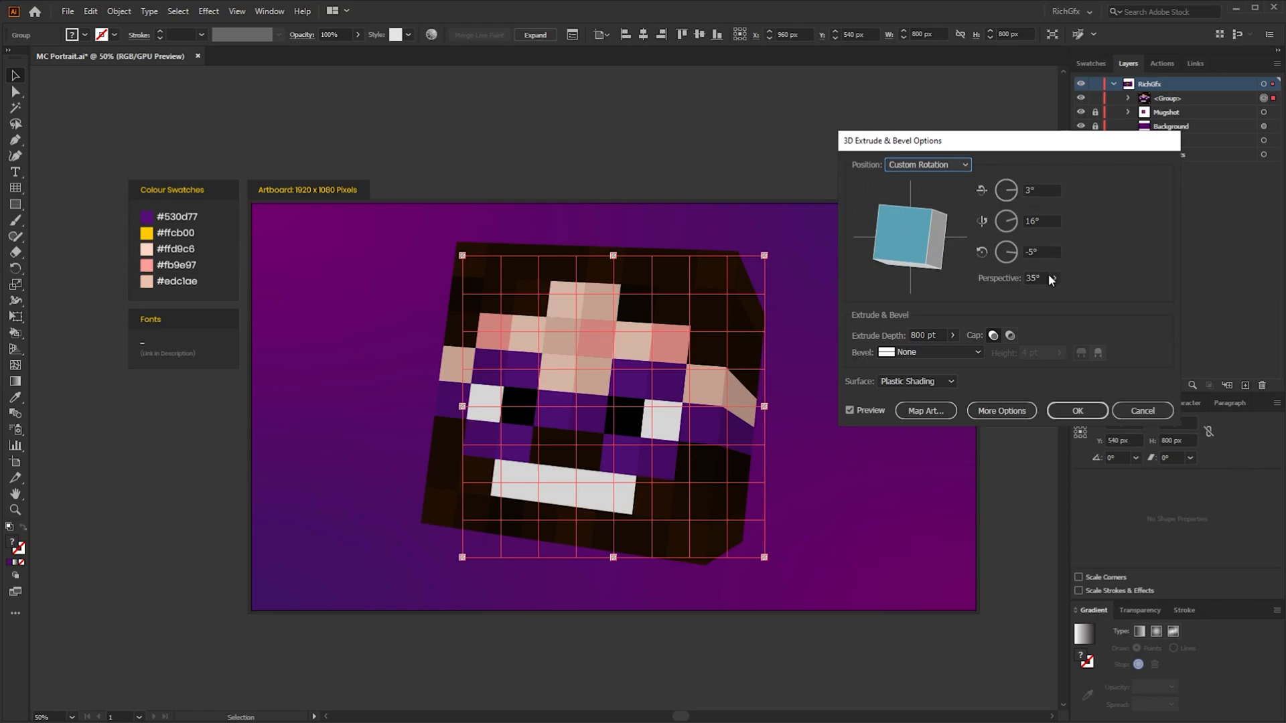
mouse_move(1074, 286)
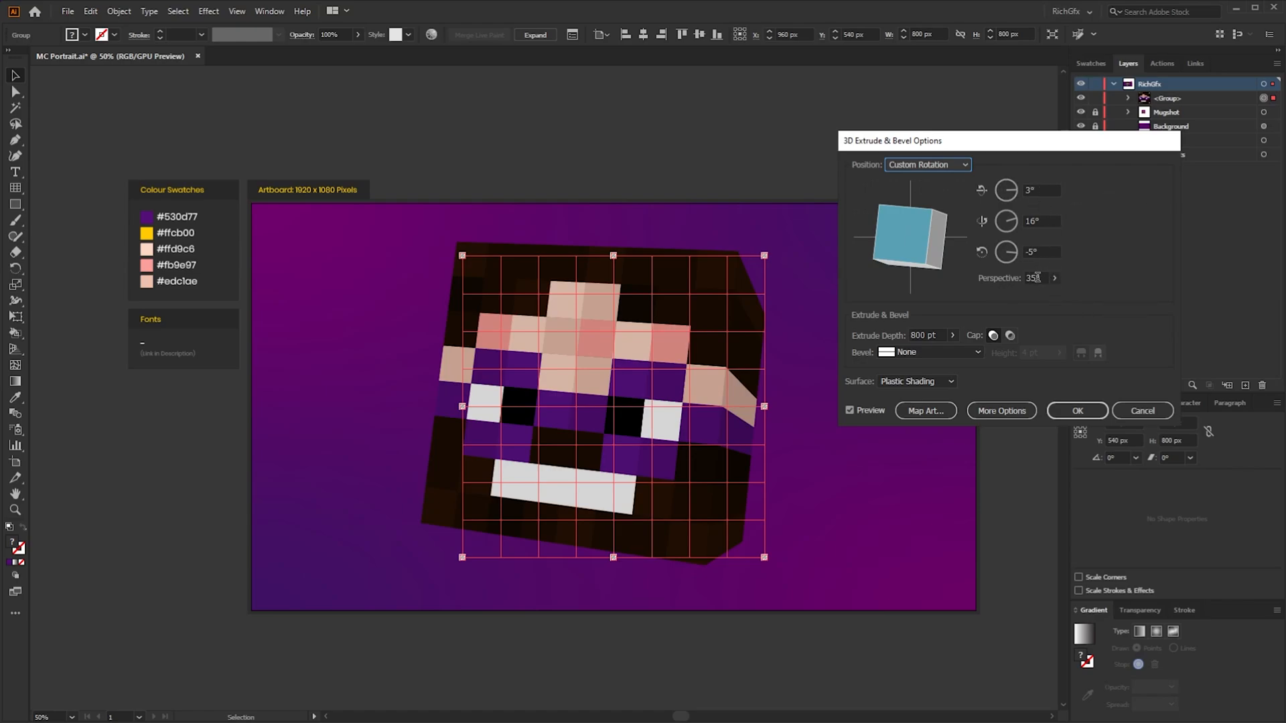
mouse_move(1042, 279)
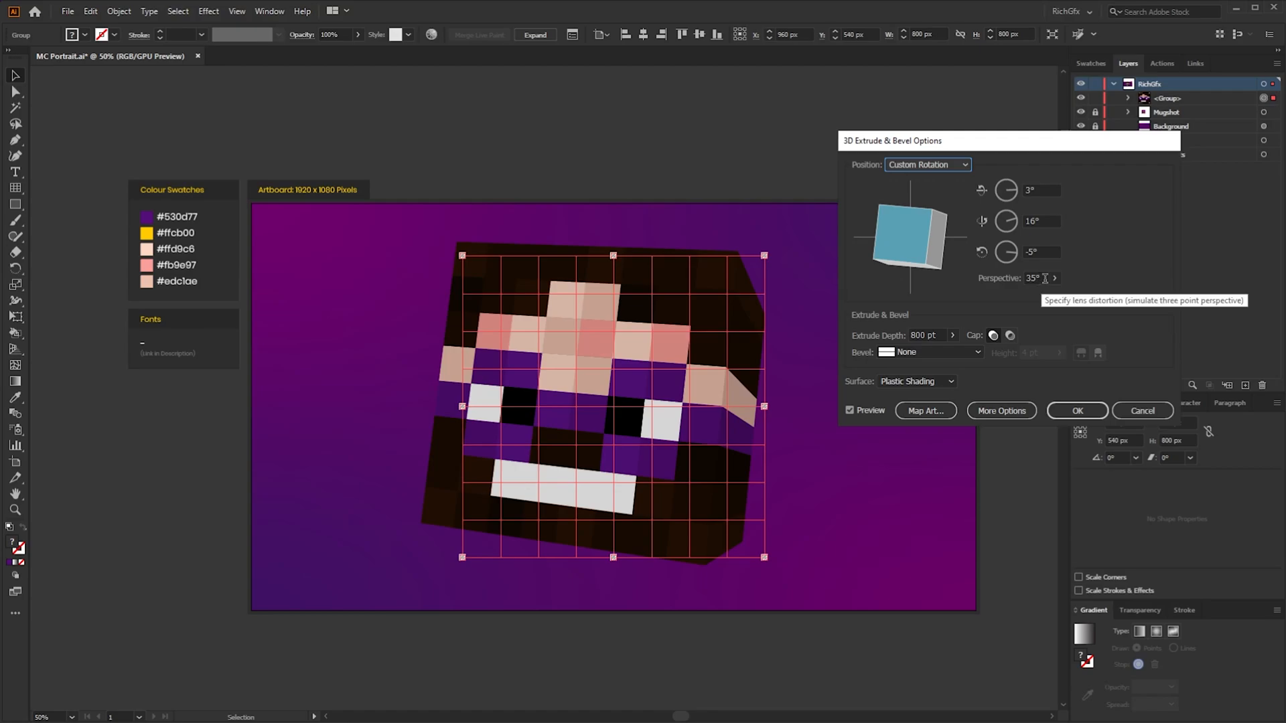
mouse_move(1059, 275)
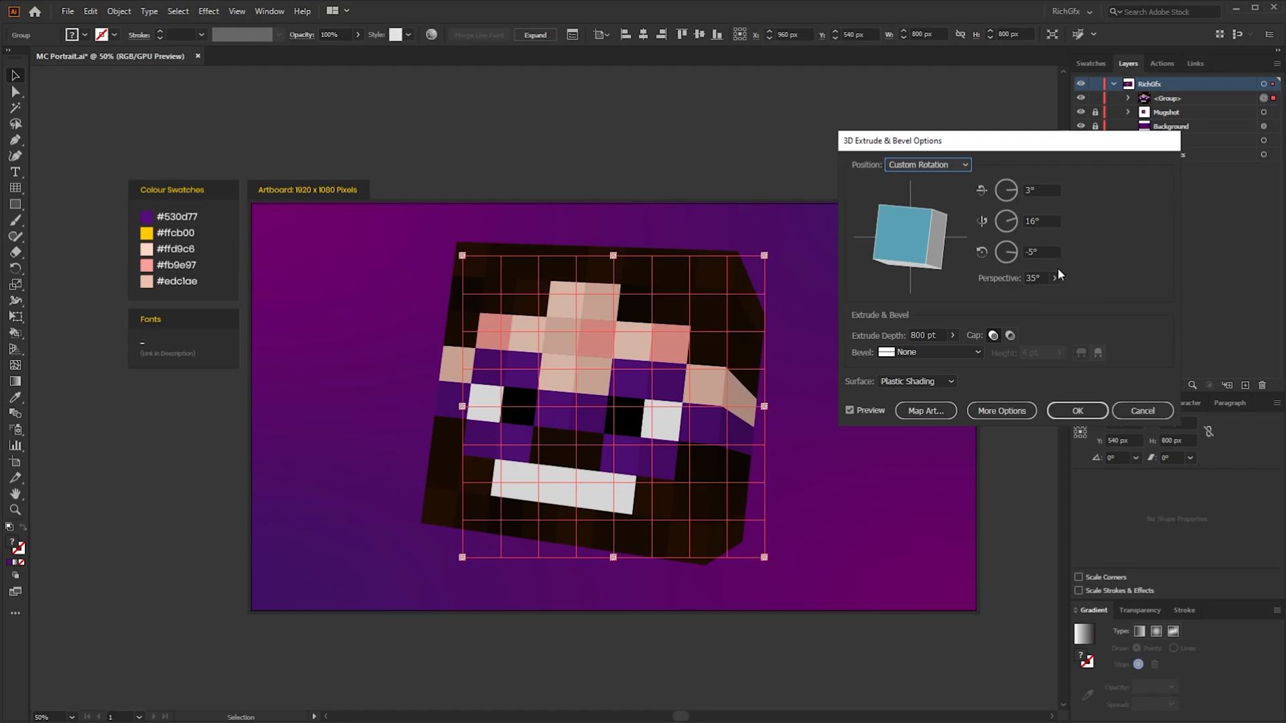
mouse_move(1092, 413)
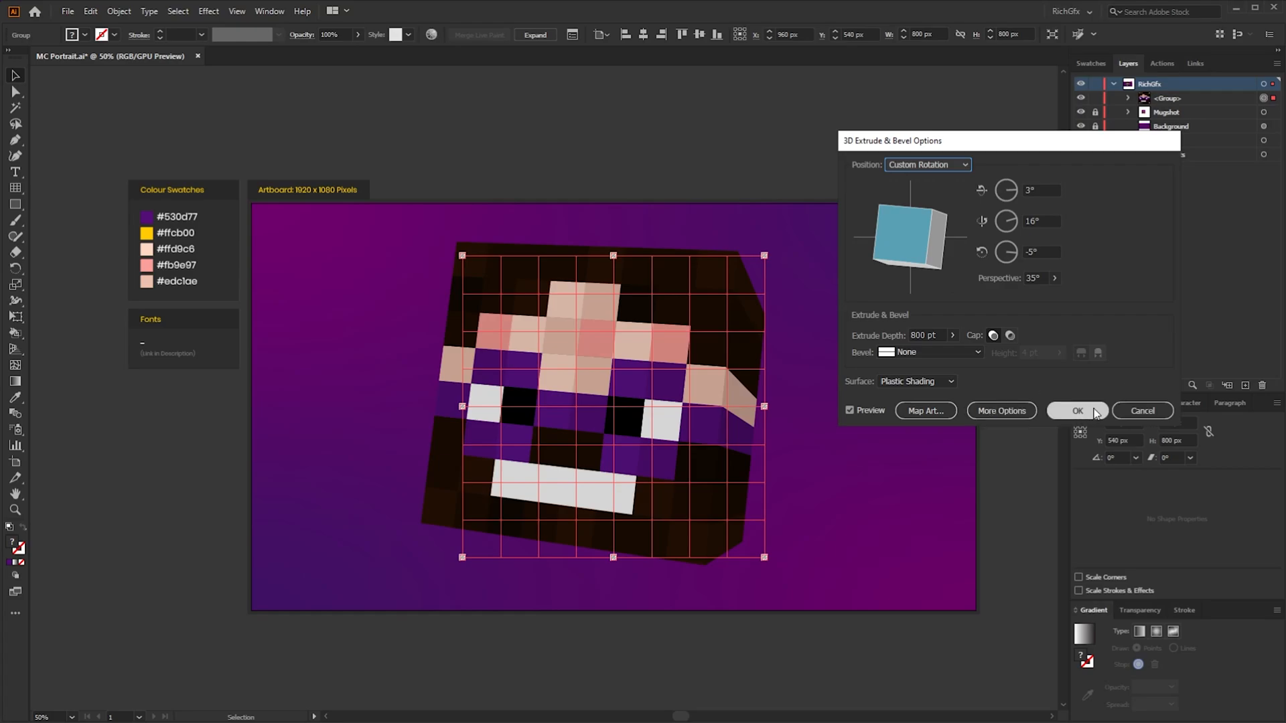
Confirm the tilted 3D Extrude & Bevel angle and fill a skin pixel between the second head's eyes.
click(1077, 411)
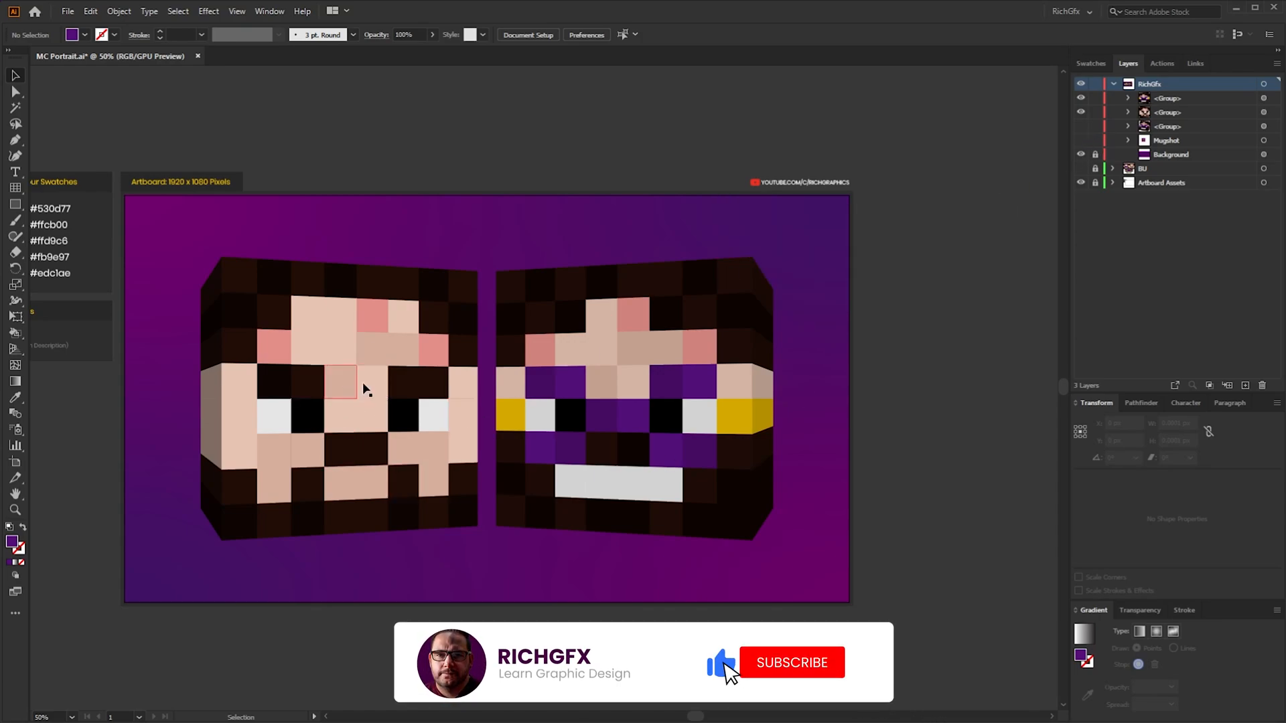
click(793, 662)
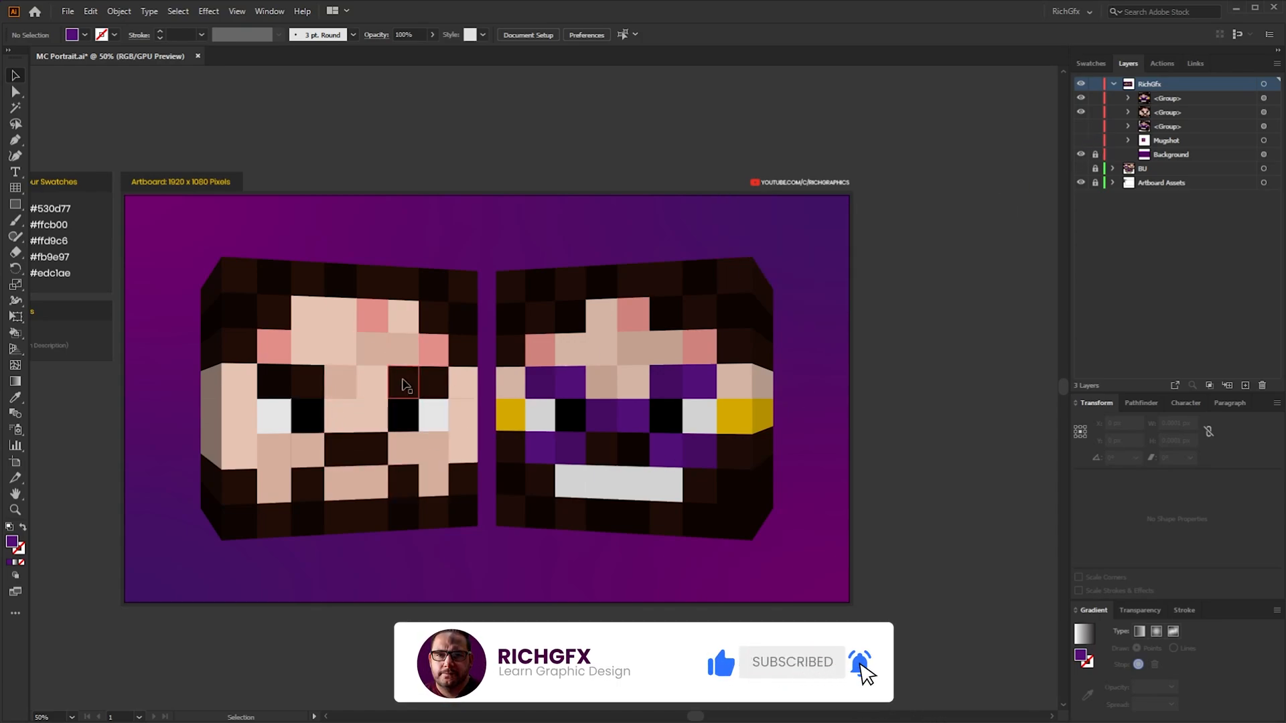